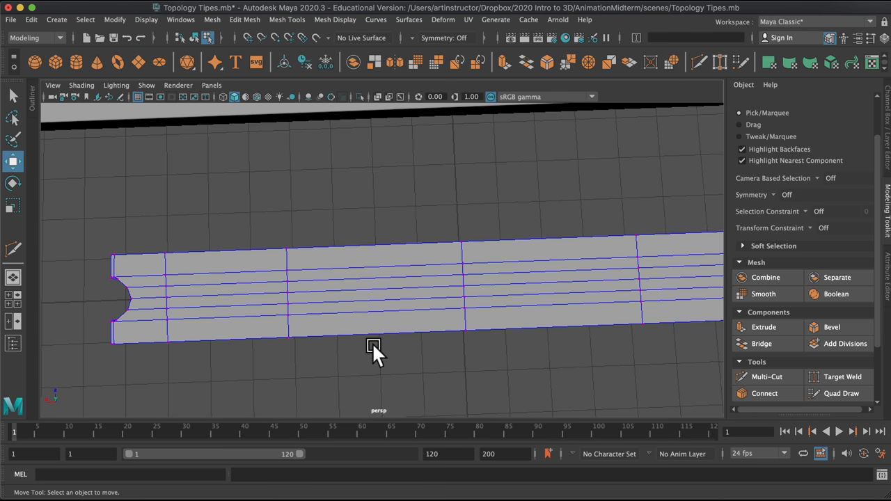
{"action": "mouse_move", "coordinate": [842, 376]}
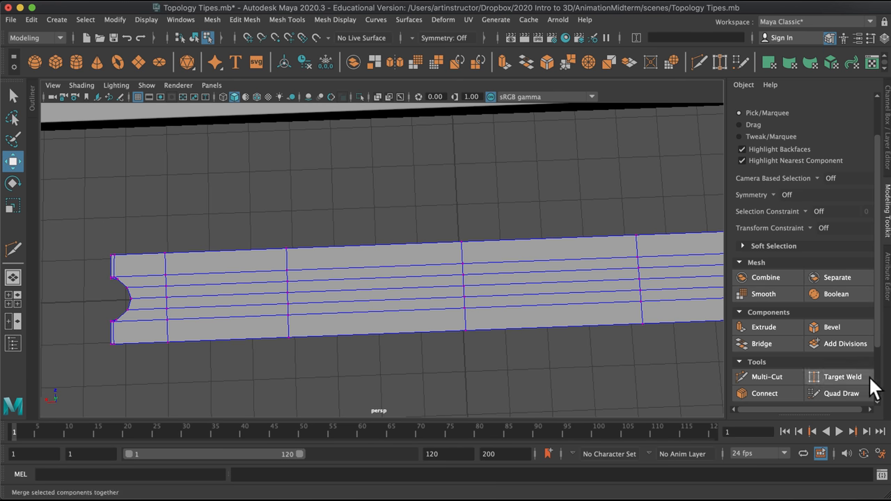
Step: Multi-Cut edges across the plank's top near the notched end, outlining a long pointed knot
{"action": "left_click", "coordinate": [767, 376]}
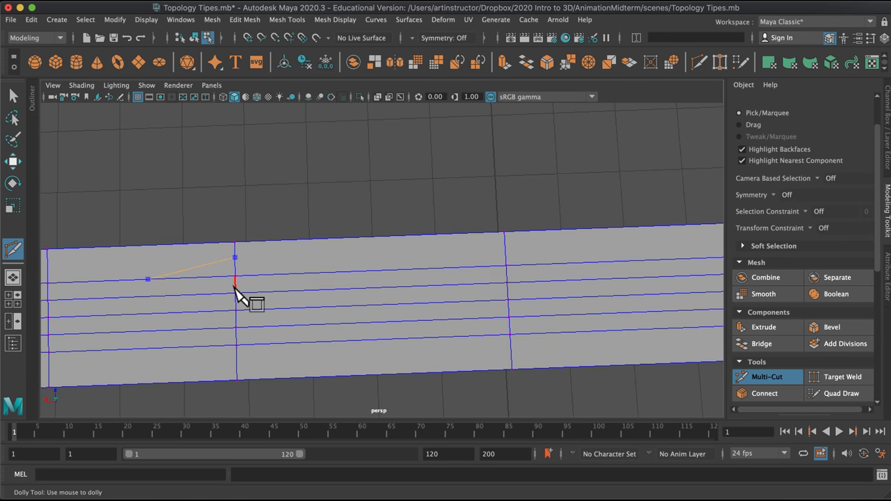
{"action": "mouse_move", "coordinate": [512, 278]}
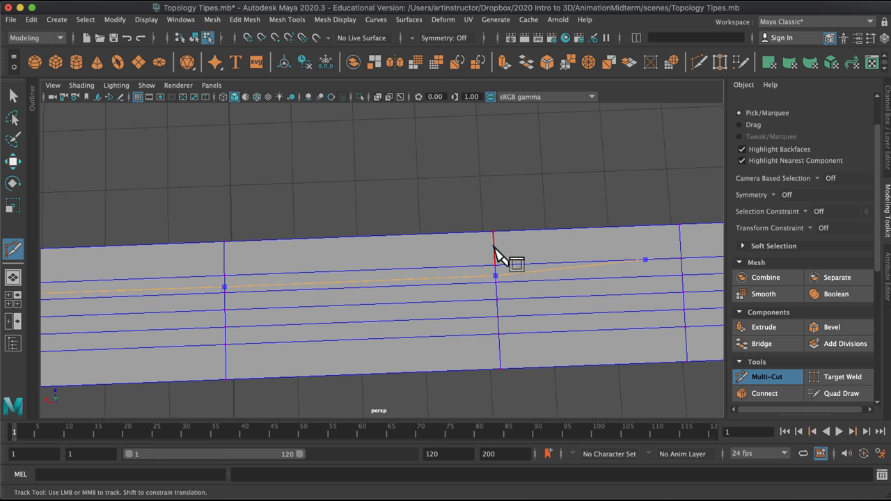
{"action": "left_click_drag", "start_coordinate": [494, 254], "coordinate": [230, 268]}
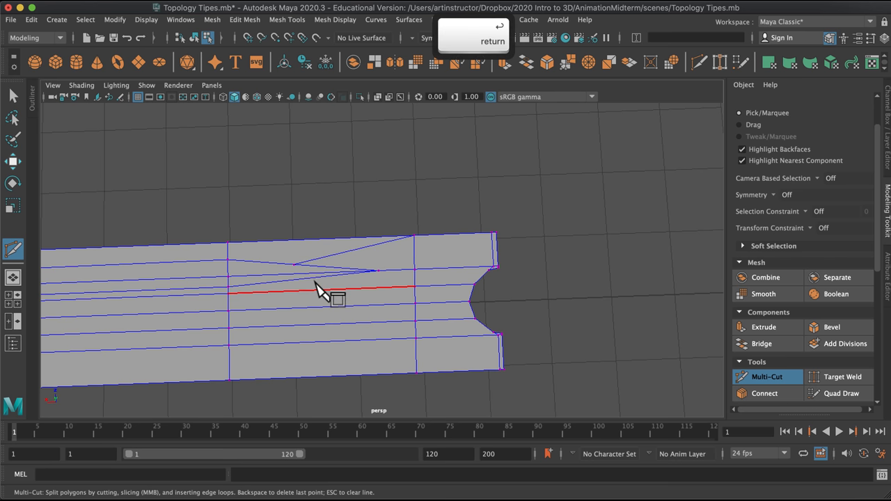
{"action": "left_click", "coordinate": [226, 287]}
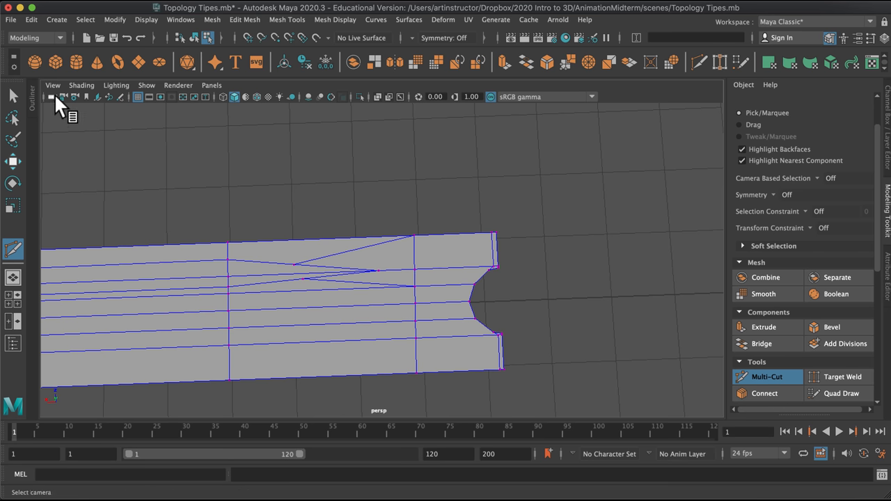
Step: Check smooth preview, then reshape the knot tip vertices into a thinner sliver for Target Weld
{"action": "key", "text": "3"}
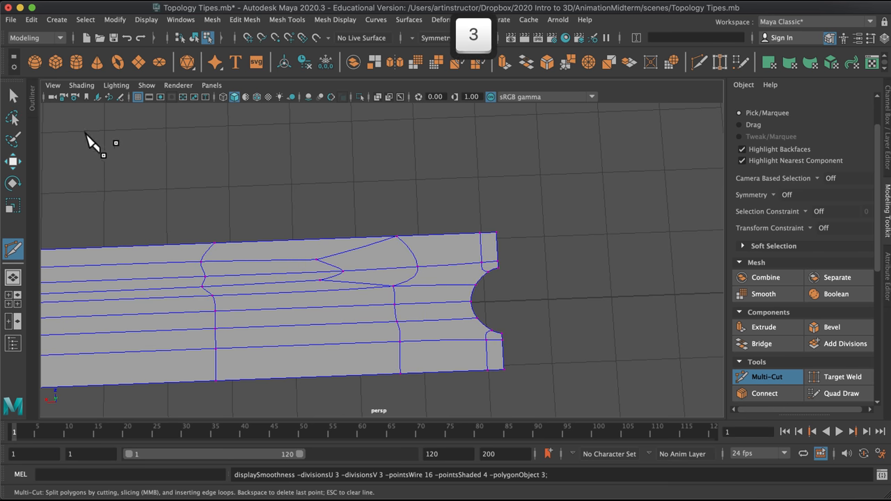
{"action": "mouse_move", "coordinate": [293, 254]}
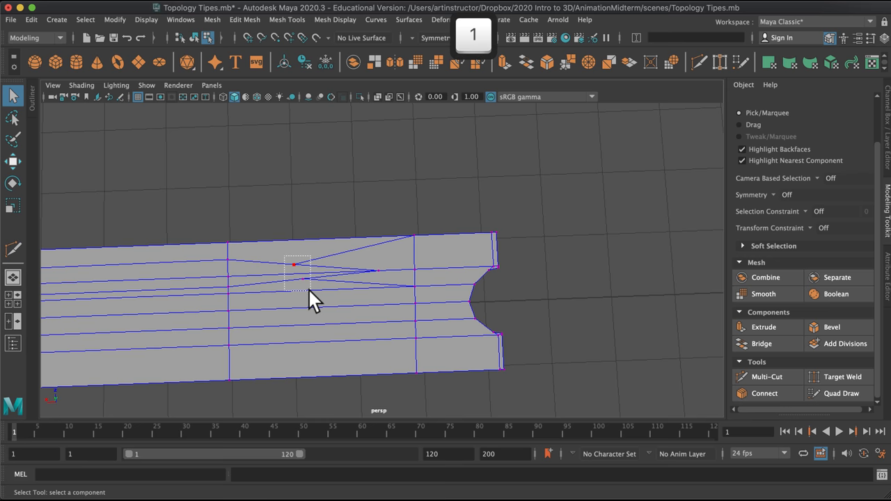
{"action": "key", "text": "w"}
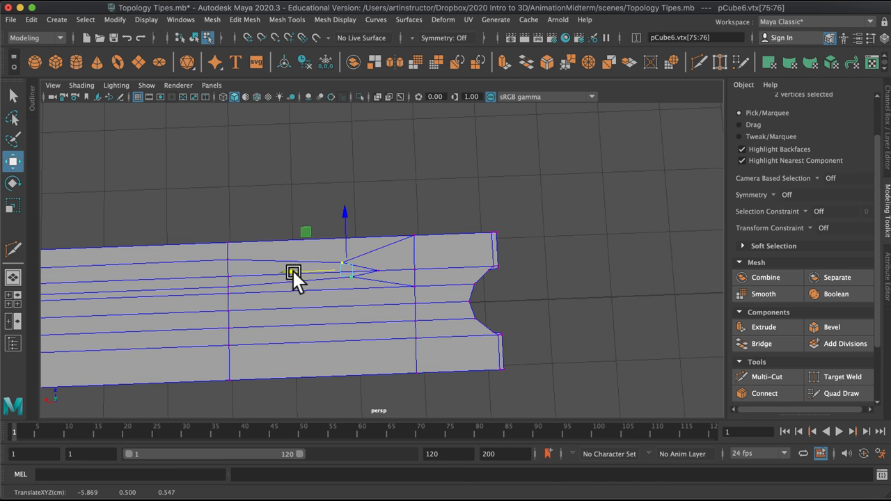
{"action": "key", "text": "r"}
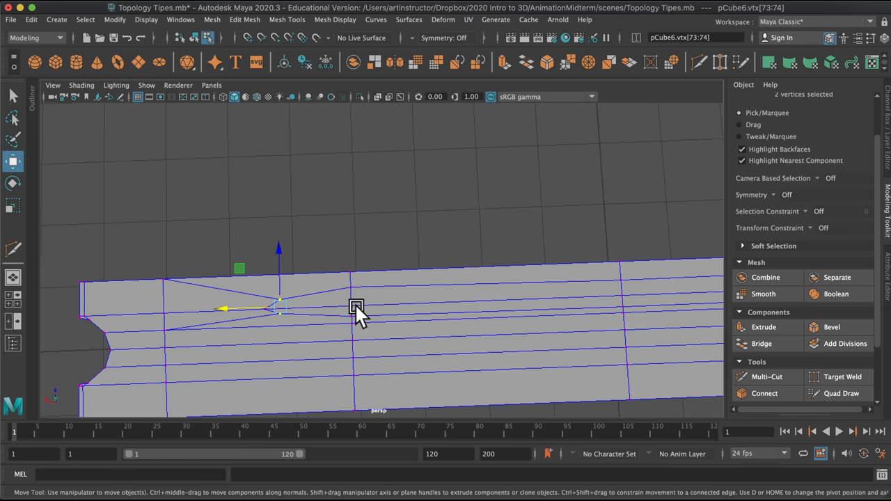
{"action": "mouse_move", "coordinate": [411, 244]}
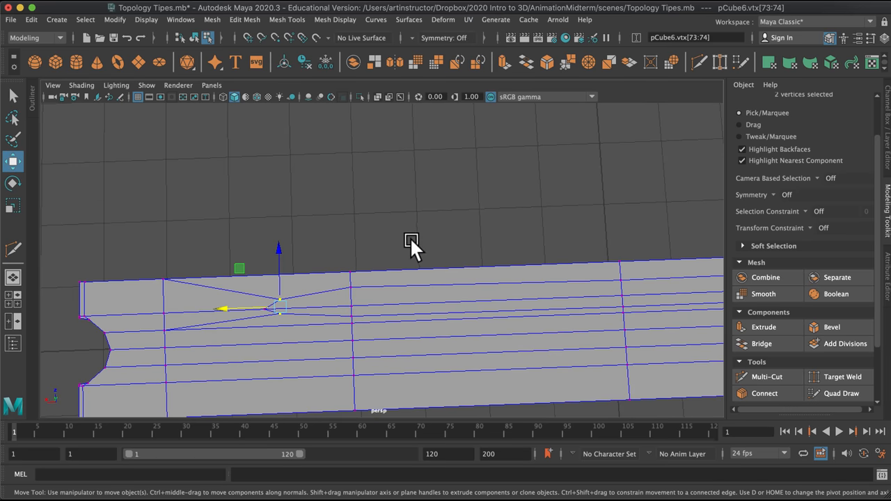
{"action": "mouse_move", "coordinate": [814, 385]}
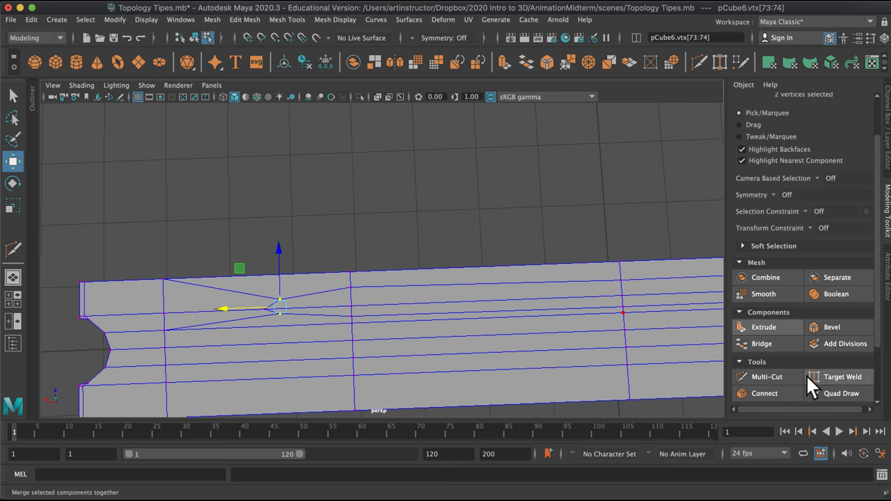
{"action": "left_click", "coordinate": [766, 376]}
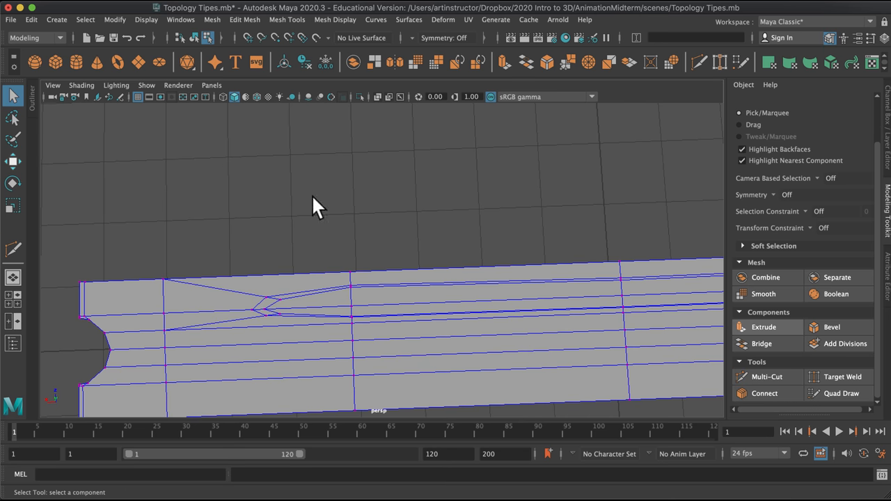
Step: Switch to Edge mode and select the knot outline's centre edges
{"action": "right_click", "coordinate": [314, 209]}
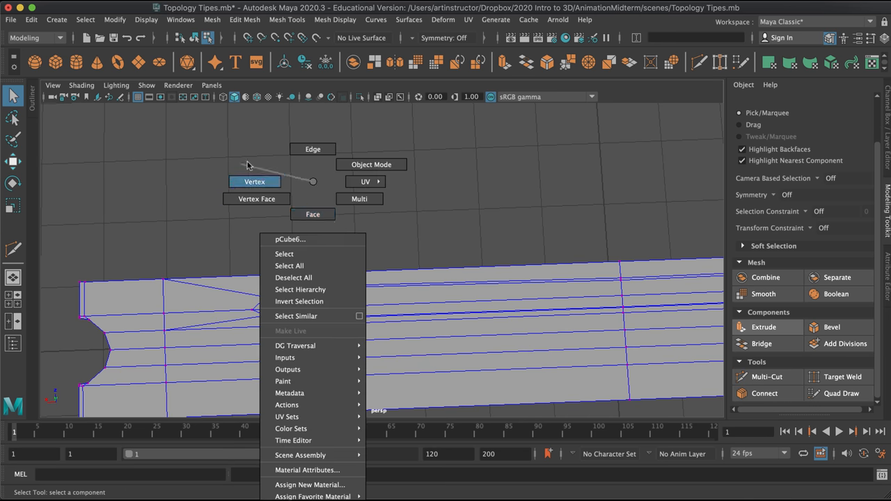
{"action": "left_click", "coordinate": [312, 149]}
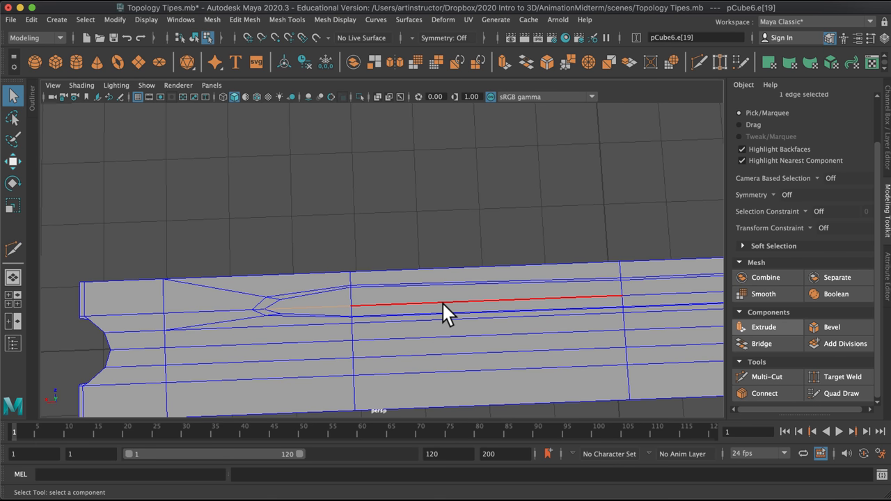
{"action": "left_click", "coordinate": [641, 345]}
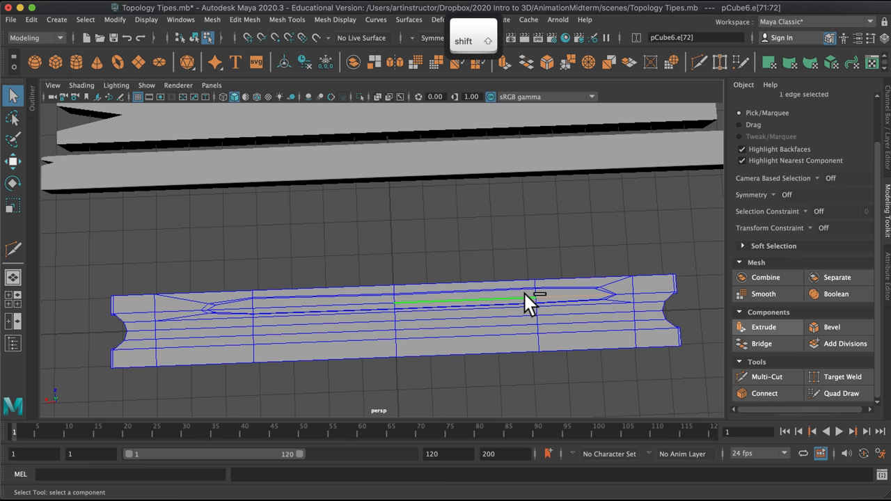
{"action": "left_click", "coordinate": [262, 313]}
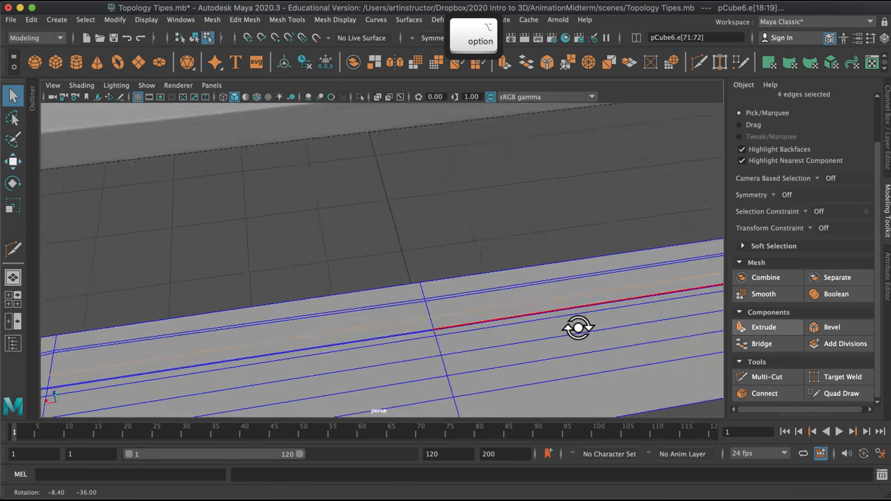
Step: Move the selected knot edges vertically and orbit to inspect the reshaped surface
{"action": "left_click_drag", "start_coordinate": [578, 327], "coordinate": [546, 209]}
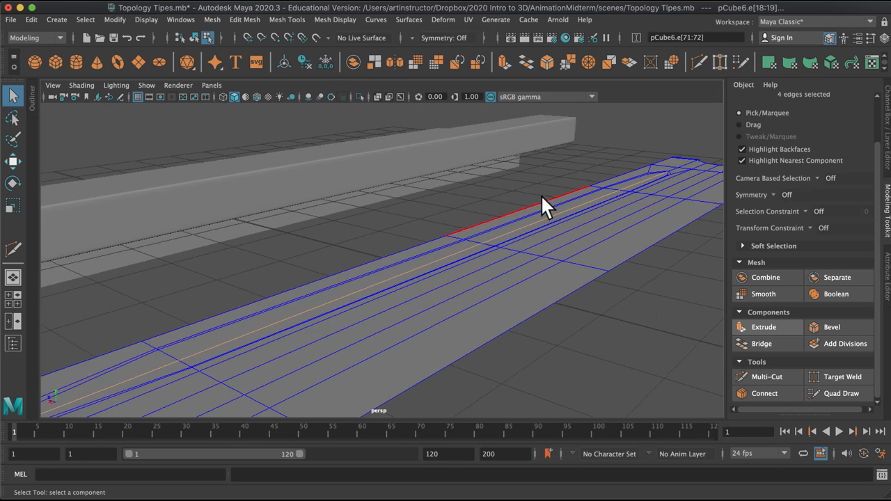
{"action": "key", "text": "w"}
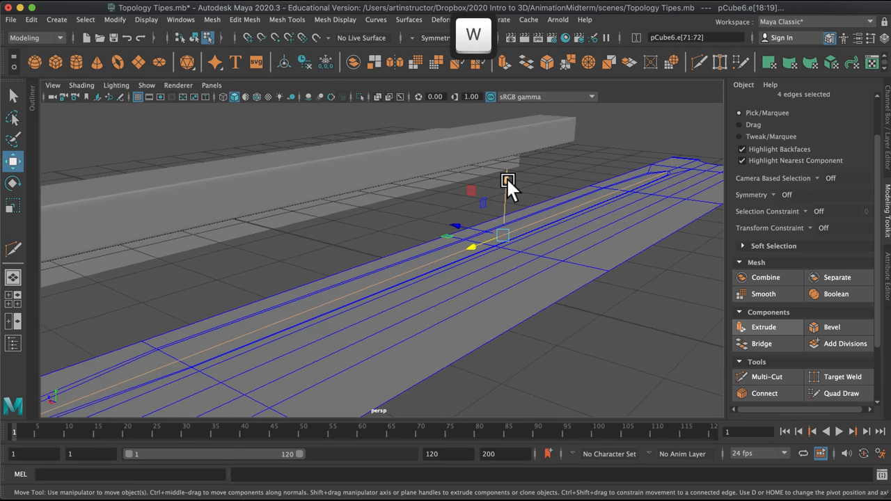
{"action": "left_click_drag", "start_coordinate": [509, 185], "coordinate": [475, 323]}
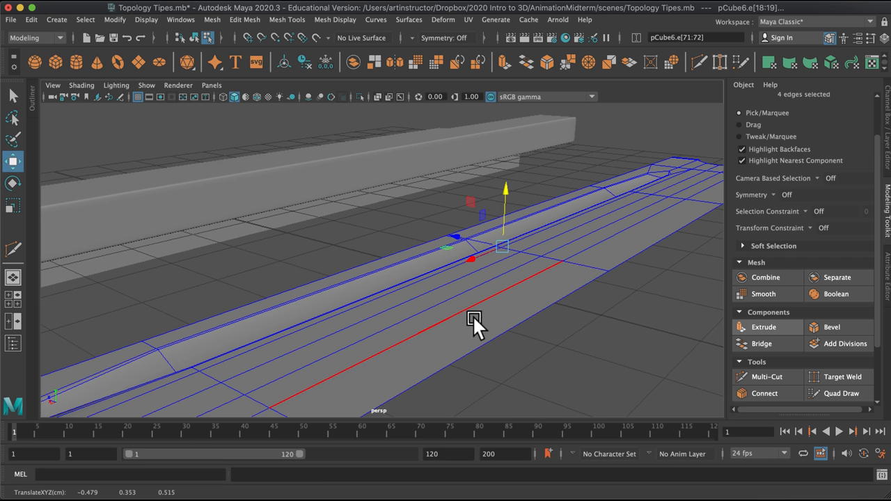
{"action": "left_click_drag", "start_coordinate": [474, 324], "coordinate": [553, 327]}
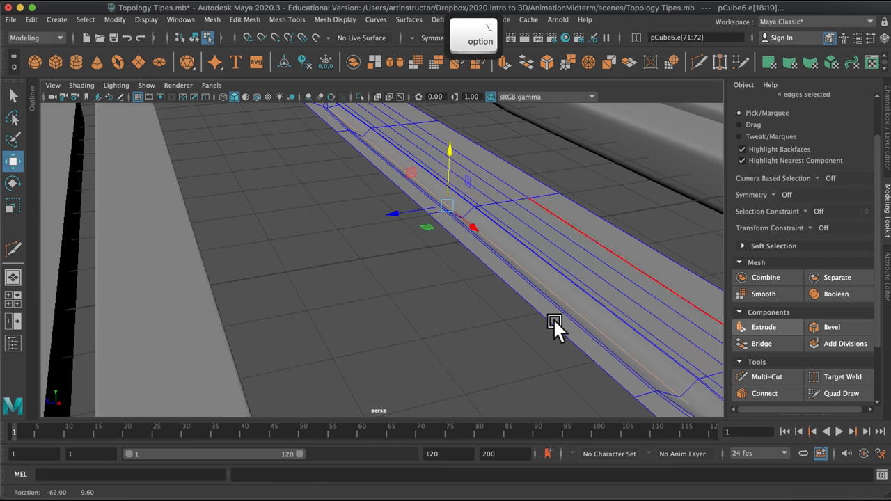
{"action": "left_click_drag", "start_coordinate": [555, 324], "coordinate": [404, 265]}
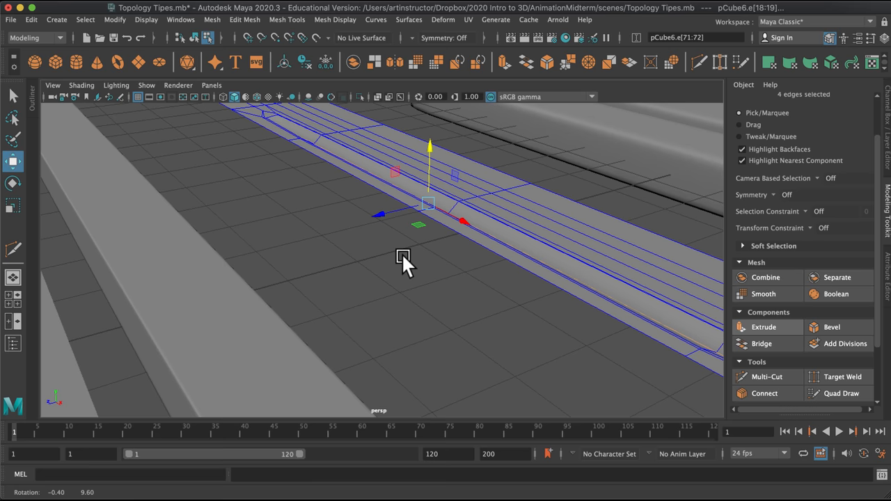
{"action": "left_click_drag", "start_coordinate": [404, 264], "coordinate": [506, 231]}
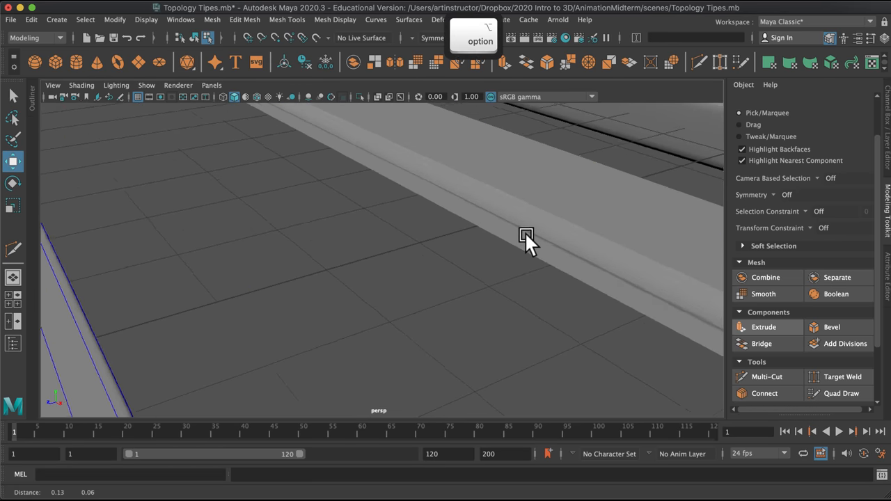
{"action": "left_click_drag", "start_coordinate": [526, 236], "coordinate": [474, 303]}
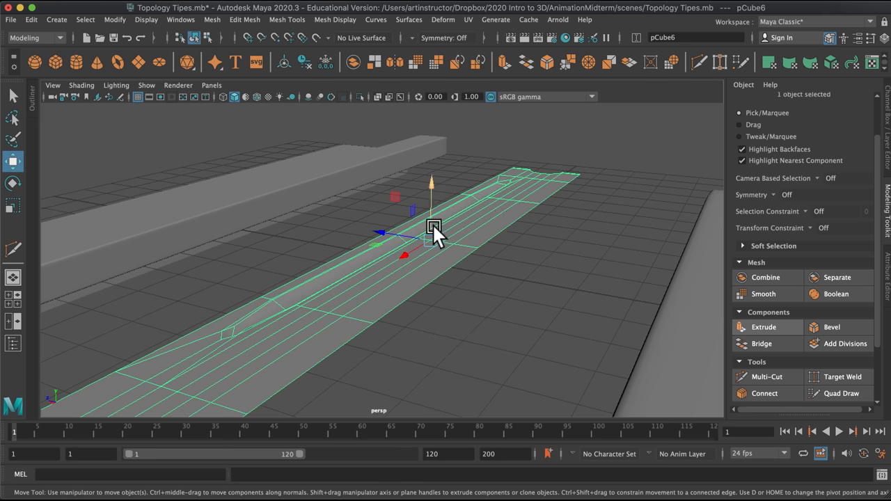
Step: Extrude the knotted plank's faces to give it solid thickness with side walls
{"action": "key", "text": "e"}
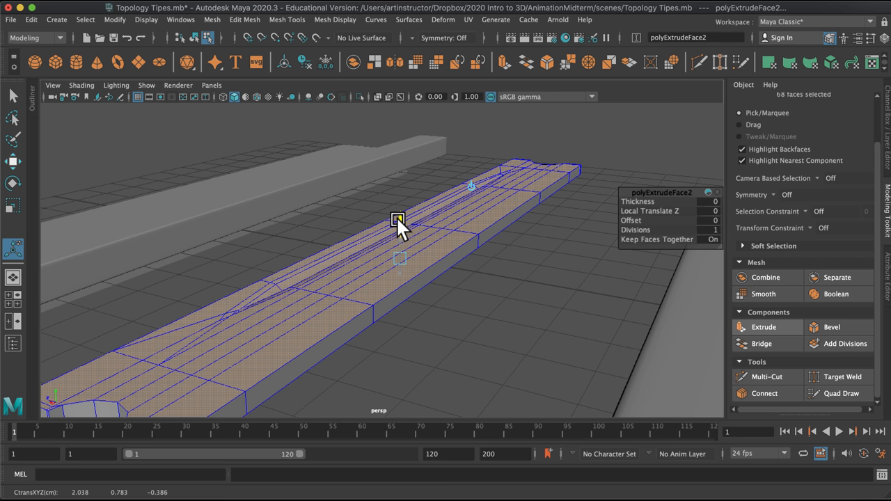
{"action": "left_click", "coordinate": [463, 327]}
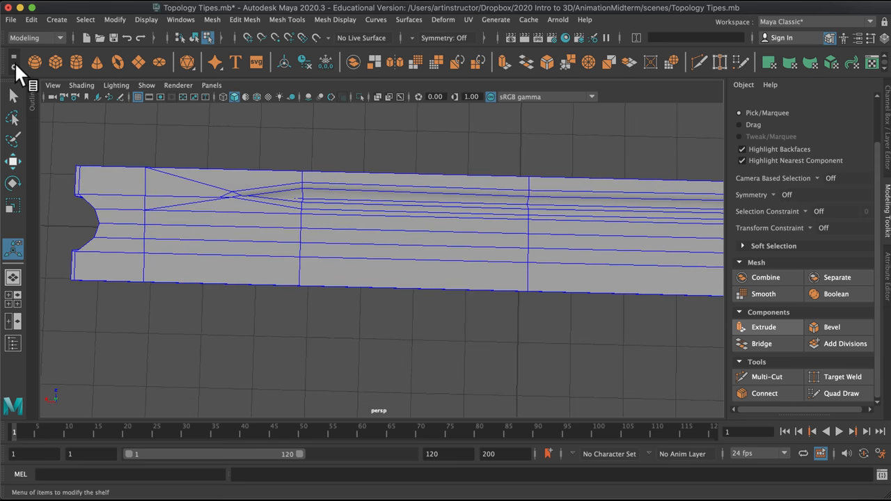
Step: Multi-Cut a second pointed knot sliver tapering from the notched end toward the middle
{"action": "left_click", "coordinate": [766, 377]}
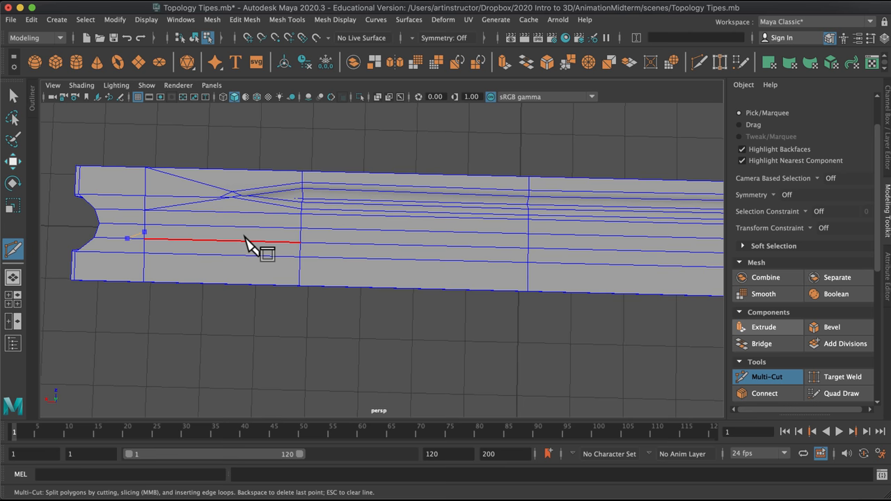
{"action": "mouse_move", "coordinate": [477, 255]}
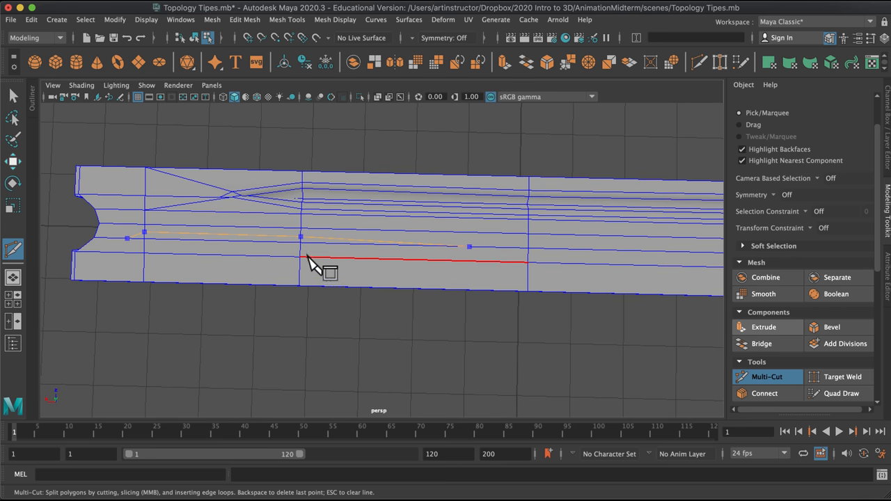
{"action": "mouse_move", "coordinate": [212, 262]}
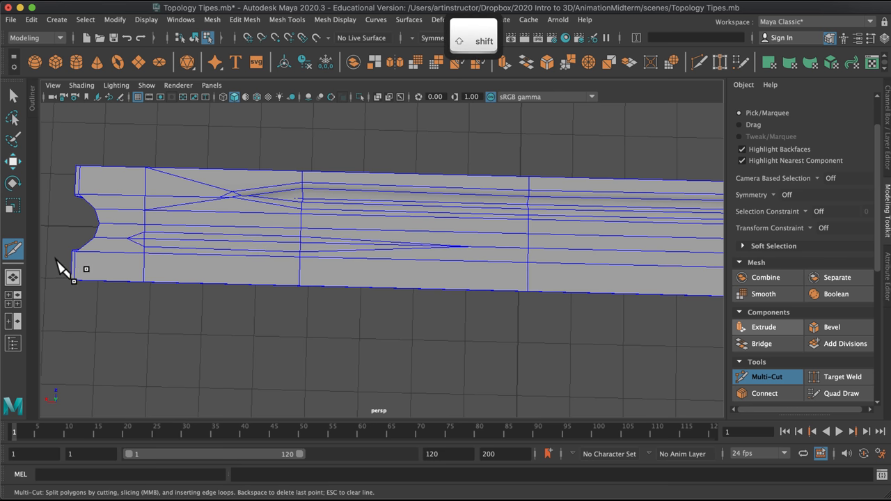
{"action": "key", "text": "1"}
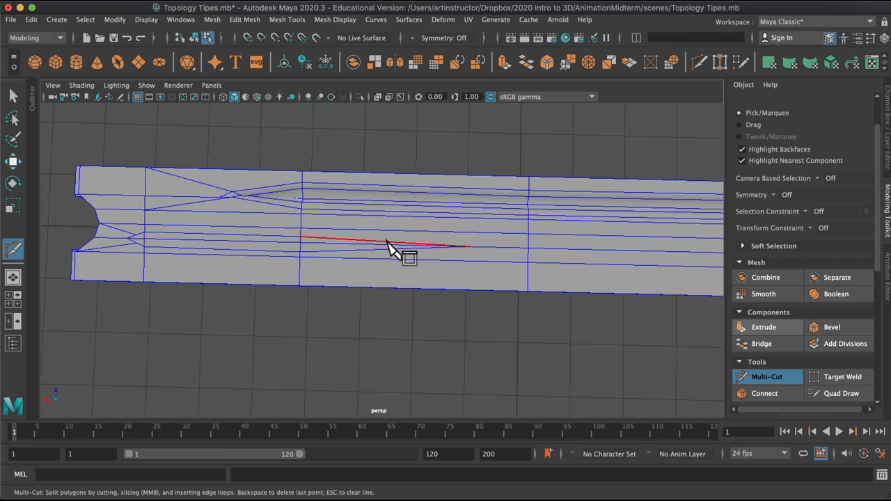
{"action": "left_click", "coordinate": [528, 234]}
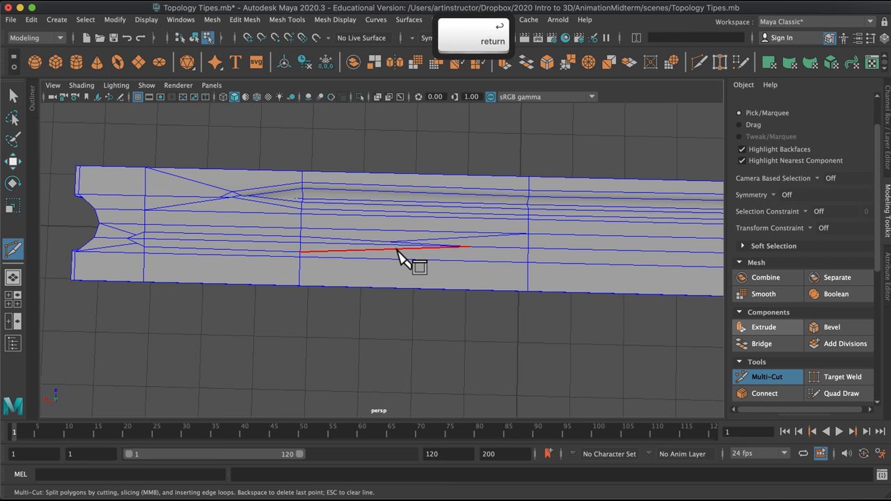
{"action": "left_click", "coordinate": [528, 265]}
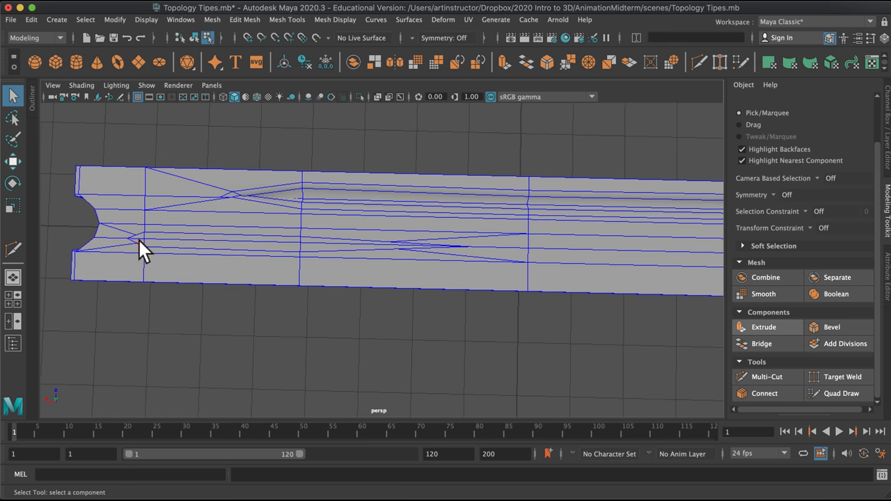
Step: Select the new sliver's edges and ready the Move tool to shift them
{"action": "left_click", "coordinate": [327, 248]}
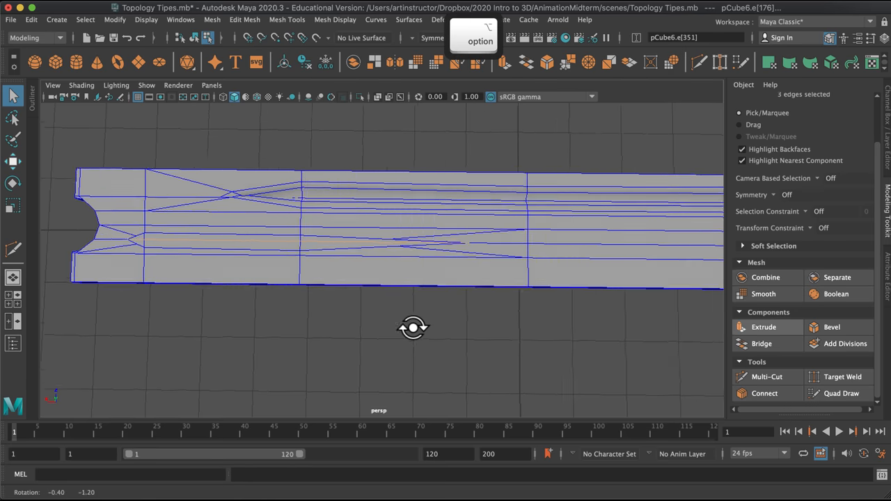
{"action": "left_click_drag", "start_coordinate": [413, 328], "coordinate": [327, 125]}
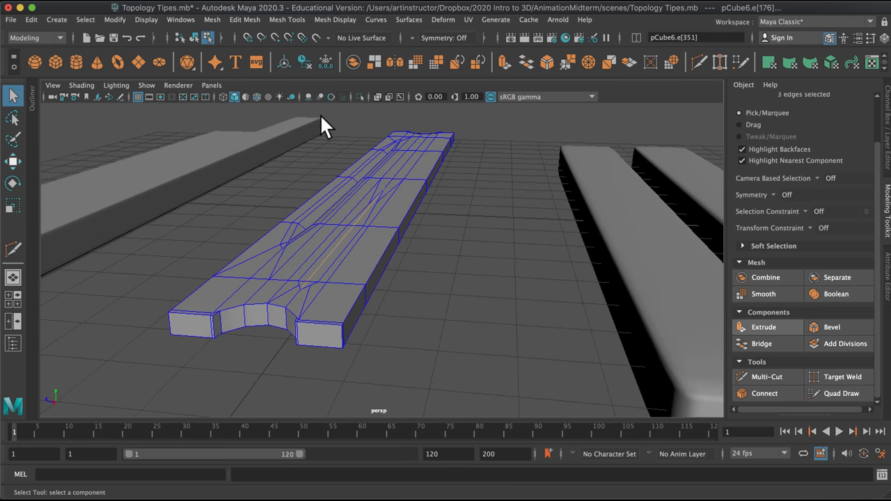
{"action": "key", "text": "w"}
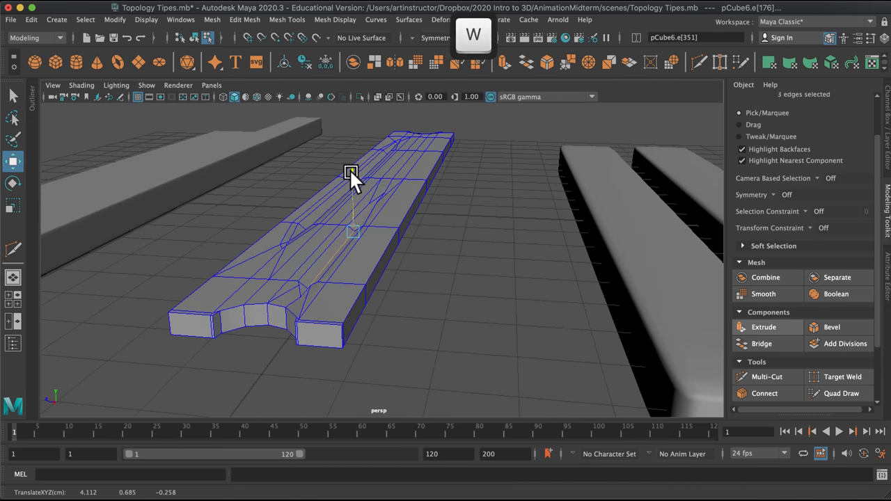
{"action": "left_click_drag", "start_coordinate": [352, 172], "coordinate": [469, 313]}
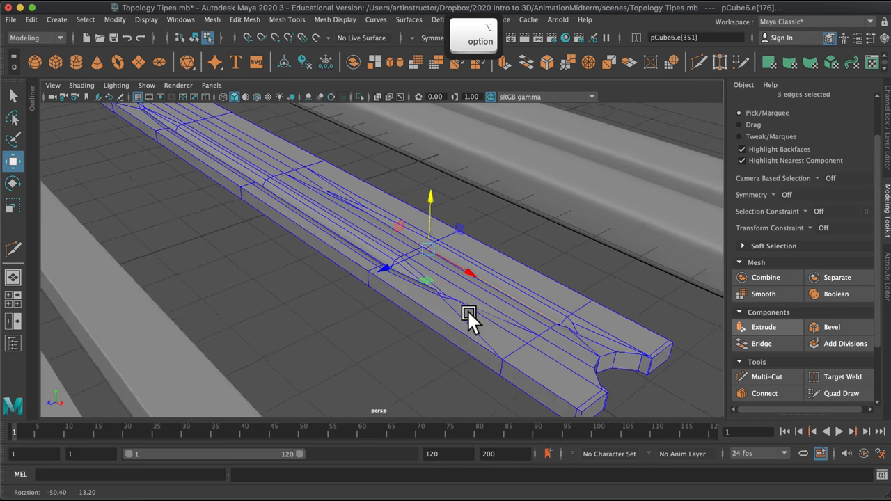
Step: Turn on smooth preview and orbit around the groove along the plank's top
{"action": "key", "text": "3"}
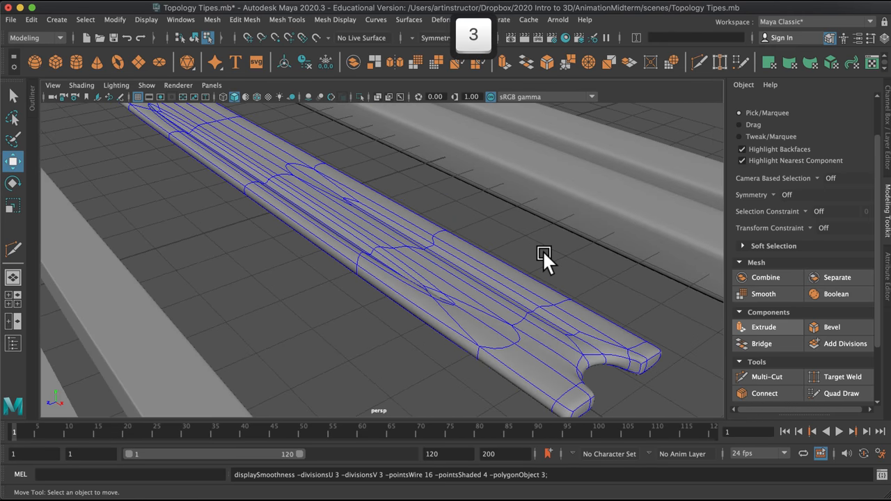
{"action": "left_click_drag", "start_coordinate": [544, 253], "coordinate": [484, 409]}
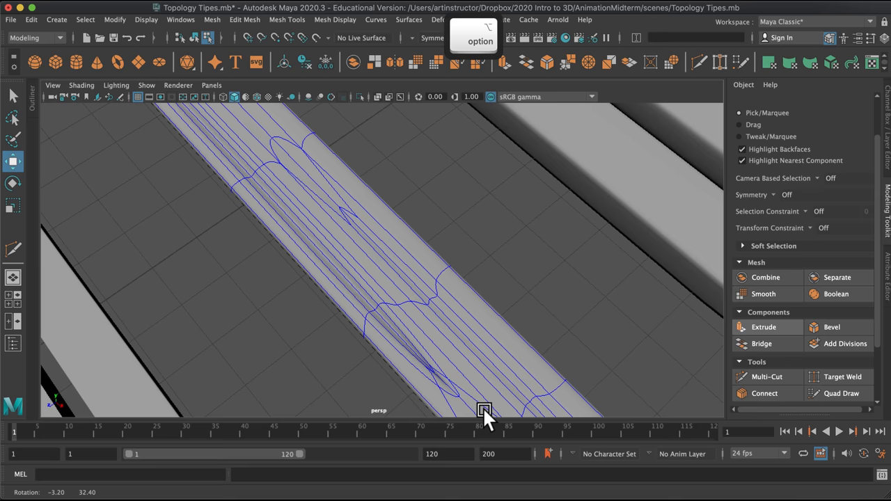
{"action": "left_click_drag", "start_coordinate": [484, 410], "coordinate": [576, 333]}
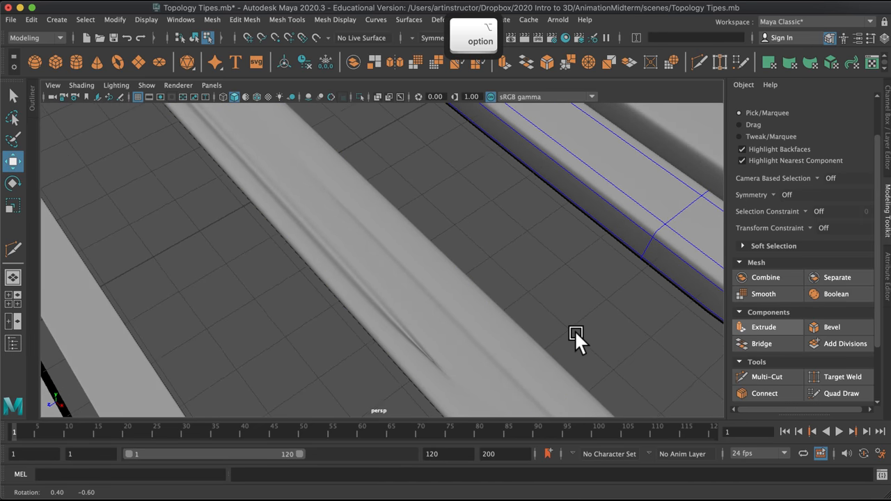
{"action": "left_click_drag", "start_coordinate": [578, 338], "coordinate": [442, 335]}
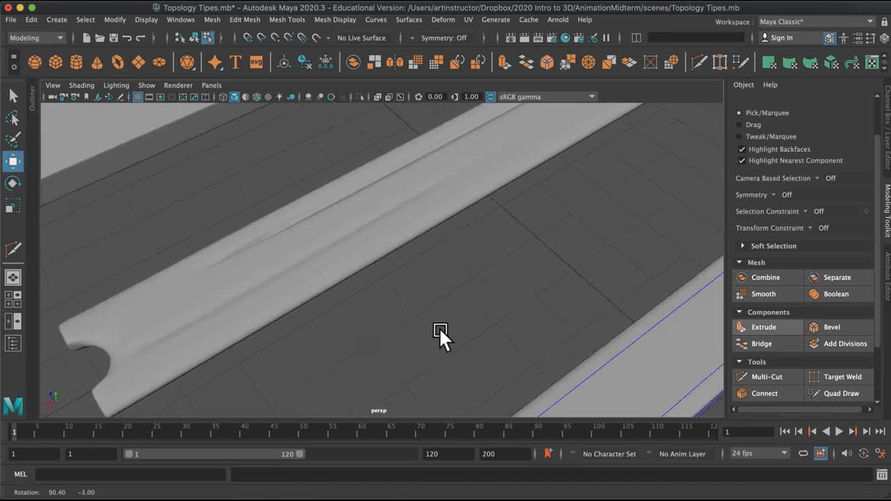
{"action": "left_click_drag", "start_coordinate": [441, 333], "coordinate": [430, 323]}
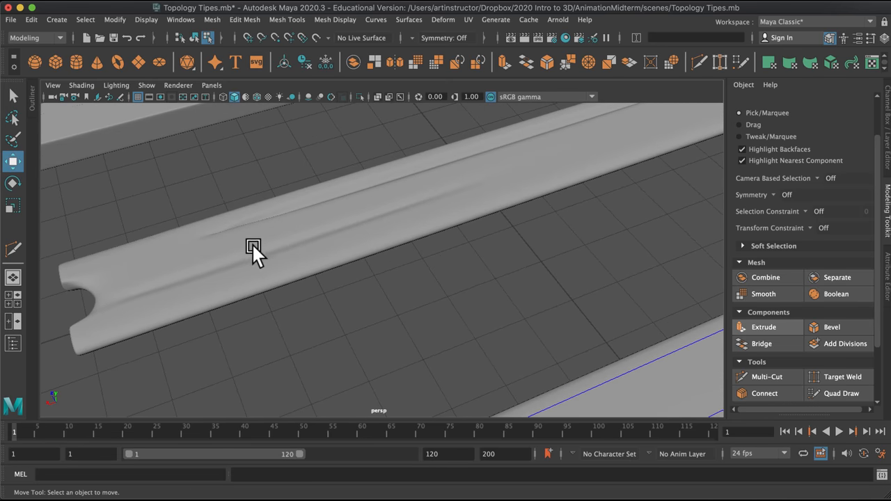
{"action": "left_click_drag", "start_coordinate": [254, 250], "coordinate": [334, 252]}
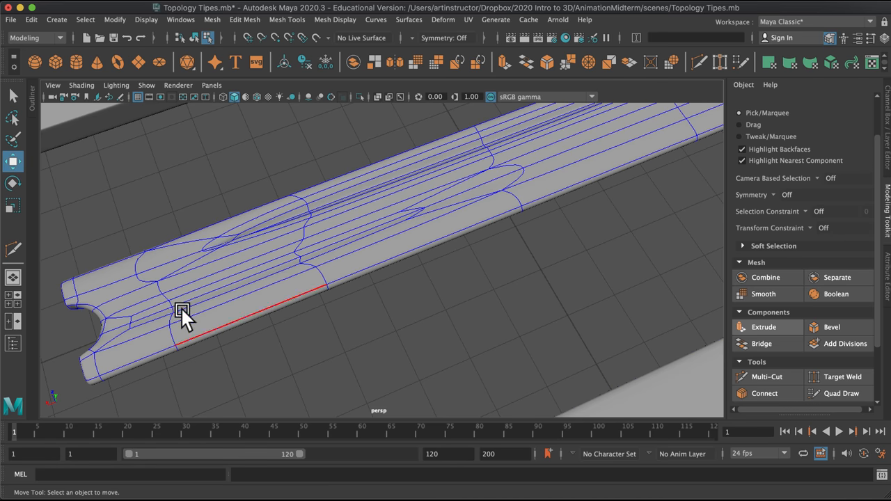
Step: Activate Multi-Cut from the Modeling Toolkit to slice a new edge across the knot faces
{"action": "left_click", "coordinate": [767, 376]}
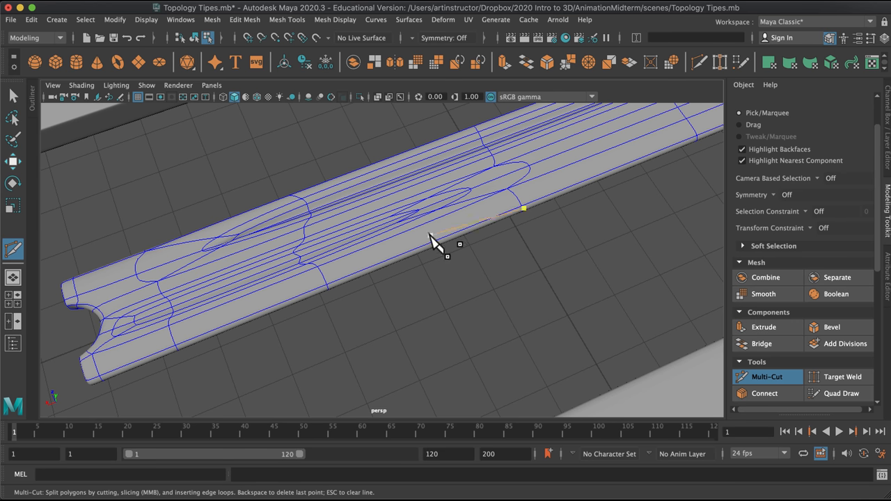
{"action": "mouse_move", "coordinate": [463, 331]}
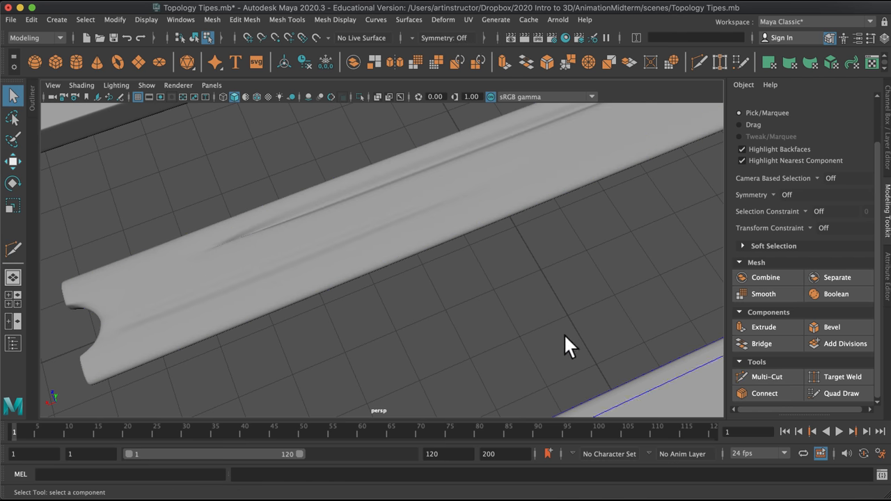
Step: Orbit around the smoothed plank to view its groove from the side and along its length
{"action": "left_click_drag", "start_coordinate": [571, 346], "coordinate": [620, 289]}
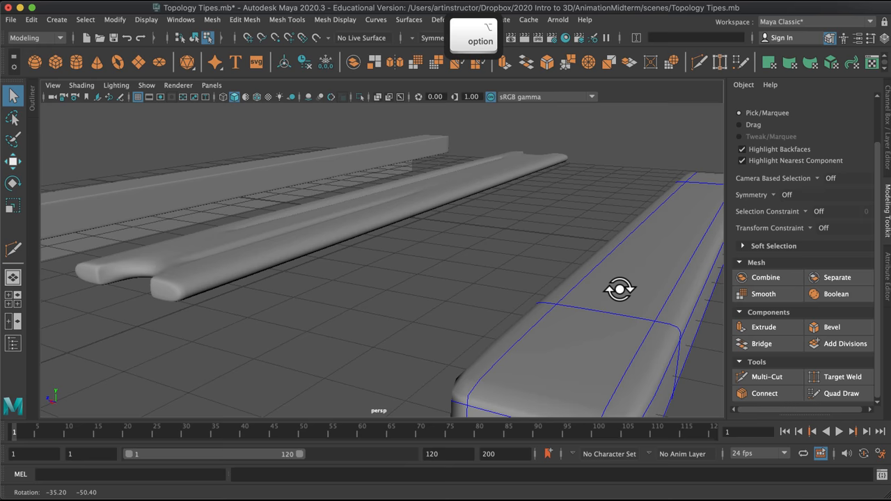
{"action": "left_click_drag", "start_coordinate": [620, 289], "coordinate": [365, 312]}
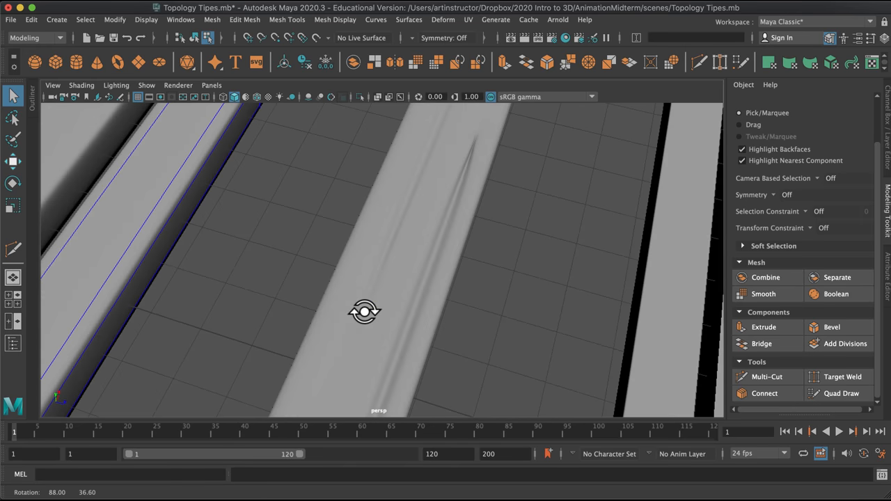
{"action": "left_click_drag", "start_coordinate": [365, 311], "coordinate": [369, 282]}
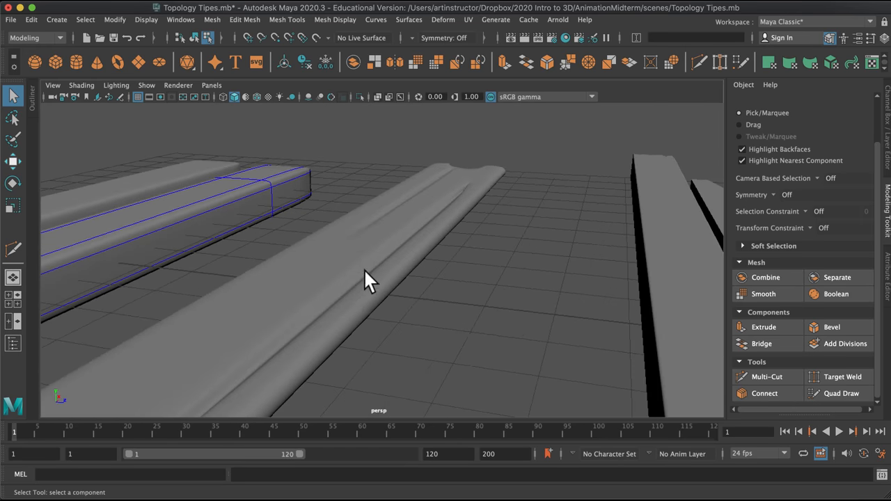
{"action": "left_click_drag", "start_coordinate": [369, 282], "coordinate": [408, 369]}
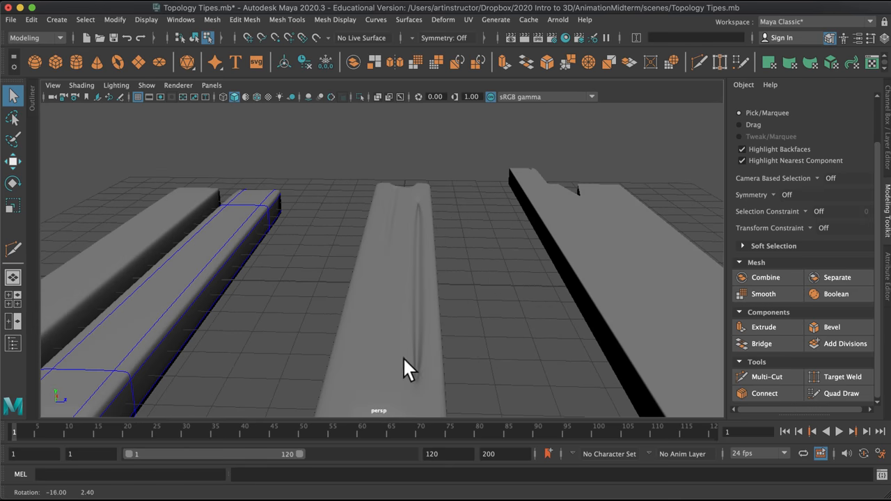
{"action": "left_click_drag", "start_coordinate": [407, 369], "coordinate": [624, 408]}
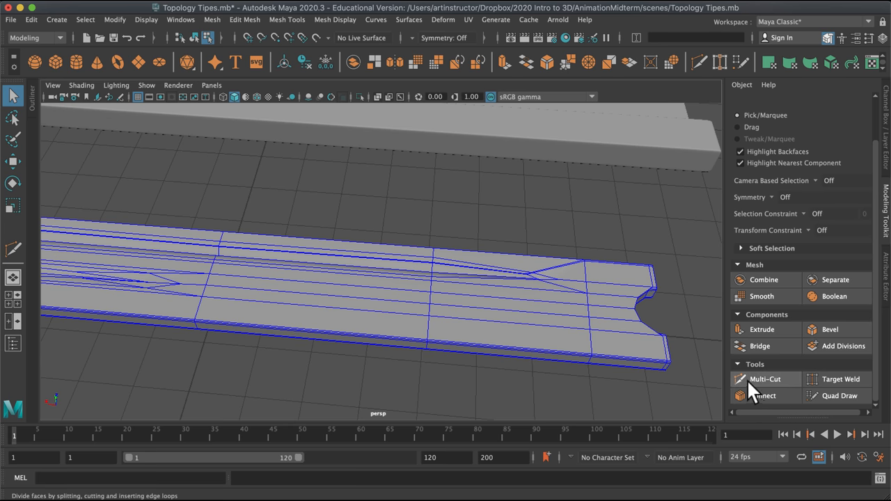
Step: Multi-Cut a closed narrow lengthwise knot sliver across the plank's middle, undoing a misplaced point
{"action": "left_click", "coordinate": [765, 379]}
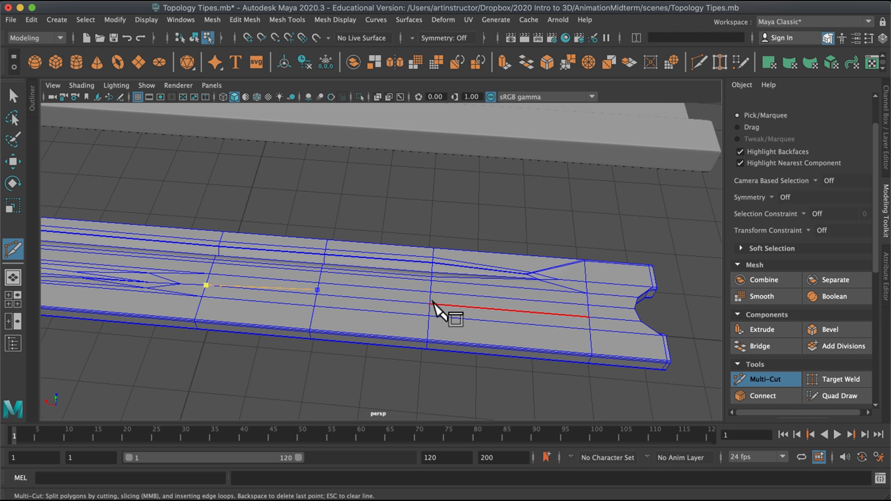
{"action": "mouse_move", "coordinate": [582, 320]}
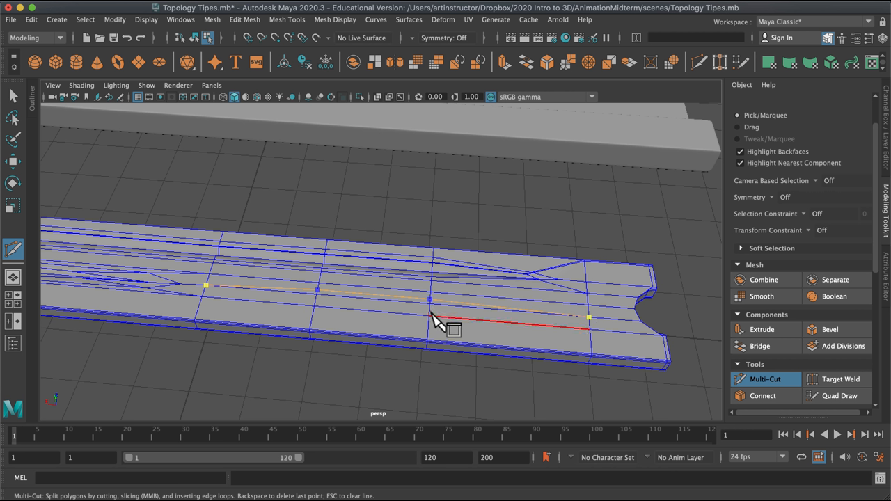
{"action": "mouse_move", "coordinate": [317, 310]}
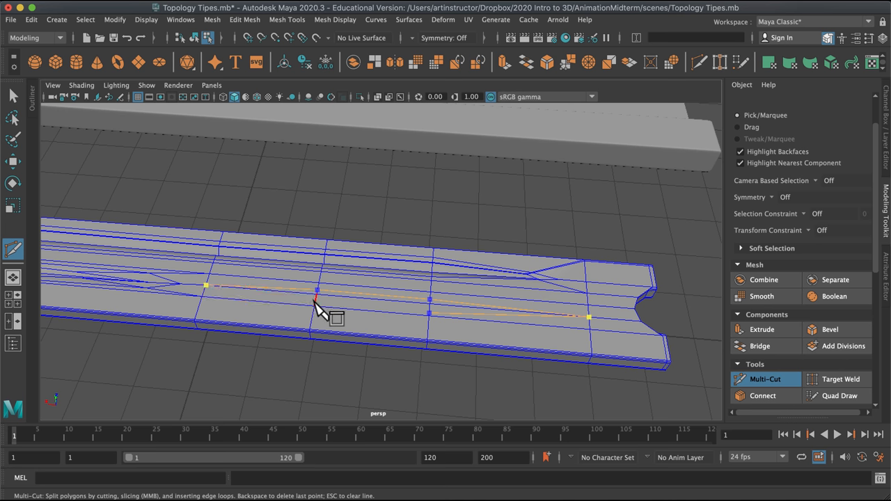
{"action": "key", "text": "cmd+z"}
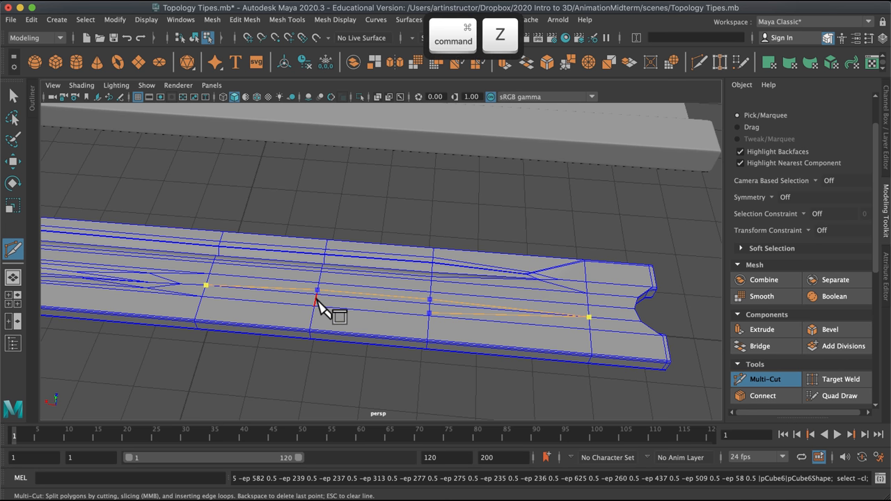
{"action": "mouse_move", "coordinate": [209, 293]}
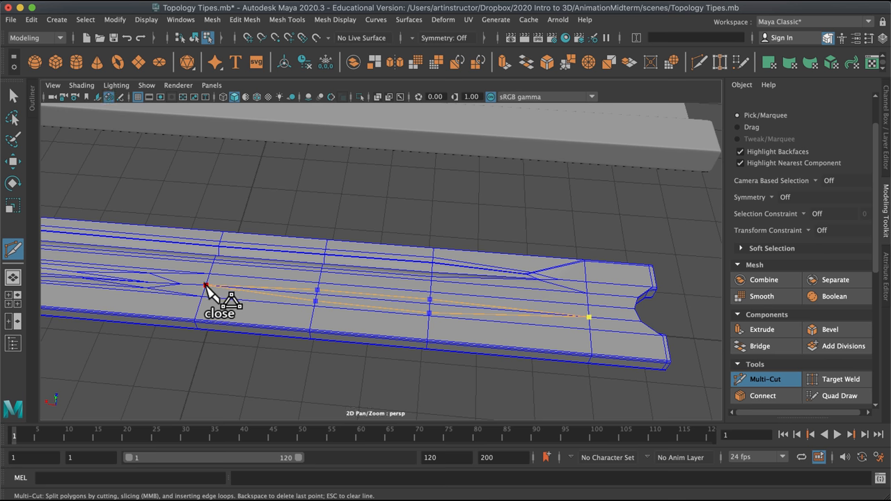
{"action": "key", "text": "Return"}
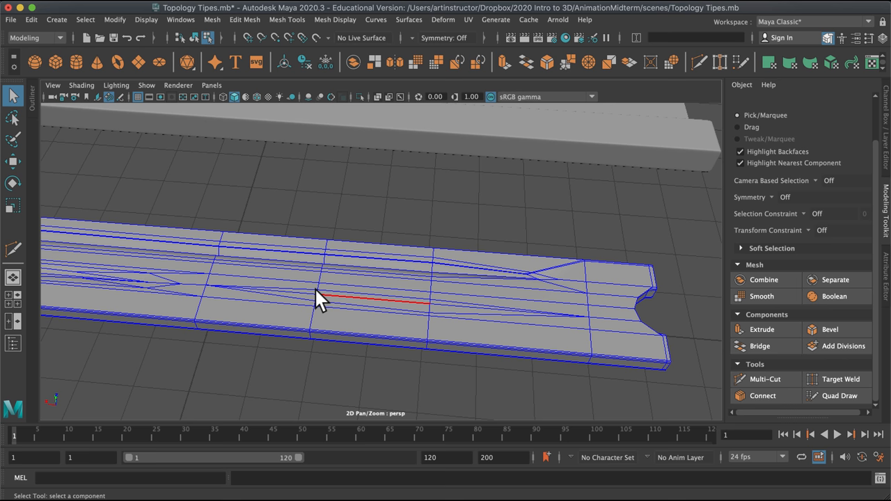
{"action": "mouse_move", "coordinate": [313, 300]}
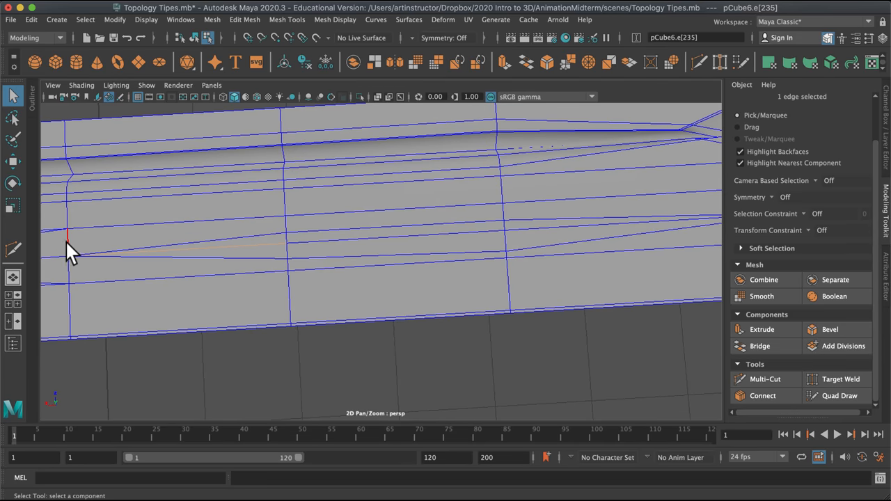
Step: Select the new sliver's end and long edges
{"action": "left_click", "coordinate": [254, 246]}
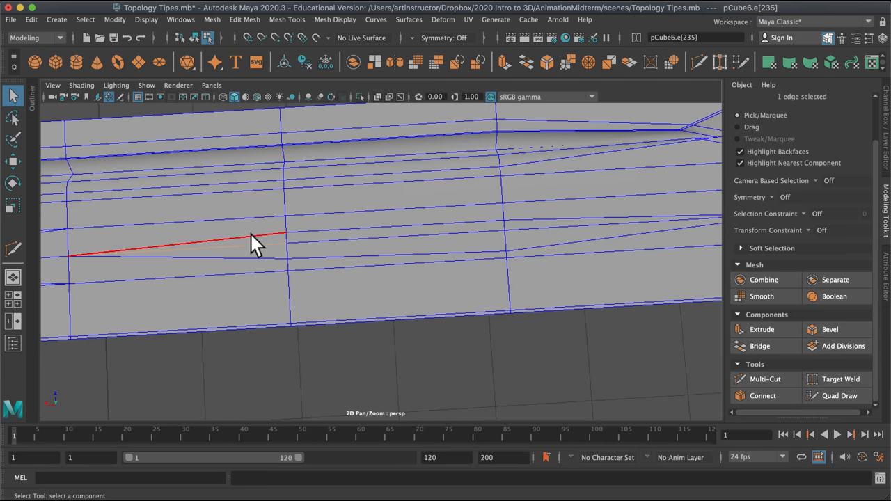
{"action": "left_click", "coordinate": [265, 260]}
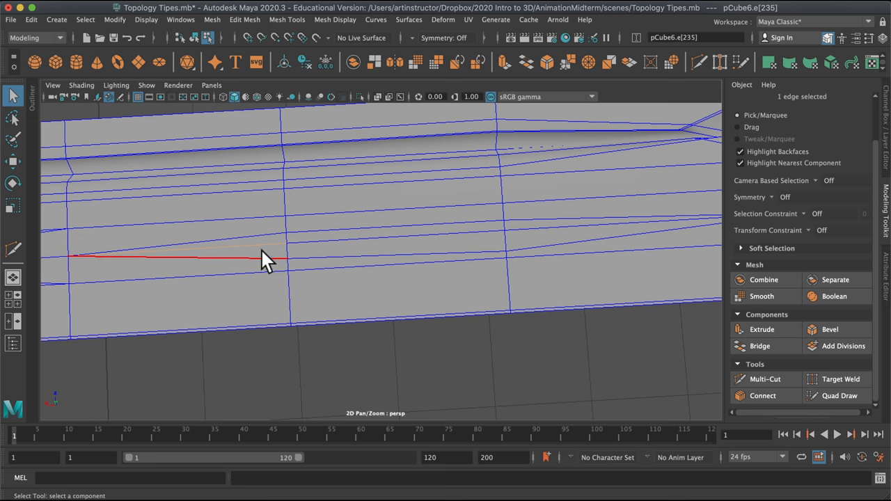
{"action": "left_click", "coordinate": [313, 272]}
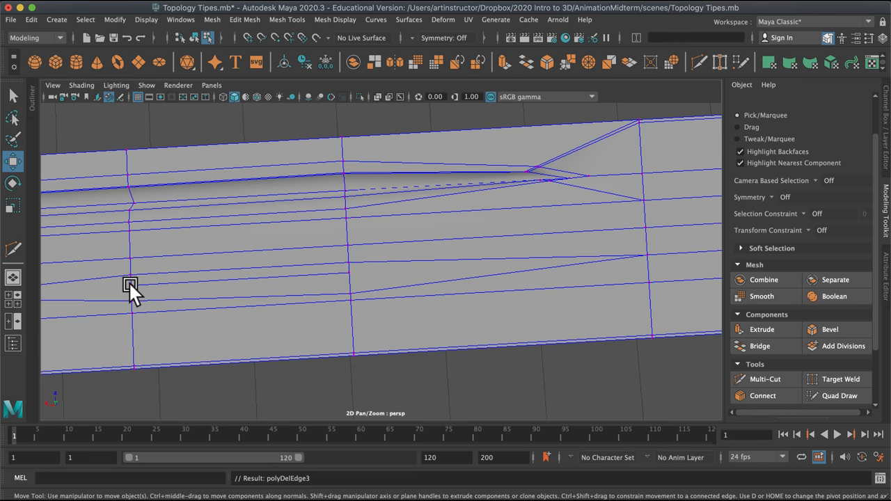
Step: Scale and move the groove vertices to pull the sliver into a narrow pointed knot
{"action": "left_click", "coordinate": [351, 274]}
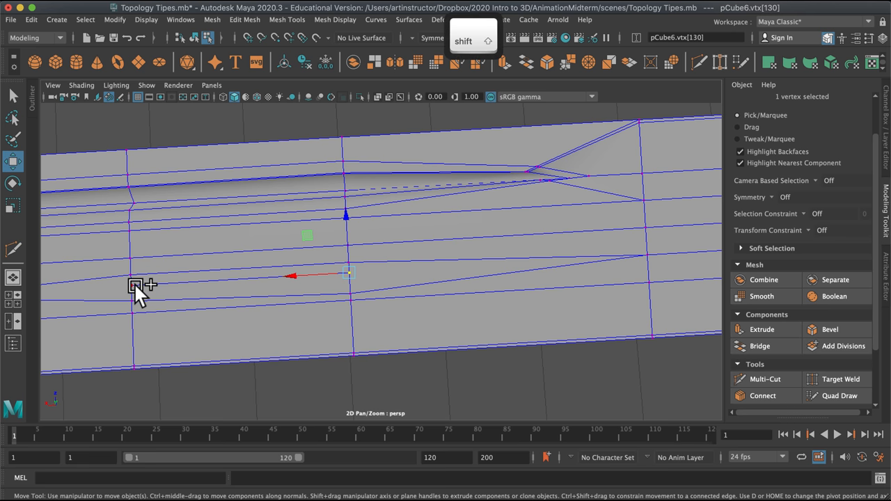
{"action": "key", "text": "r"}
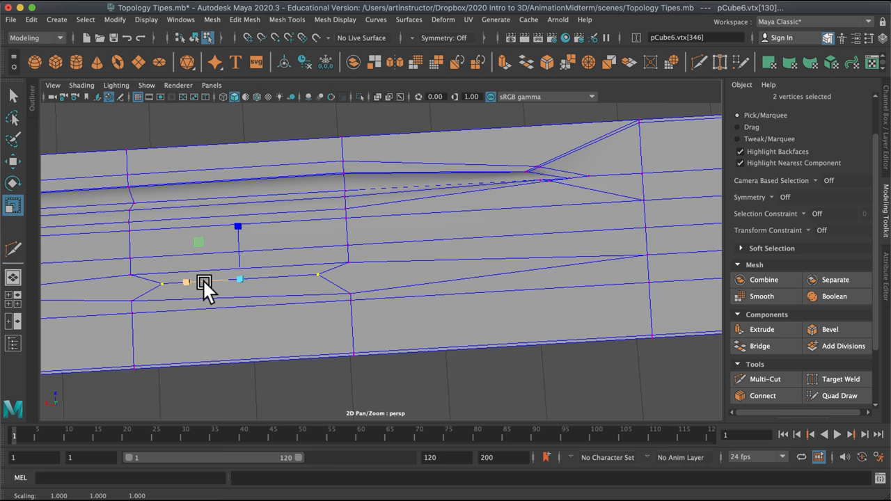
{"action": "key", "text": "w"}
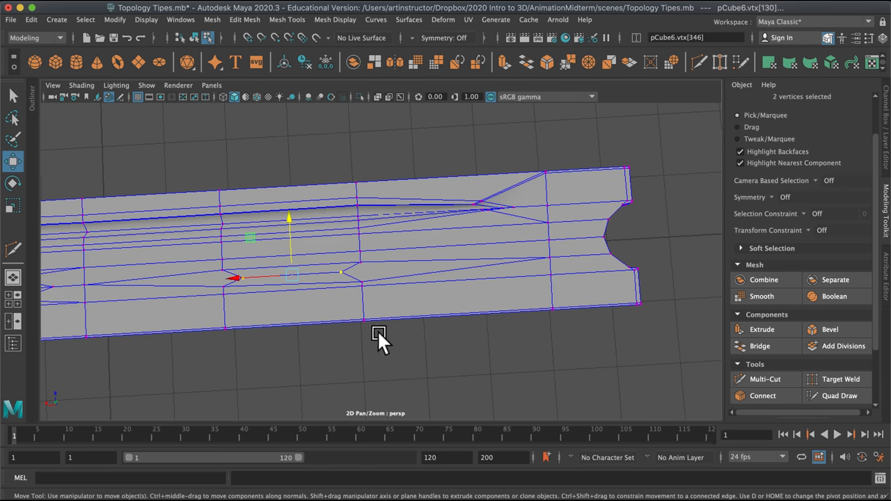
{"action": "left_click_drag", "start_coordinate": [379, 334], "coordinate": [555, 313]}
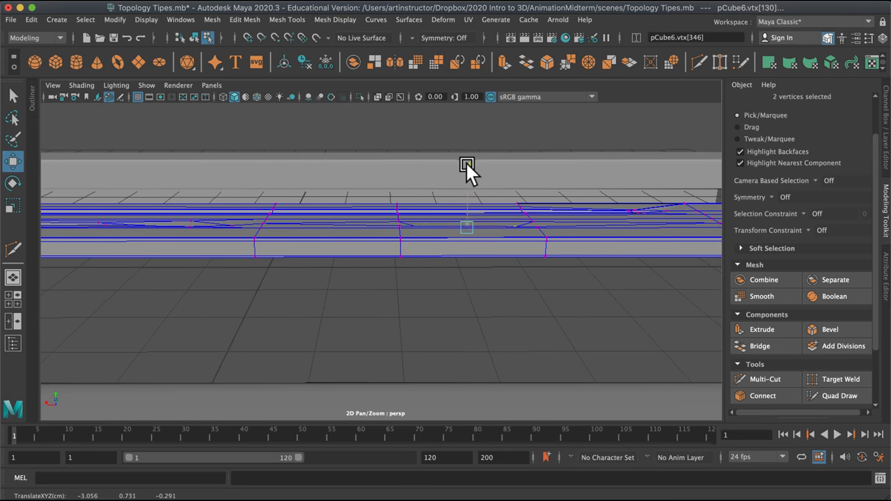
{"action": "left_click_drag", "start_coordinate": [466, 167], "coordinate": [497, 369]}
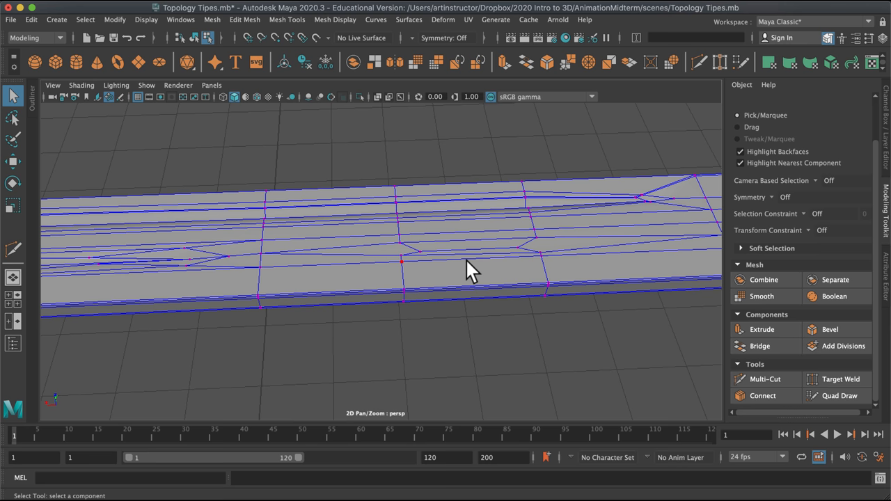
Step: Select two vertices inside the groove and scale them farther apart
{"action": "left_click", "coordinate": [419, 252]}
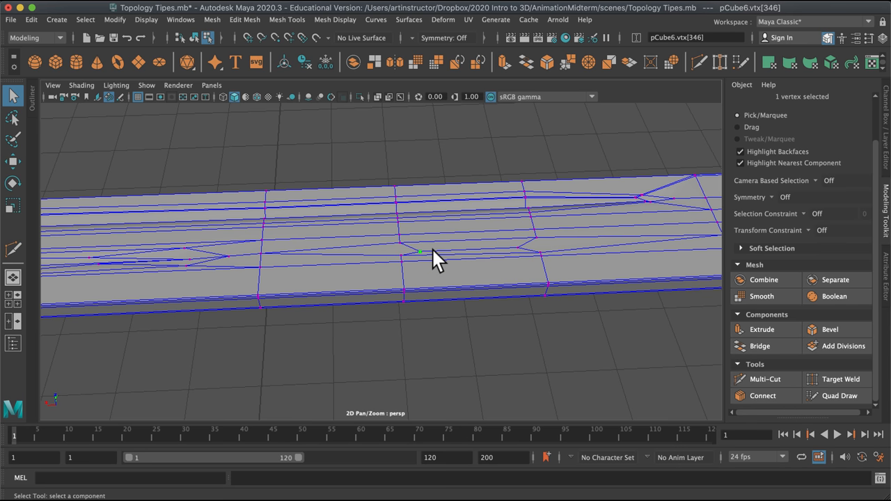
{"action": "left_click", "coordinate": [463, 249]}
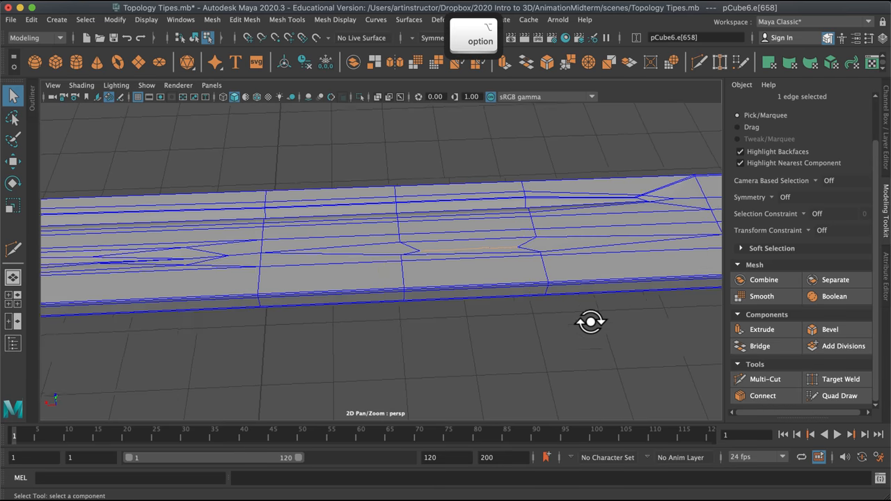
{"action": "left_click_drag", "start_coordinate": [591, 322], "coordinate": [428, 226]}
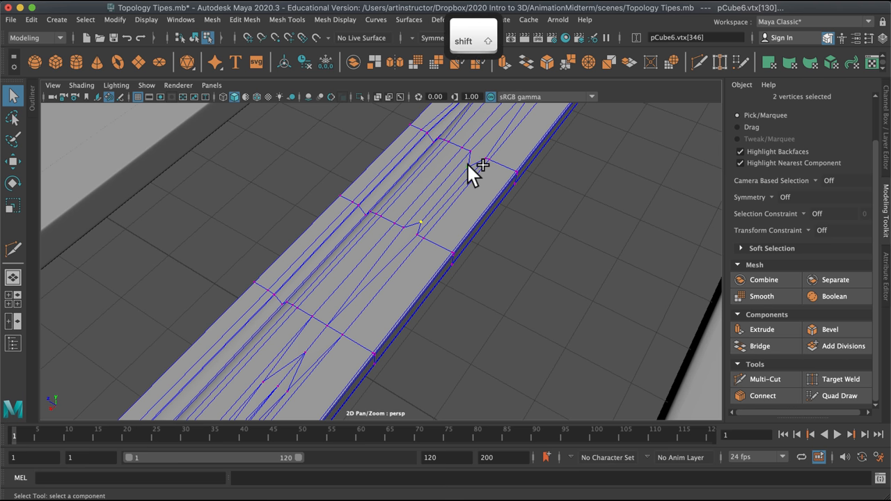
{"action": "key", "text": "r"}
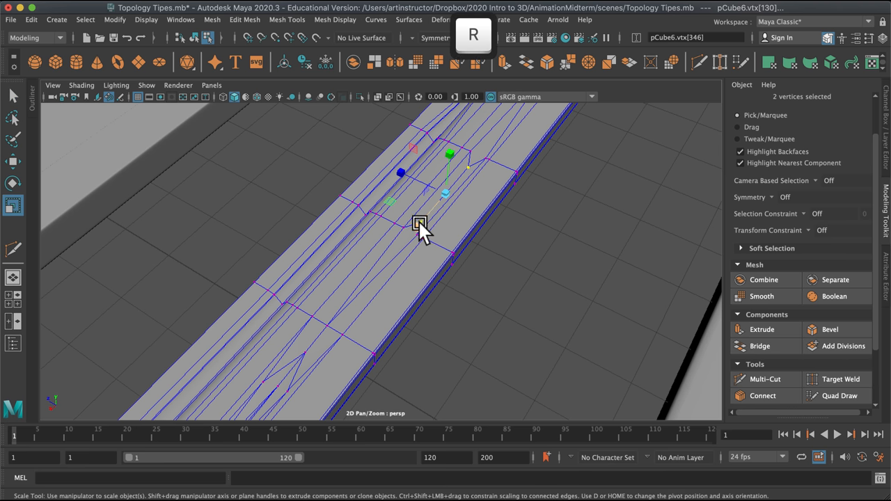
{"action": "left_click_drag", "start_coordinate": [420, 225], "coordinate": [388, 269]}
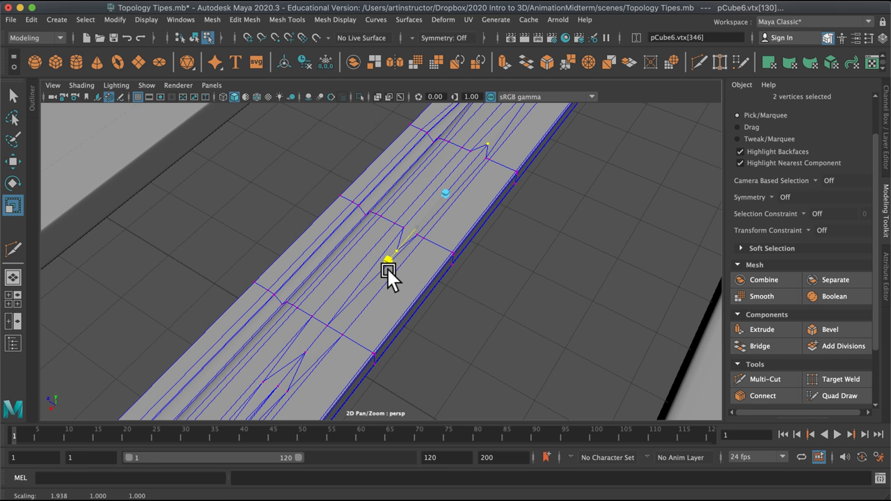
Step: Switch to edge selection and move a groove edge to reshape the recess
{"action": "right_click", "coordinate": [389, 271]}
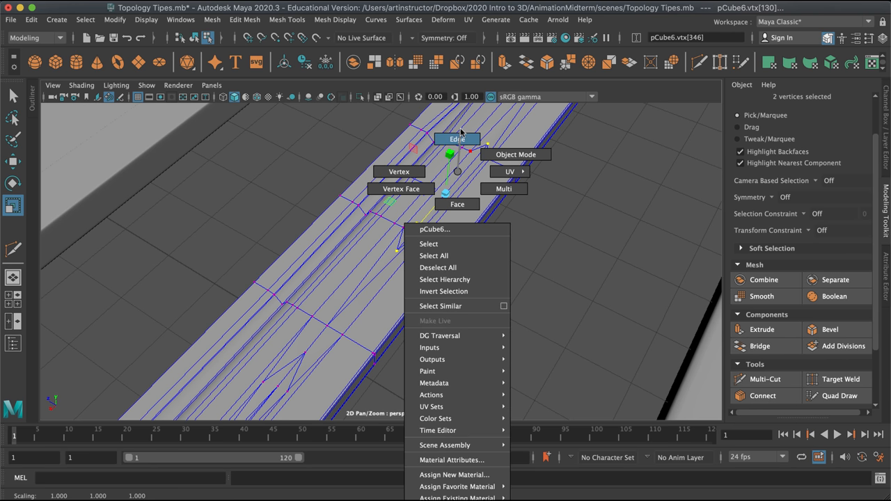
{"action": "left_click", "coordinate": [457, 138]}
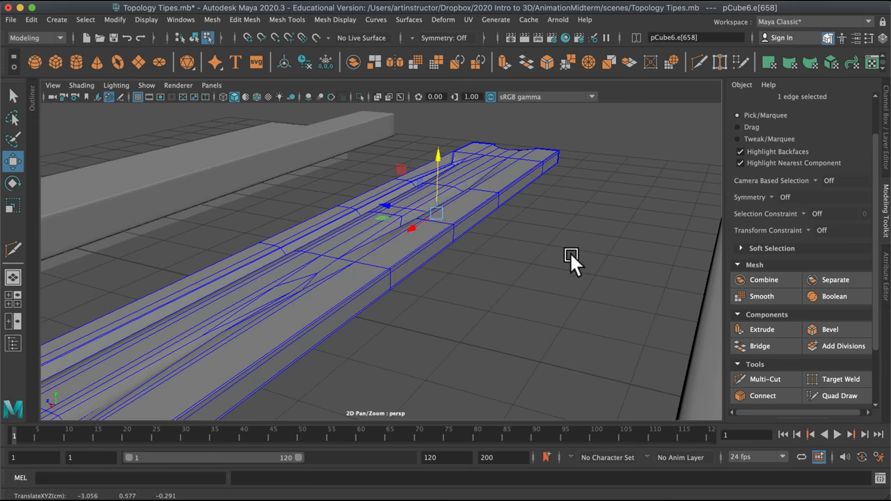
{"action": "left_click_drag", "start_coordinate": [571, 261], "coordinate": [622, 285]}
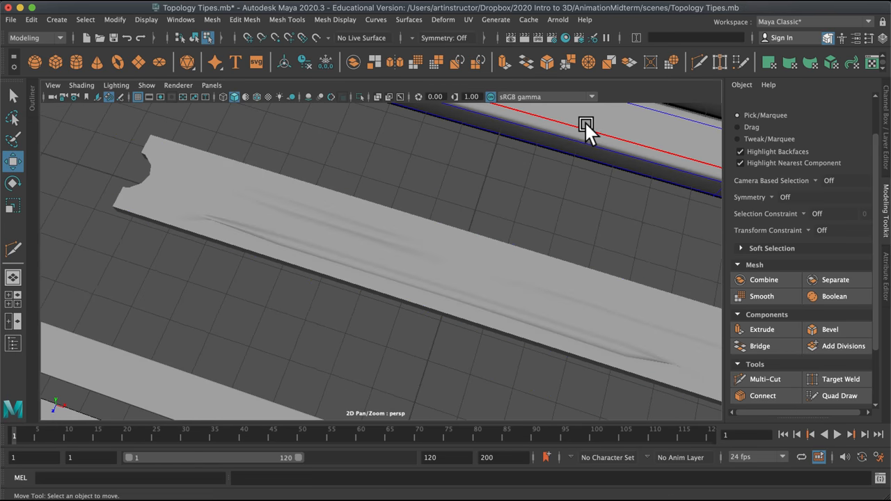
Step: Select the plank, turn on smooth mesh preview (3), and orbit to inspect the smoothed groove
{"action": "left_click", "coordinate": [334, 251]}
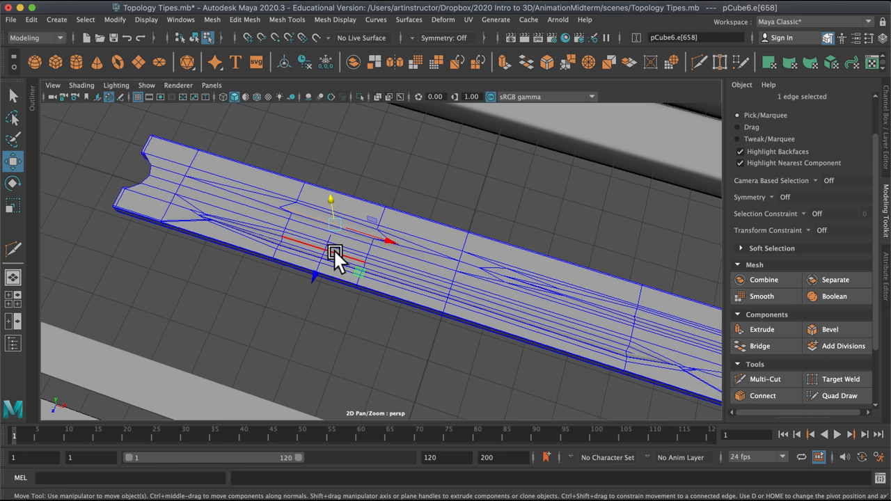
{"action": "key", "text": "3"}
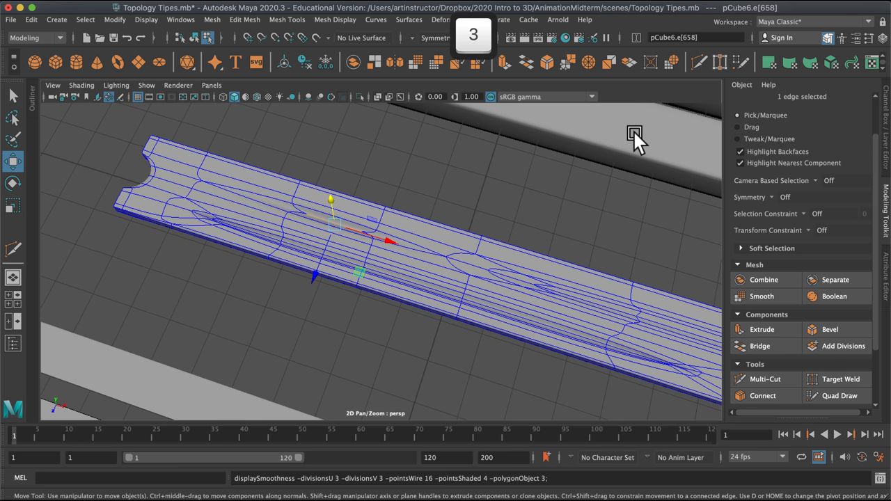
{"action": "left_click_drag", "start_coordinate": [634, 134], "coordinate": [394, 337]}
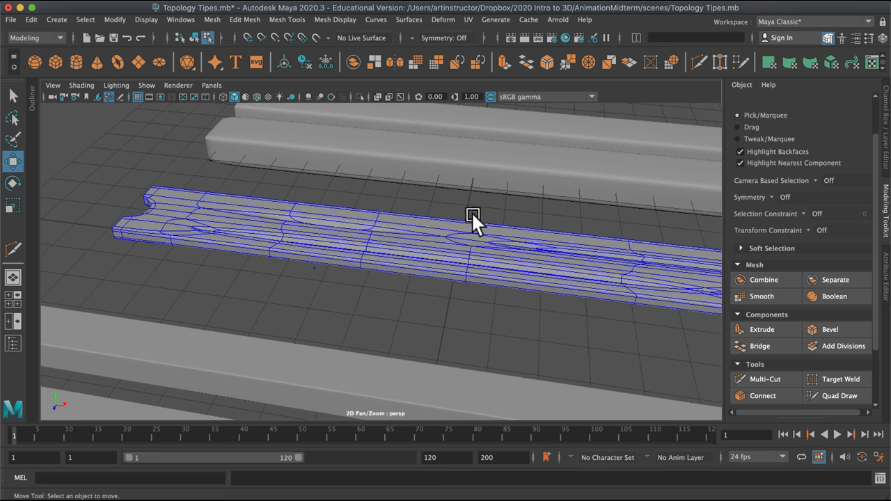
{"action": "left_click_drag", "start_coordinate": [473, 216], "coordinate": [620, 362]}
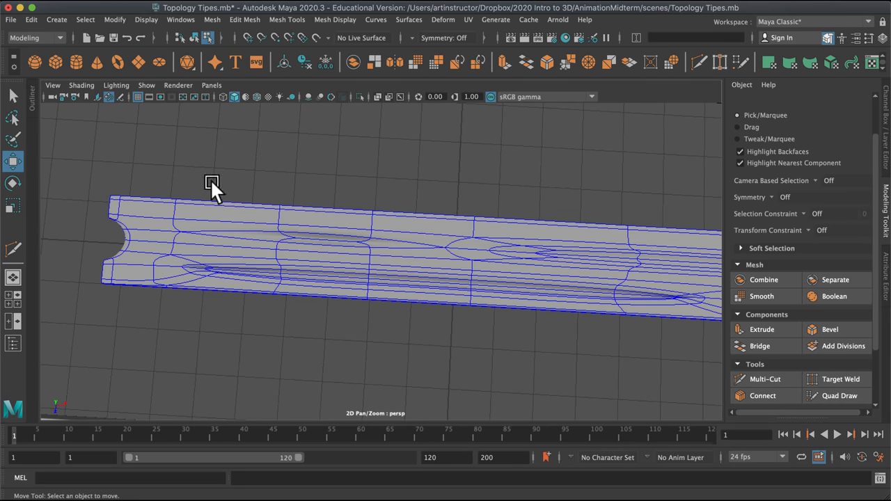
{"action": "left_click", "coordinate": [765, 378]}
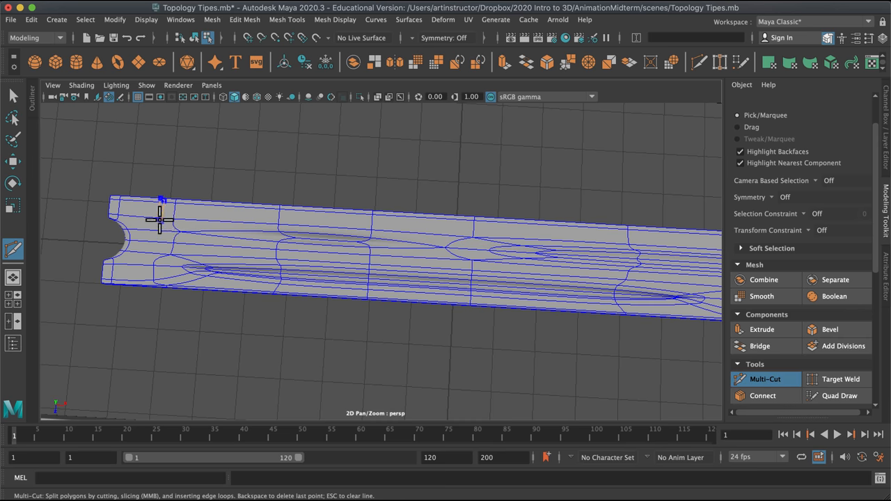
Step: Return to the low-poly view and orbit around the notched end, then pan toward the neighbouring plank
{"action": "key", "text": "1"}
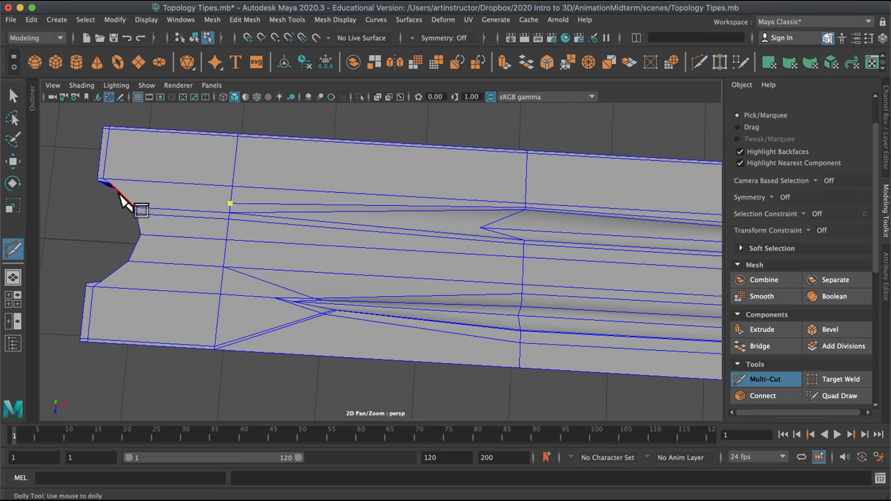
{"action": "left_click_drag", "start_coordinate": [125, 202], "coordinate": [348, 251]}
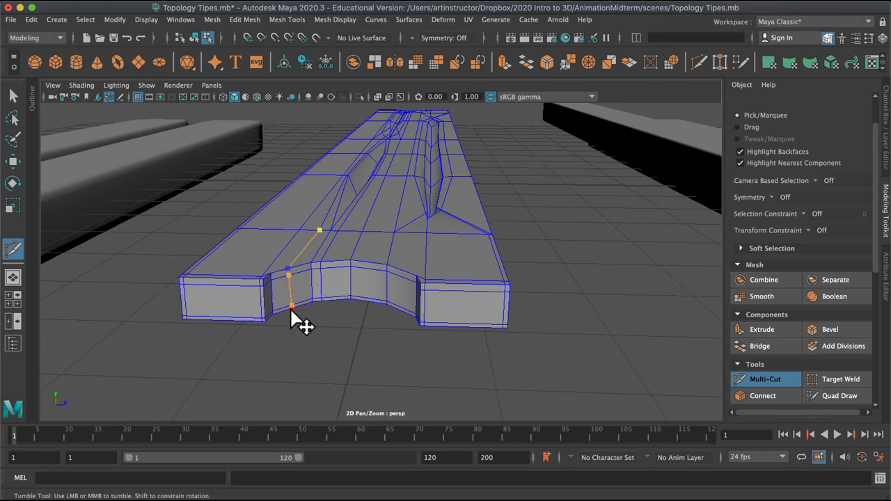
{"action": "left_click_drag", "start_coordinate": [299, 320], "coordinate": [327, 292]}
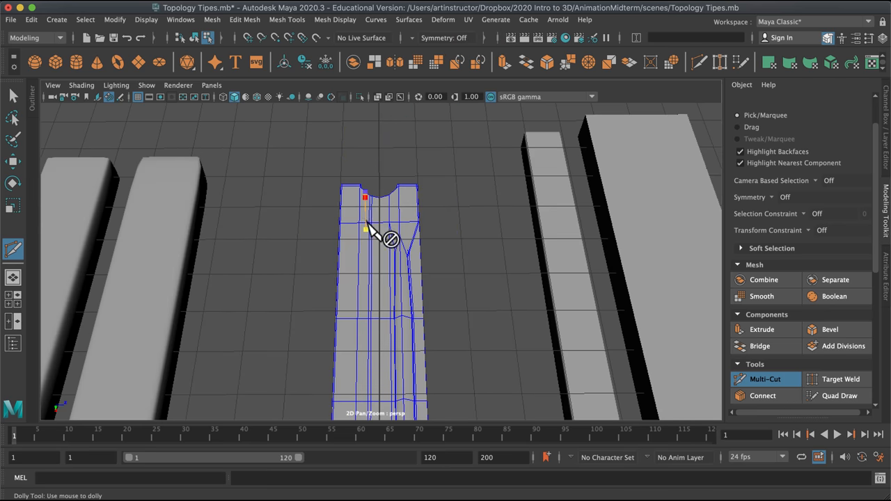
{"action": "left_click_drag", "start_coordinate": [376, 244], "coordinate": [466, 348]}
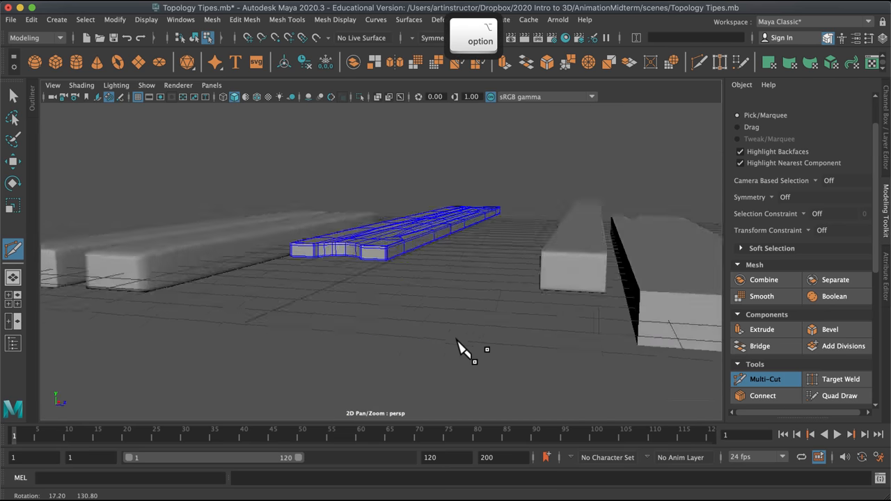
{"action": "left_click_drag", "start_coordinate": [463, 351], "coordinate": [418, 358]}
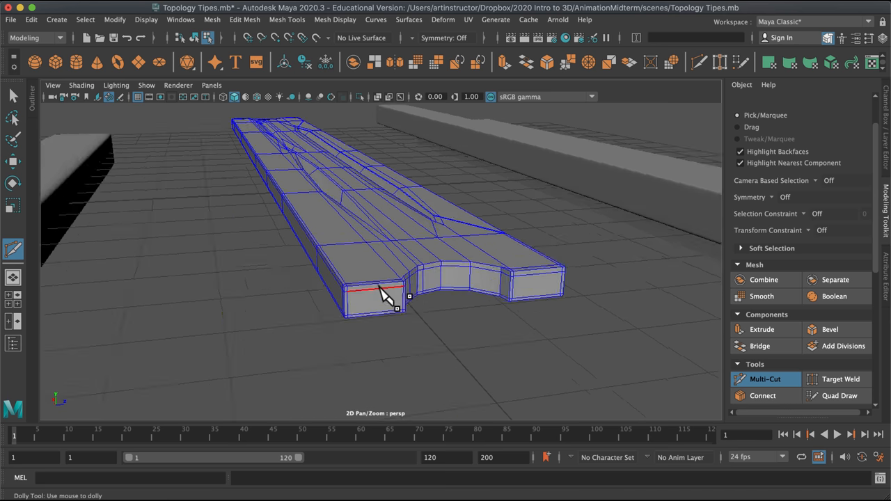
{"action": "left_click_drag", "start_coordinate": [386, 296], "coordinate": [547, 418]}
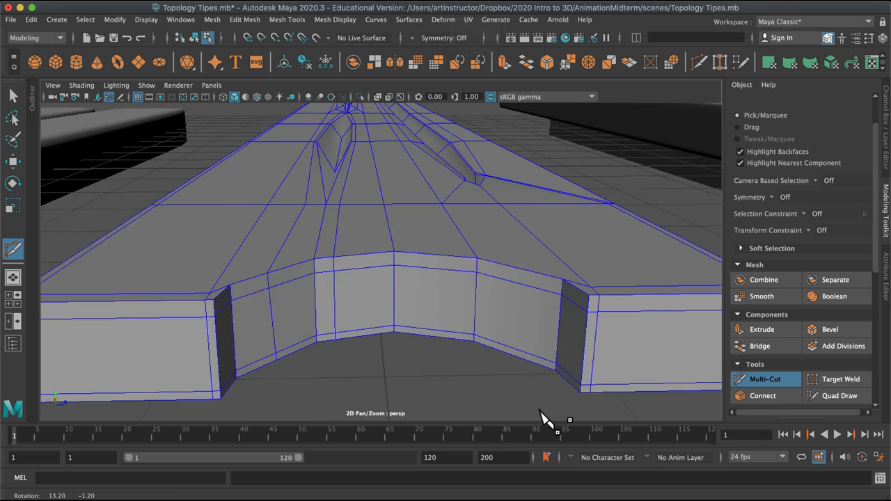
{"action": "mouse_move", "coordinate": [279, 366]}
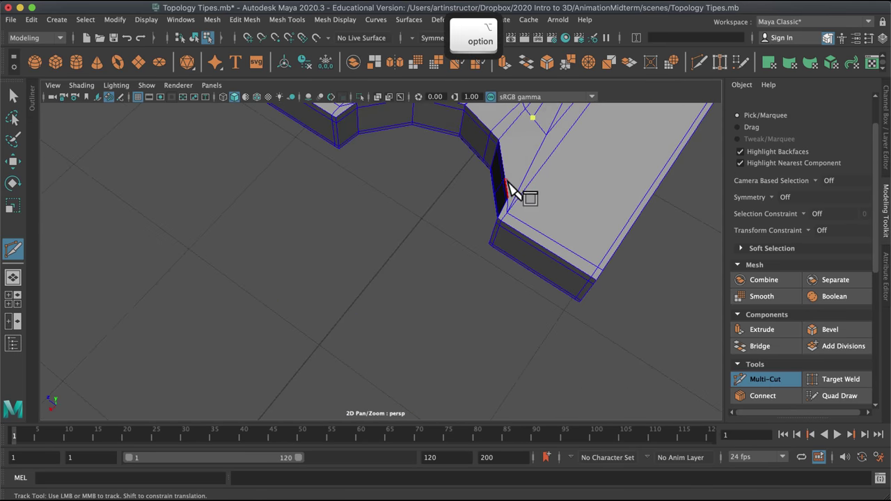
{"action": "mouse_move", "coordinate": [369, 247]}
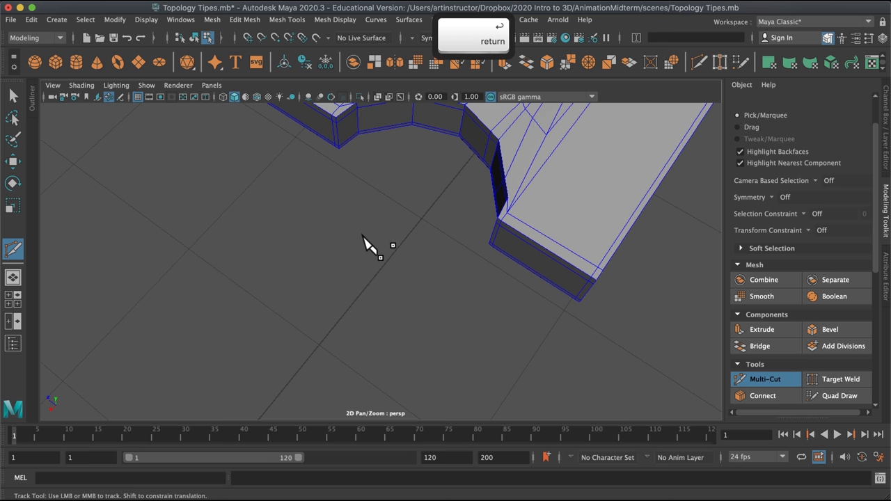
{"action": "left_click_drag", "start_coordinate": [369, 244], "coordinate": [536, 275]}
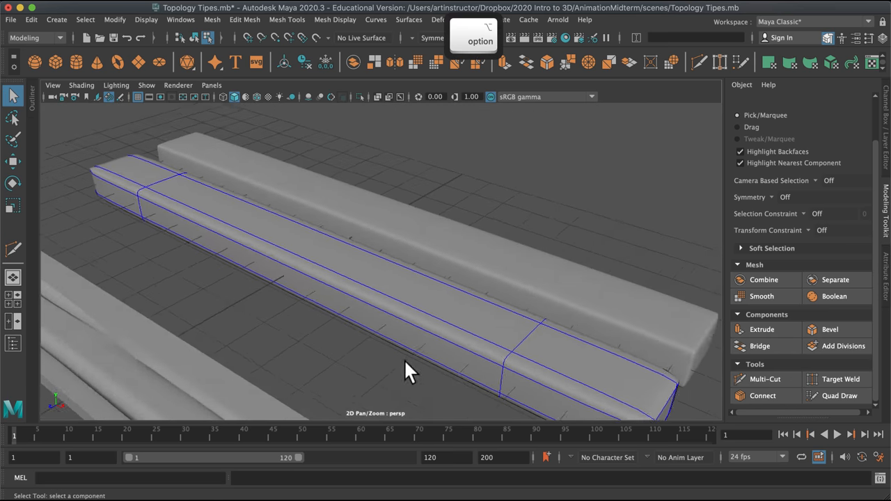
{"action": "left_click_drag", "start_coordinate": [411, 369], "coordinate": [456, 362]}
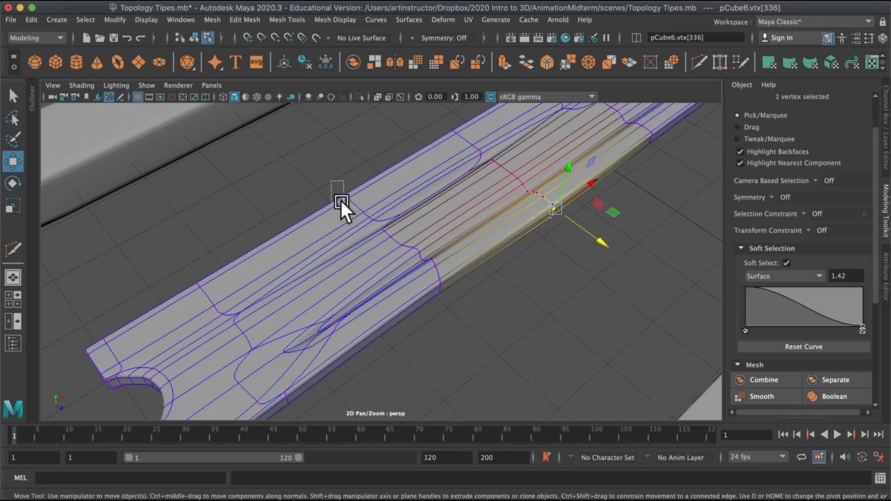
Step: Move and scale soft-selected plank vertices in top view so the outline bulges and tapers
{"action": "left_click_drag", "start_coordinate": [341, 206], "coordinate": [70, 342]}
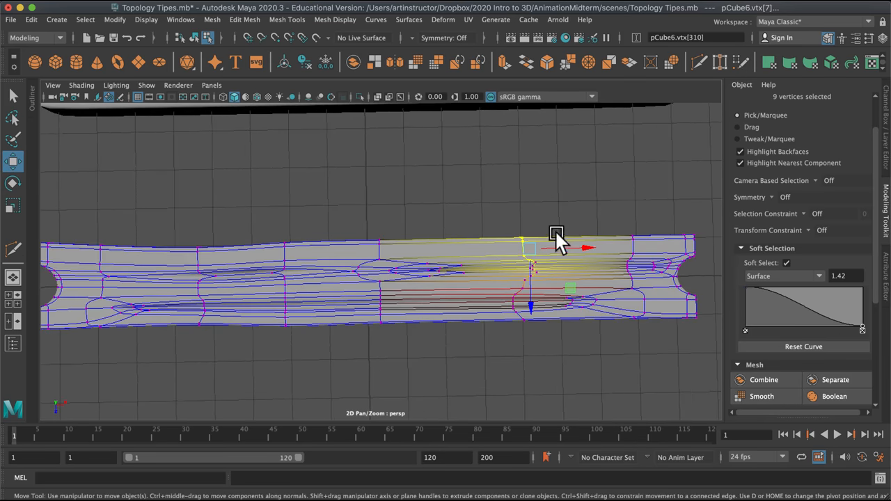
{"action": "key", "text": "r"}
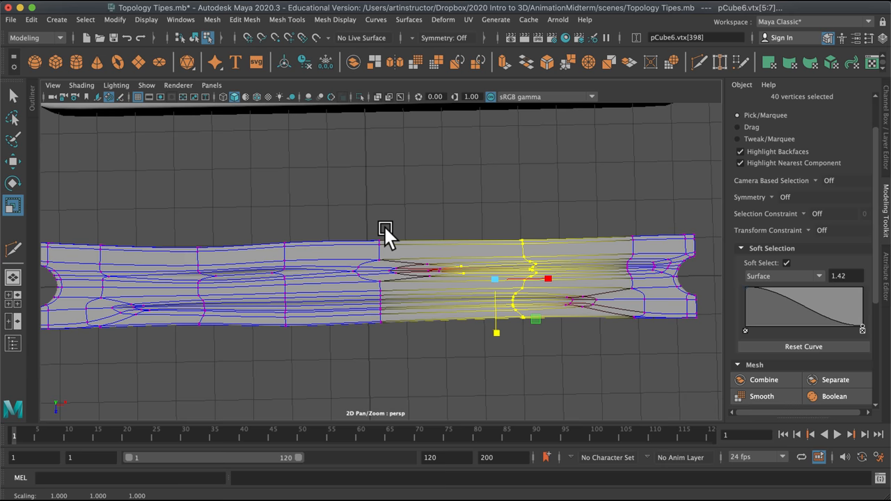
{"action": "left_click_drag", "start_coordinate": [386, 230], "coordinate": [670, 332]}
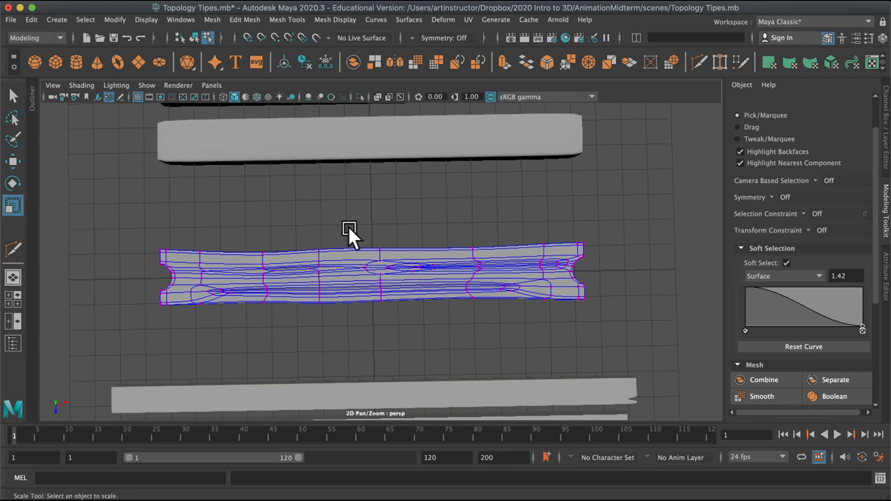
Step: Reduce Soft Select falloff to 0.46 and pull top-surface vertices to add subtle warps
{"action": "left_click_drag", "start_coordinate": [349, 243], "coordinate": [464, 264]}
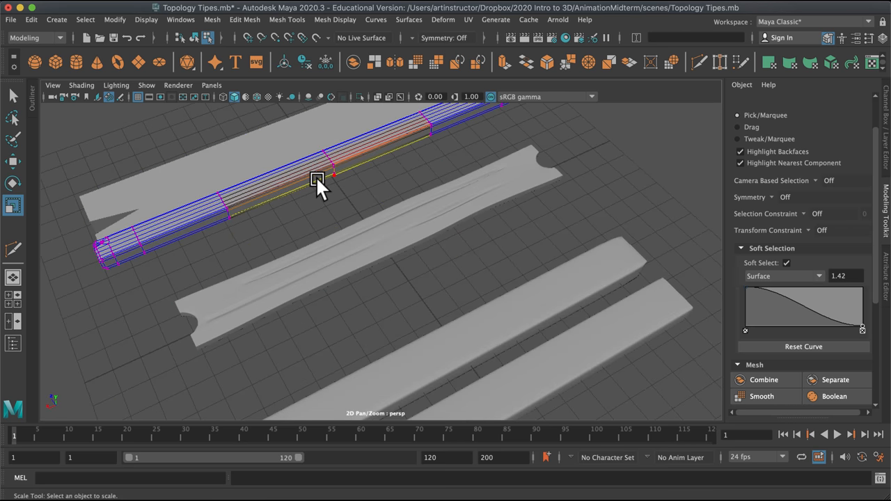
{"action": "left_click_drag", "start_coordinate": [317, 181], "coordinate": [425, 324]}
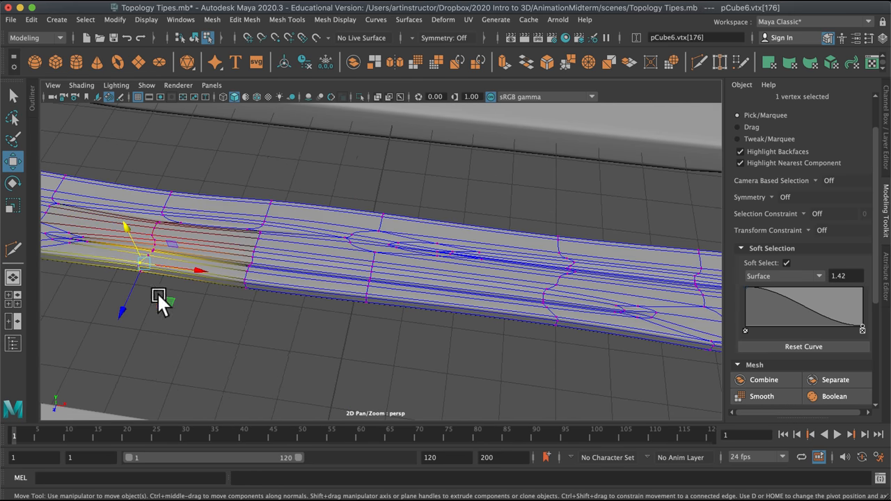
{"action": "key", "text": "b"}
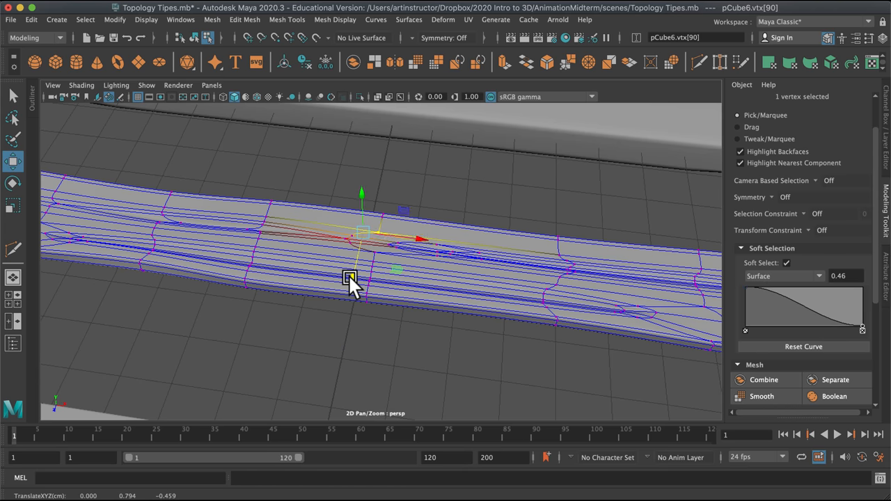
{"action": "left_click", "coordinate": [546, 148]}
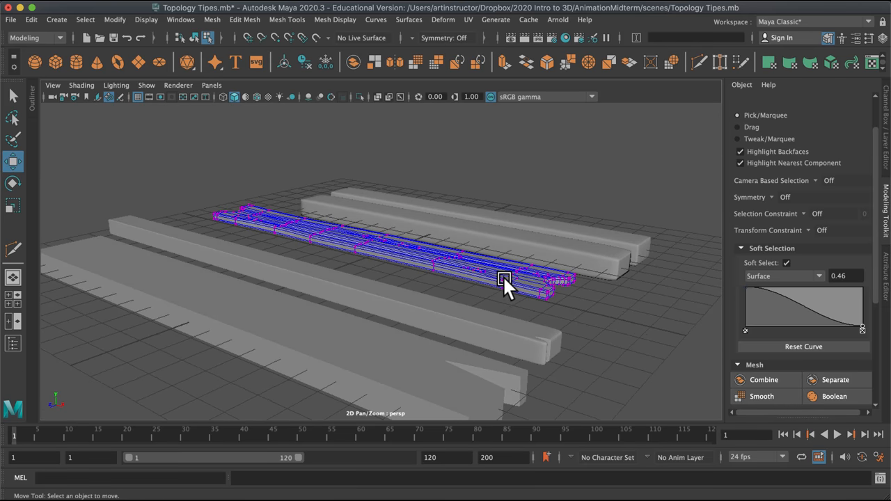
{"action": "left_click_drag", "start_coordinate": [505, 282], "coordinate": [498, 348]}
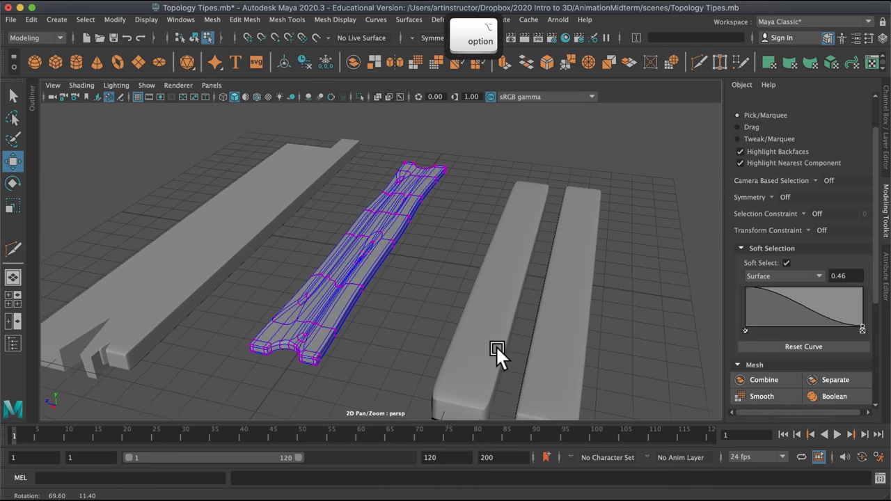
{"action": "left_click_drag", "start_coordinate": [498, 351], "coordinate": [480, 393]}
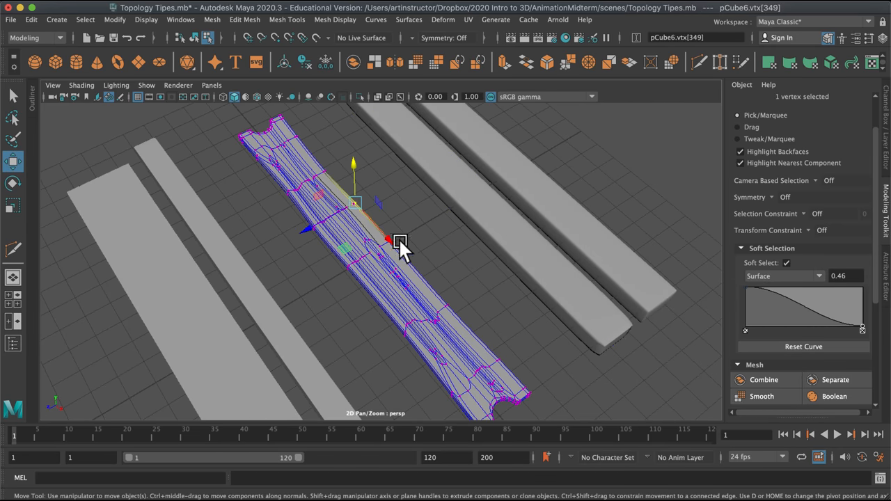
{"action": "key", "text": "cmd+z"}
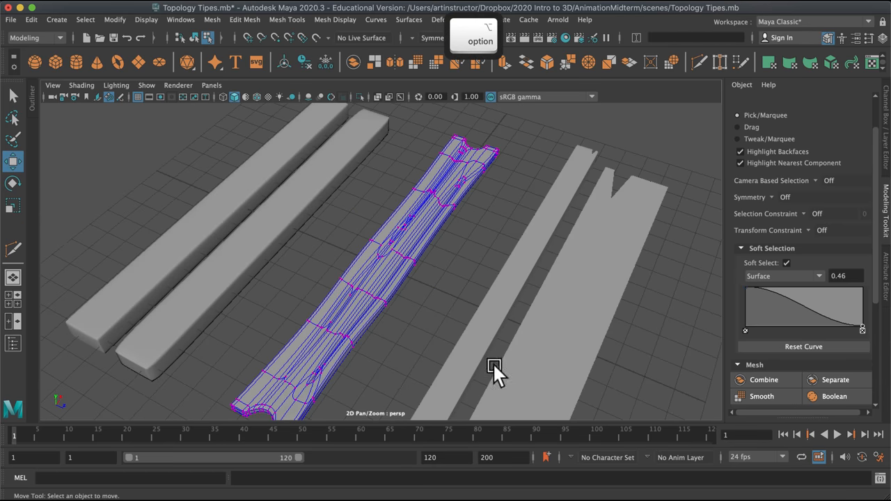
{"action": "mouse_move", "coordinate": [390, 345]}
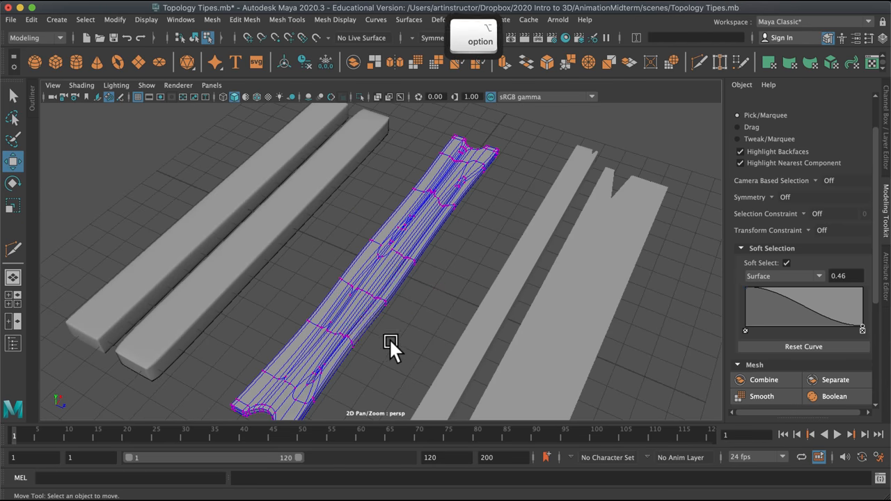
{"action": "left_click_drag", "start_coordinate": [394, 348], "coordinate": [387, 240]}
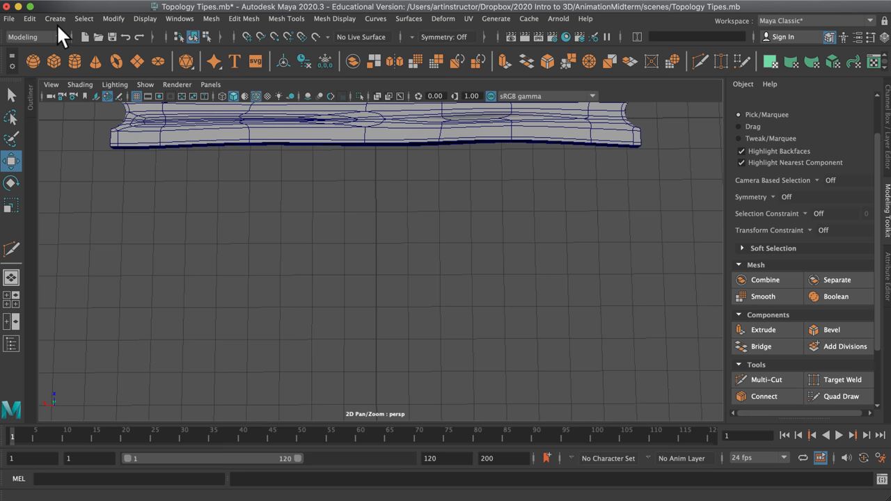
Step: Create a polygon plane with 5 width and 6 height divisions
{"action": "left_click", "coordinate": [55, 18]}
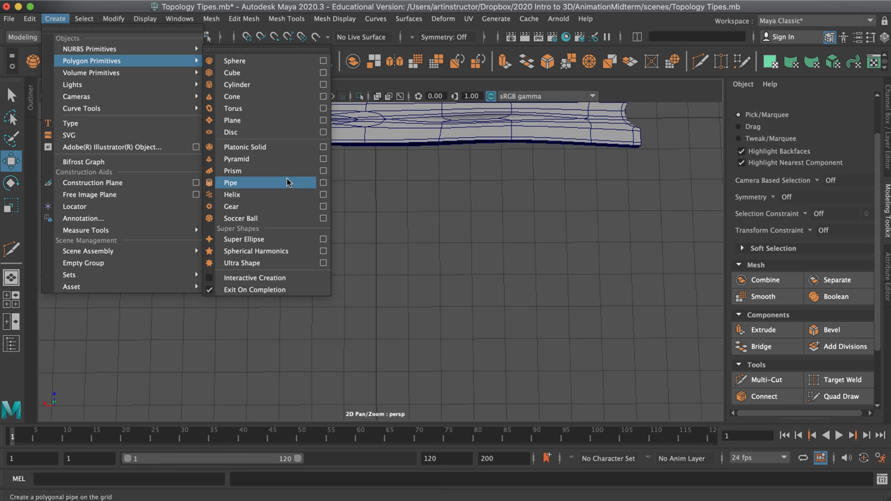
{"action": "left_click", "coordinate": [322, 120]}
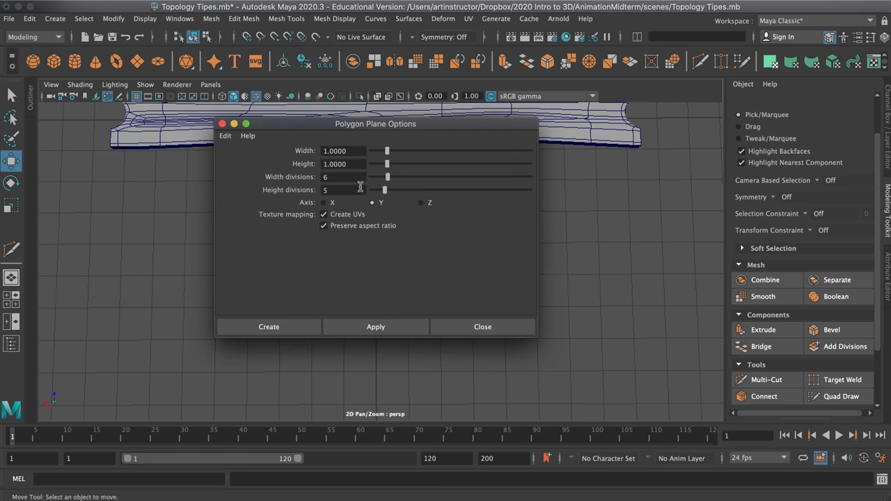
{"action": "type", "text": "6"}
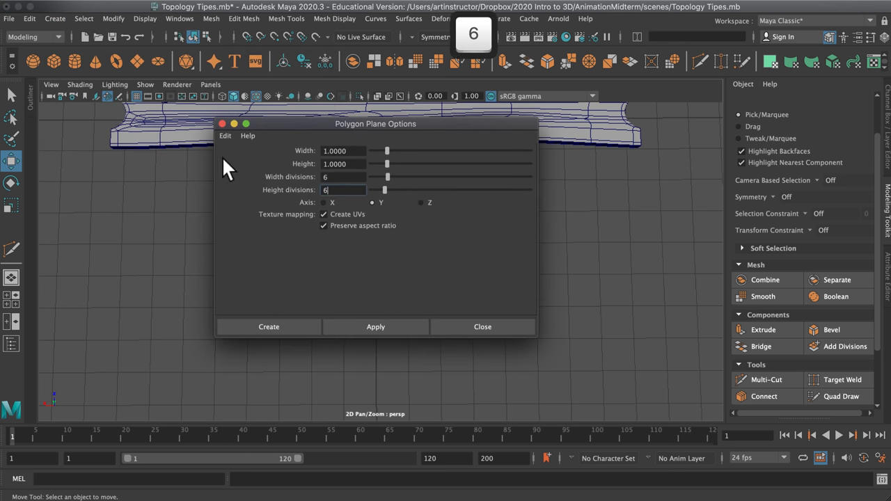
{"action": "type", "text": "5"}
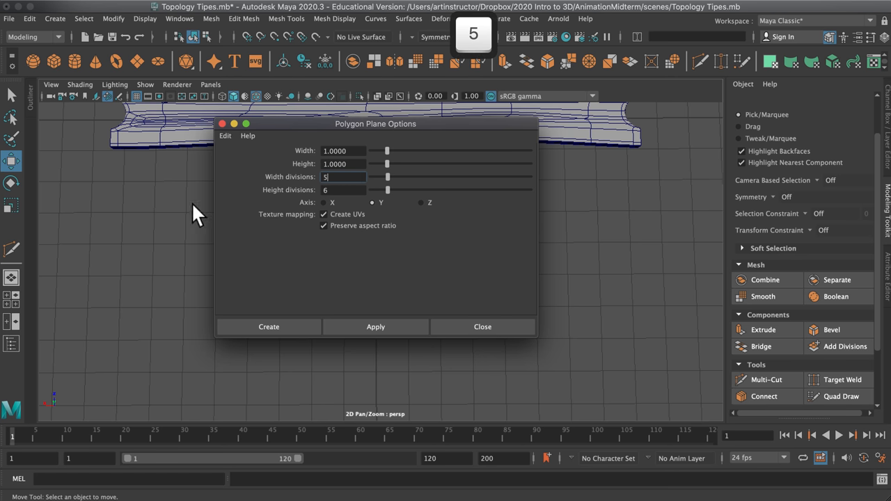
{"action": "left_click", "coordinate": [269, 327]}
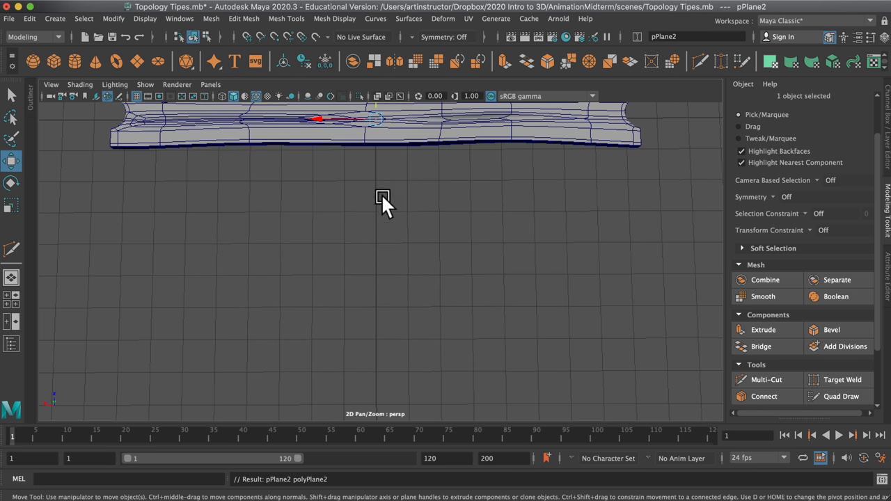
Step: Scale the new plane into a long, slightly wider flat strip
{"action": "key", "text": "r"}
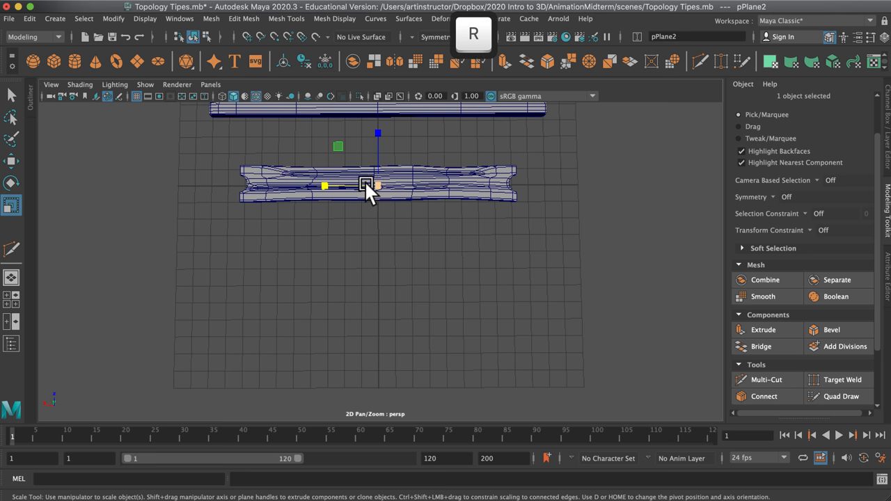
{"action": "left_click_drag", "start_coordinate": [365, 186], "coordinate": [204, 186]}
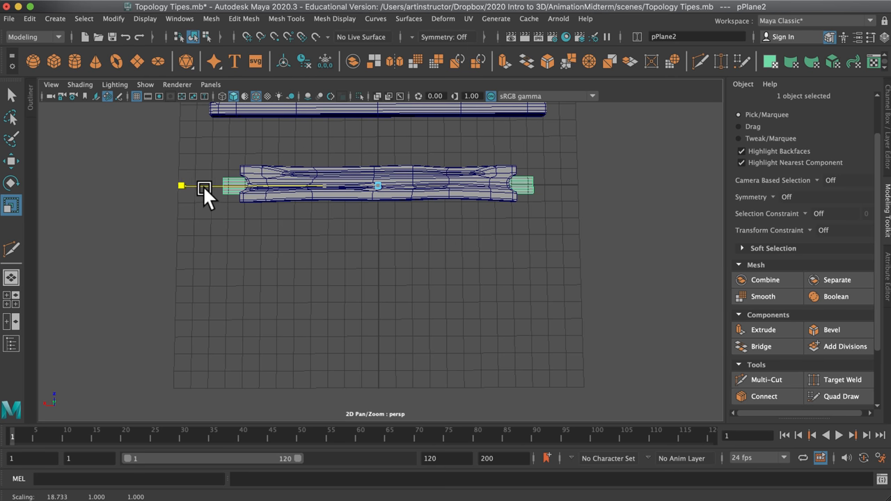
{"action": "left_click_drag", "start_coordinate": [205, 191], "coordinate": [383, 117]}
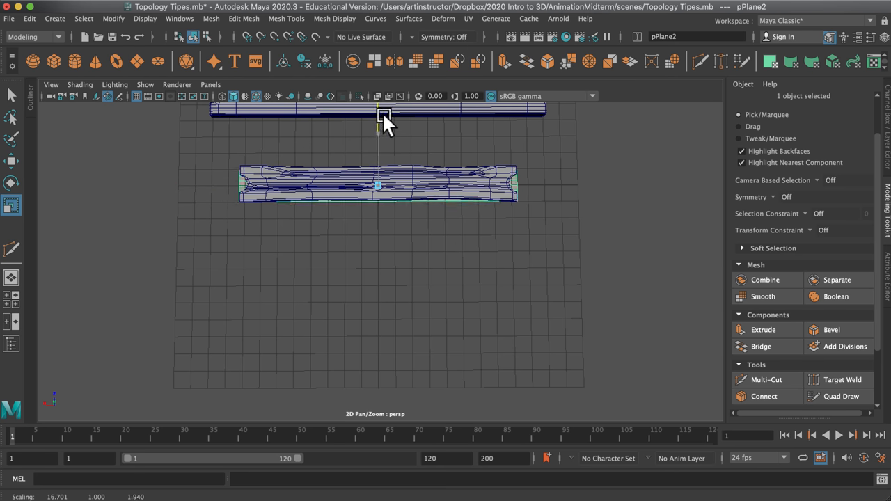
{"action": "key", "text": "w"}
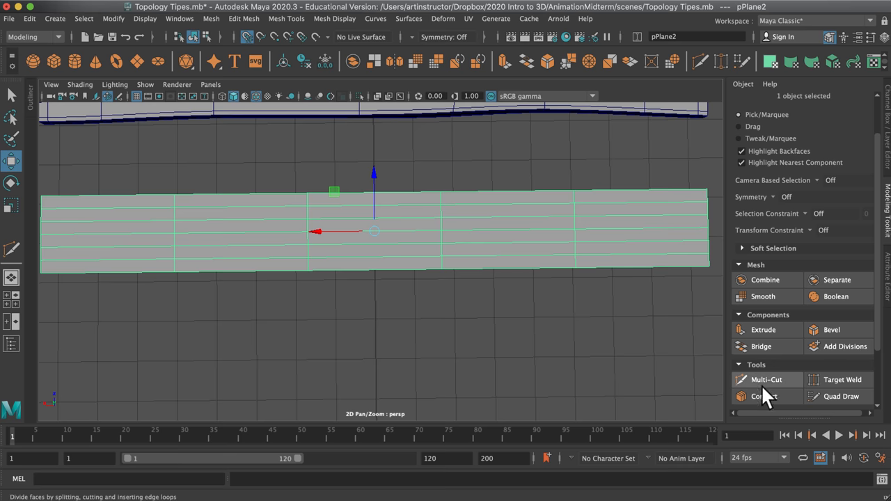
Step: Insert an extra cross edge loop and slide the cross loops into uneven spacing
{"action": "left_click", "coordinate": [767, 379]}
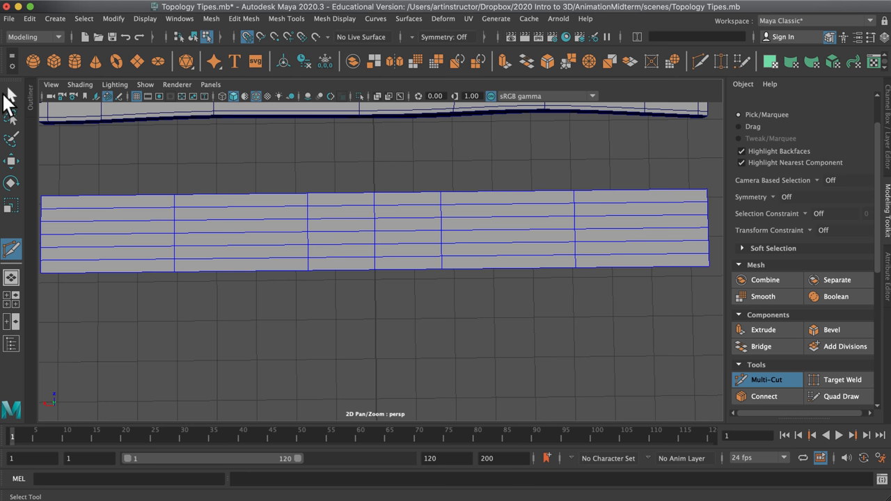
{"action": "mouse_move", "coordinate": [761, 346]}
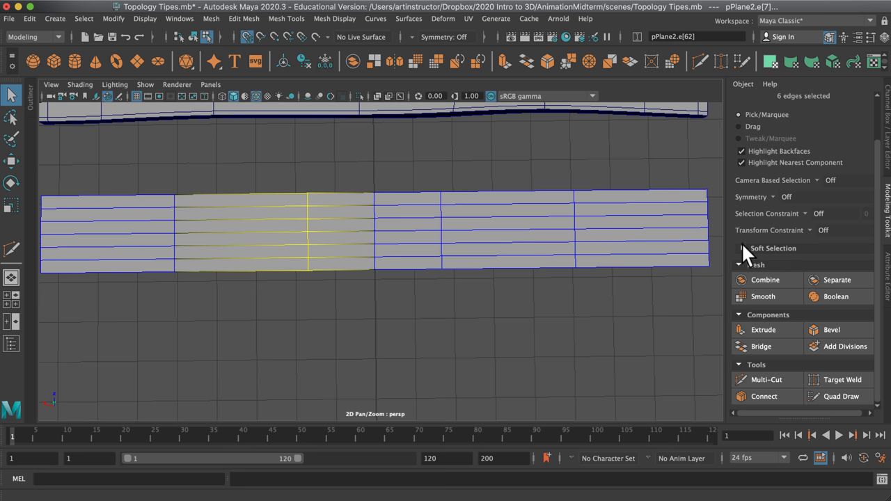
{"action": "key", "text": "w"}
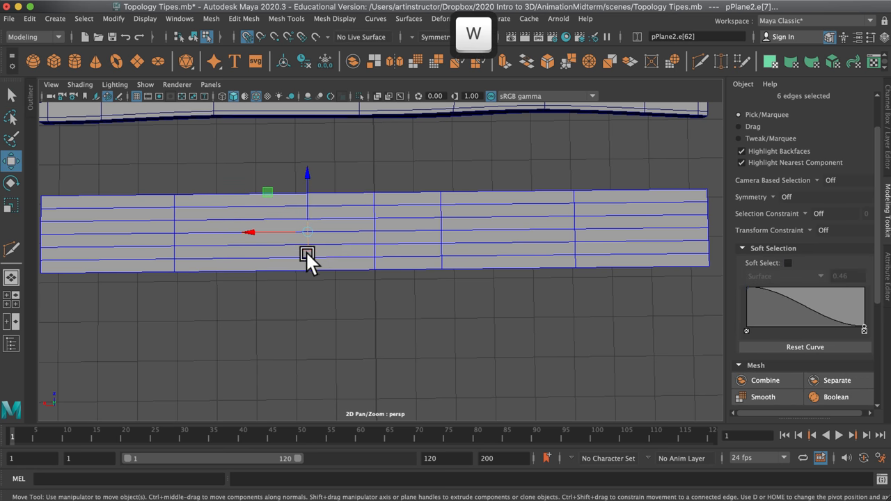
{"action": "left_click_drag", "start_coordinate": [306, 254], "coordinate": [437, 230]}
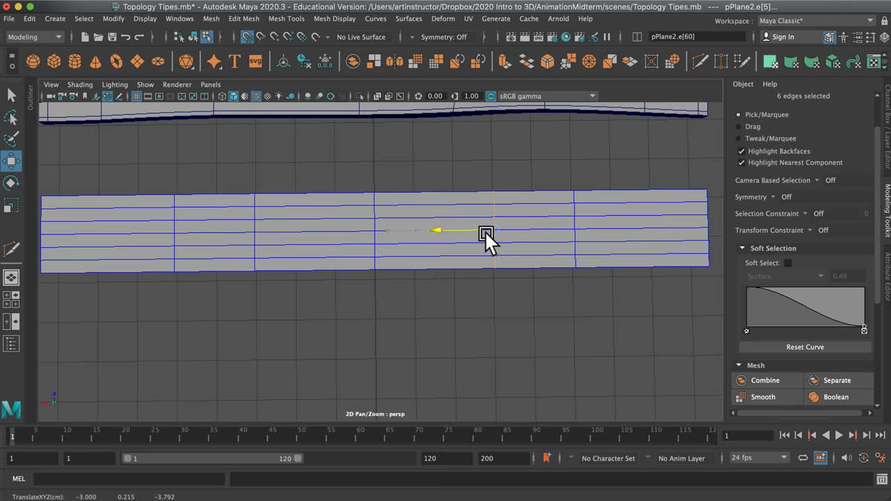
{"action": "left_click", "coordinate": [541, 306]}
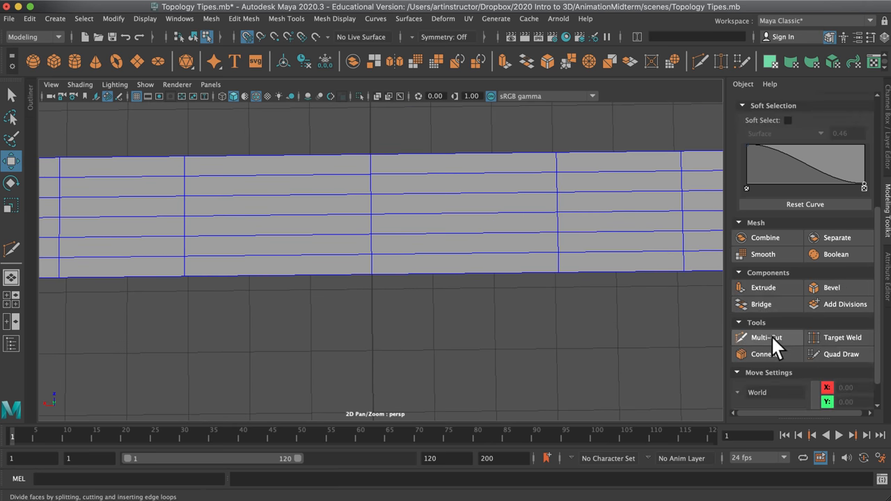
Step: Start Multi-Cut to trace a pointed knot outline across the strip's middle faces
{"action": "left_click", "coordinate": [767, 338]}
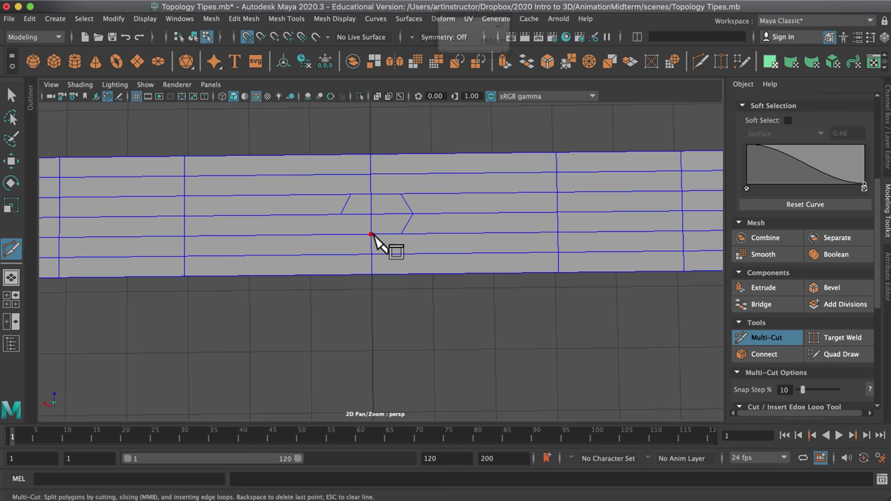
{"action": "mouse_move", "coordinate": [371, 214]}
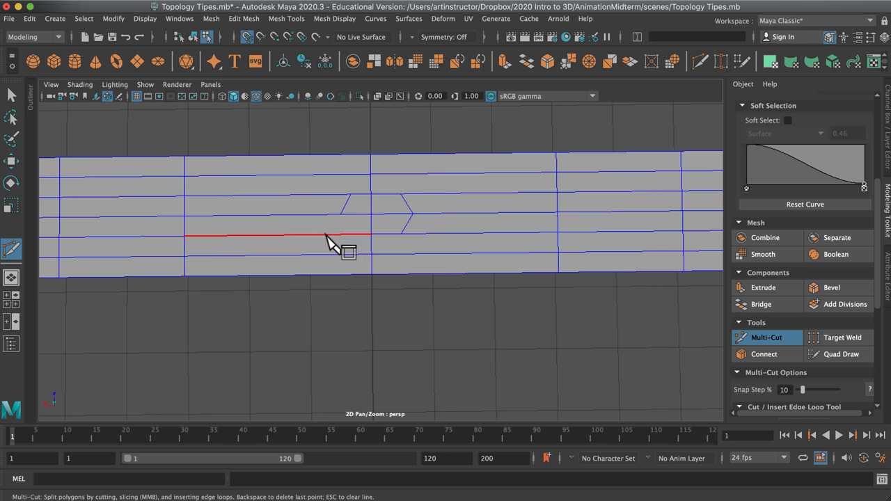
{"action": "mouse_move", "coordinate": [324, 212]}
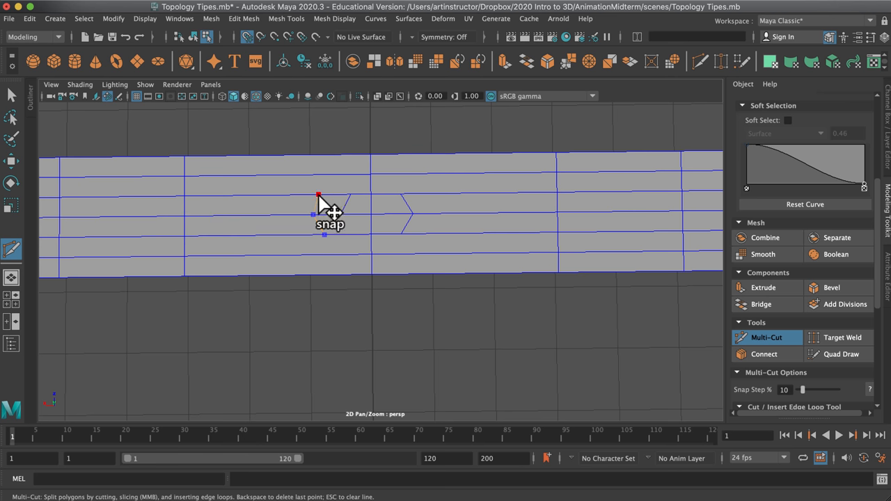
{"action": "mouse_move", "coordinate": [338, 181]}
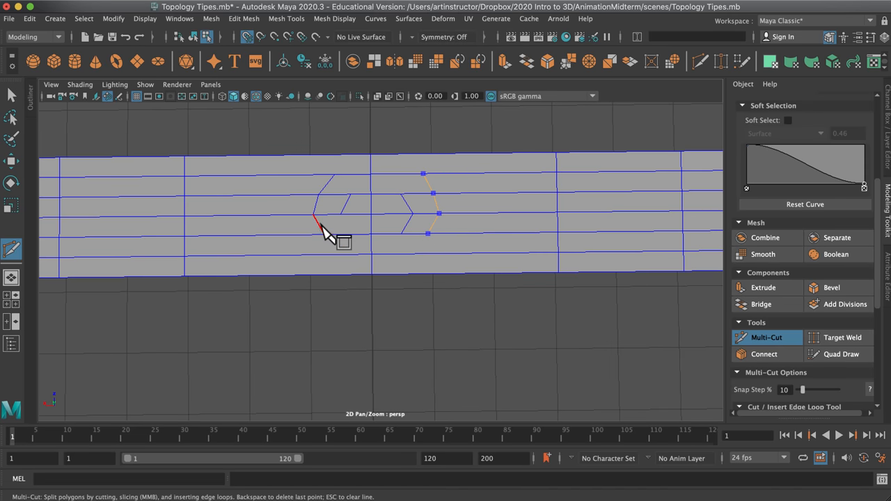
{"action": "mouse_move", "coordinate": [428, 254]}
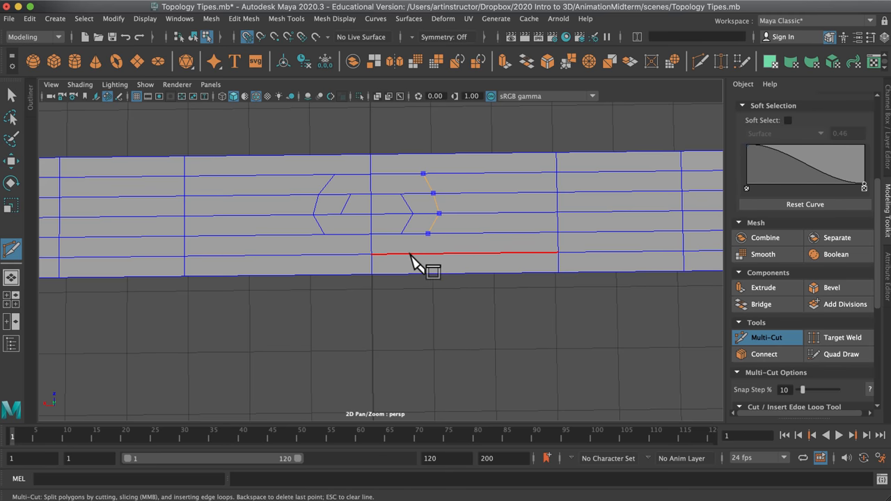
{"action": "mouse_move", "coordinate": [313, 264]}
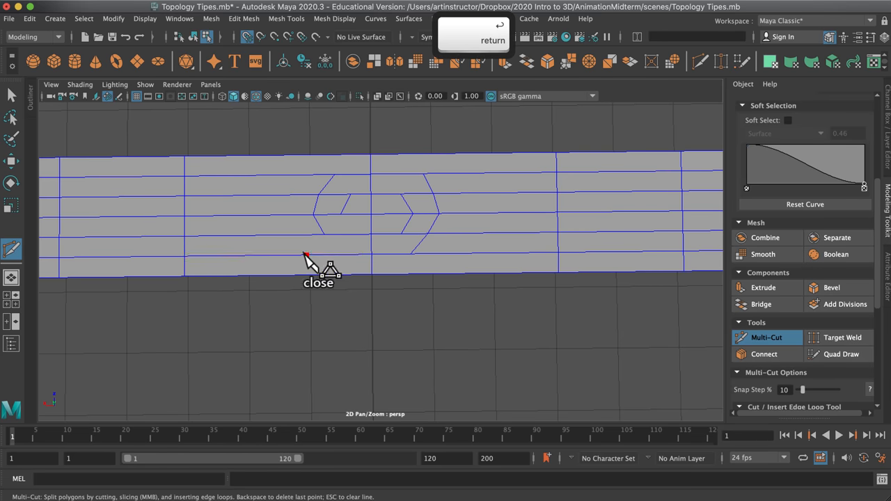
{"action": "mouse_move", "coordinate": [299, 237]}
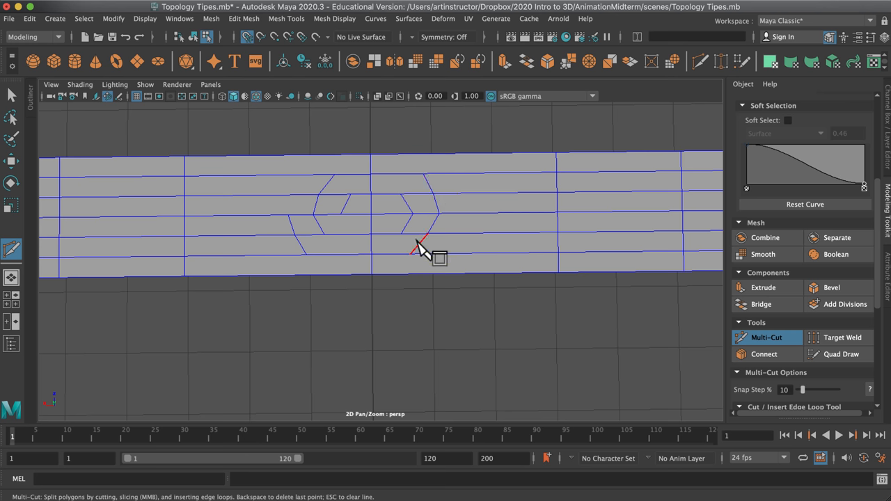
{"action": "mouse_move", "coordinate": [379, 373]}
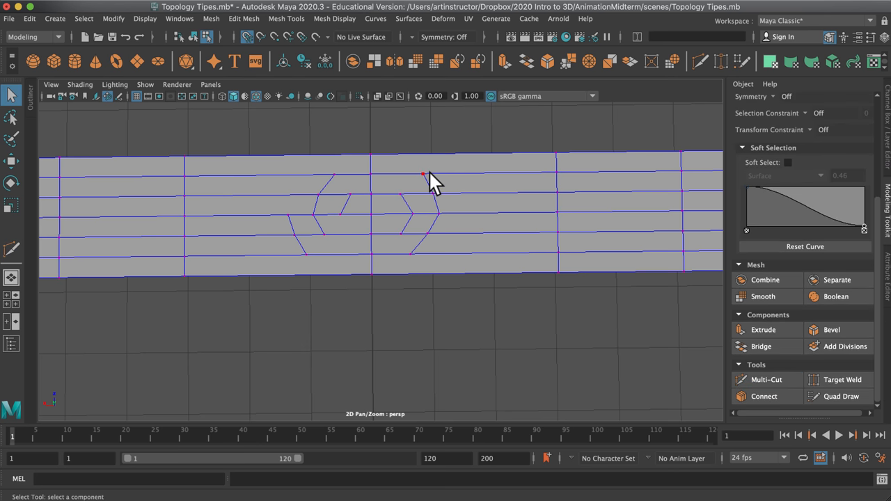
Step: Move the knot outline's top, bottom and lower-left vertices to round it into an oval
{"action": "key", "text": "w"}
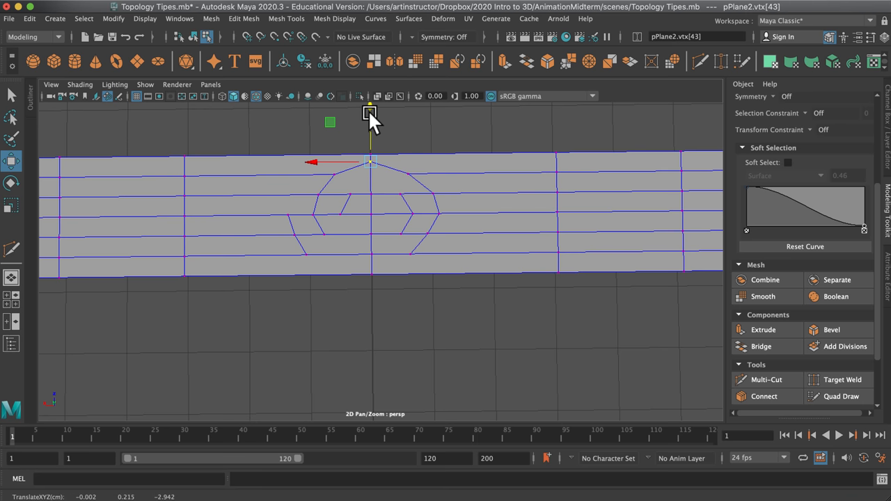
{"action": "left_click_drag", "start_coordinate": [369, 164], "coordinate": [369, 146]}
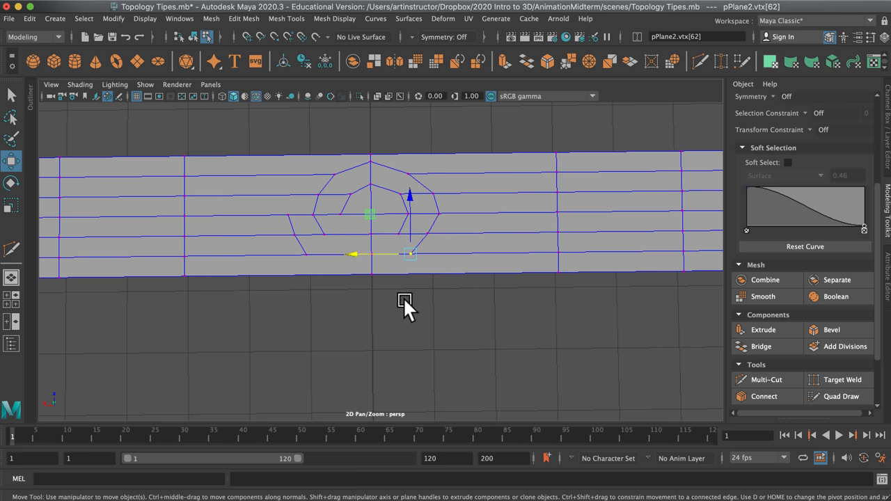
{"action": "left_click", "coordinate": [376, 233]}
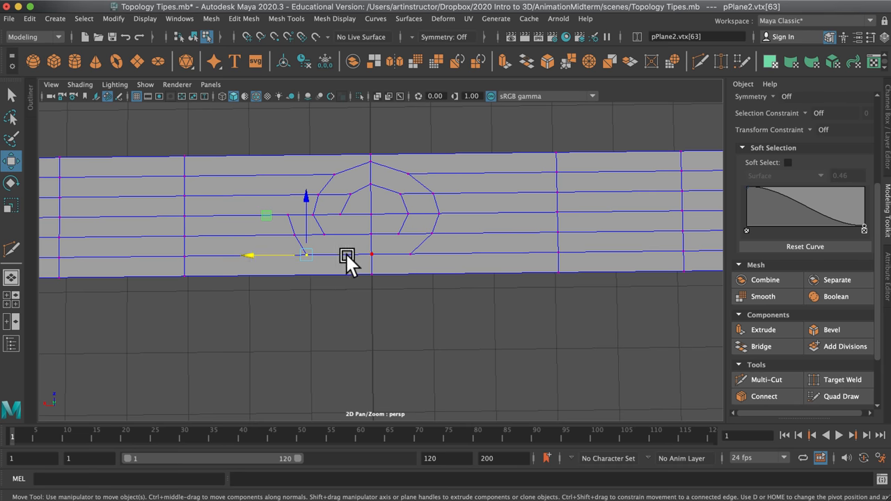
{"action": "left_click", "coordinate": [375, 232]}
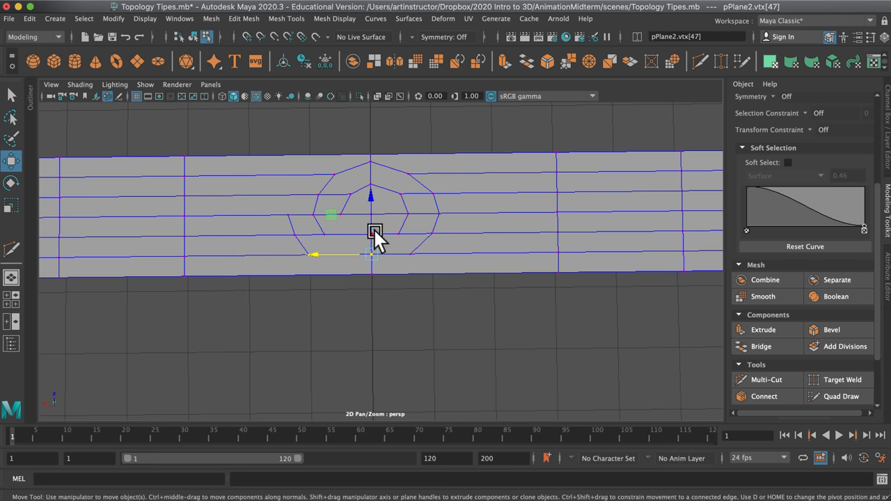
{"action": "left_click_drag", "start_coordinate": [374, 234], "coordinate": [369, 212]}
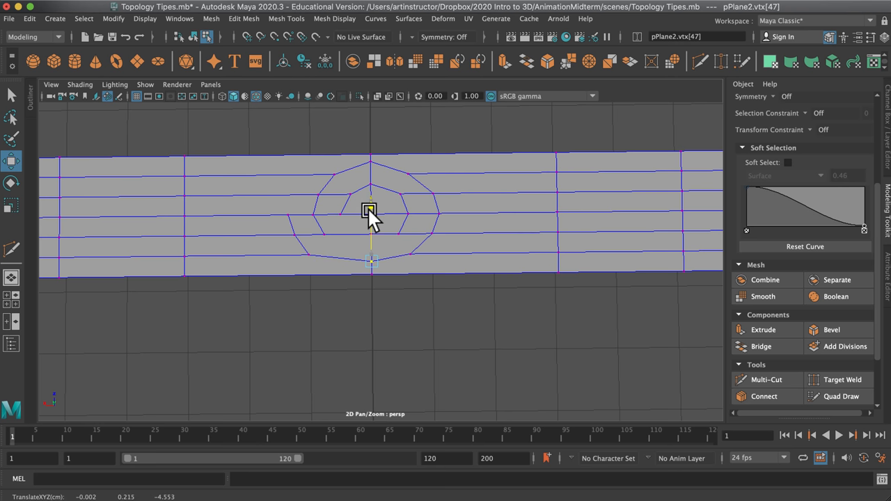
{"action": "left_click", "coordinate": [312, 268]}
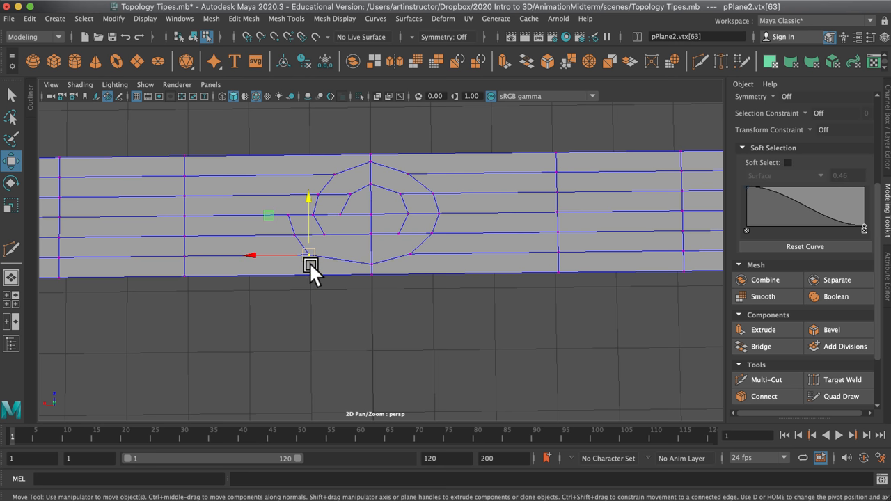
{"action": "left_click_drag", "start_coordinate": [311, 267], "coordinate": [297, 214]}
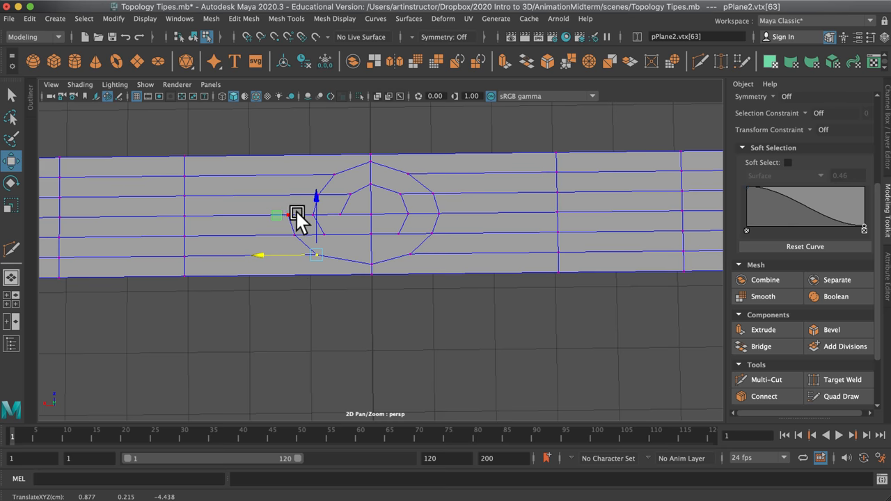
Step: Adjust the inner spiral vertex and begin cutting a wider ring of edges around the knot
{"action": "left_click_drag", "start_coordinate": [297, 214], "coordinate": [273, 214]}
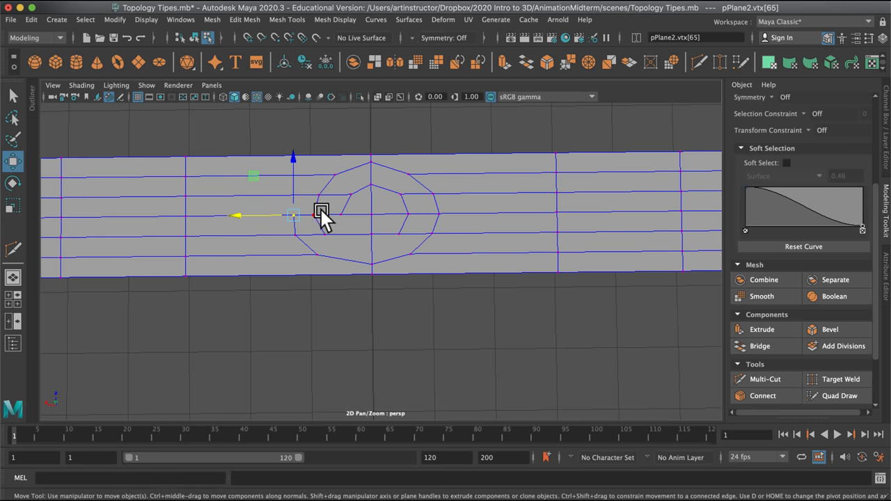
{"action": "mouse_move", "coordinate": [333, 322]}
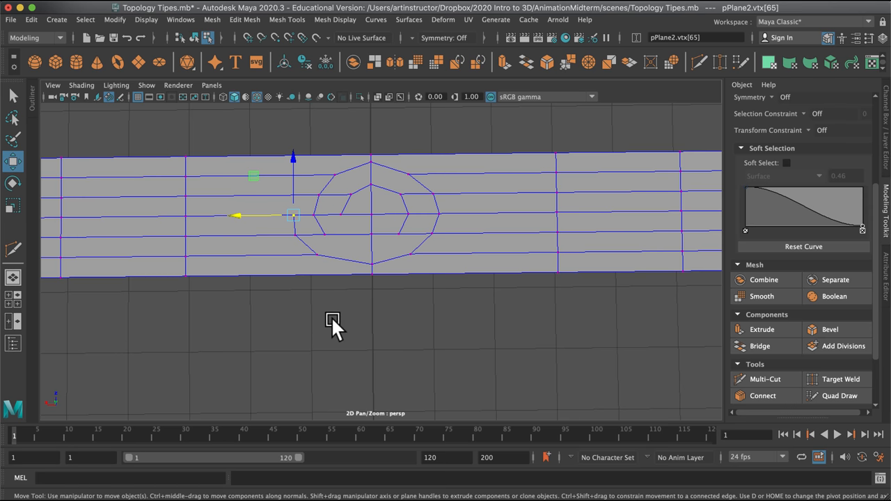
{"action": "left_click", "coordinate": [765, 378]}
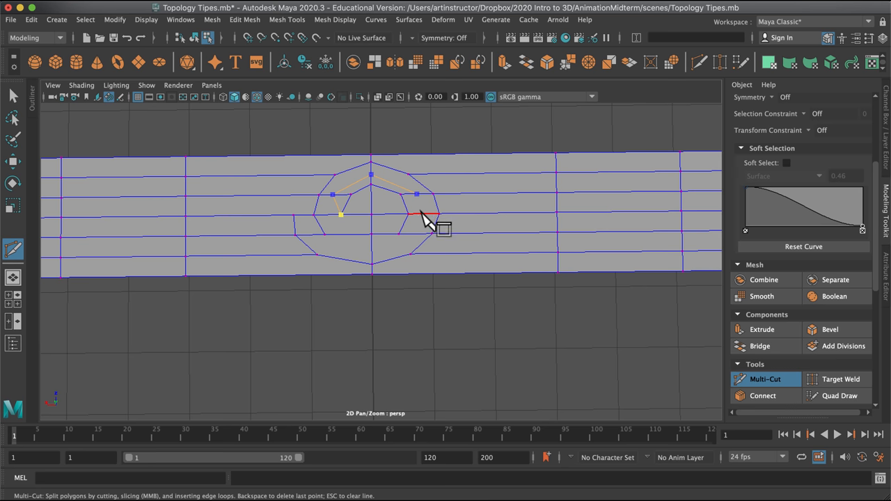
{"action": "mouse_move", "coordinate": [380, 261]}
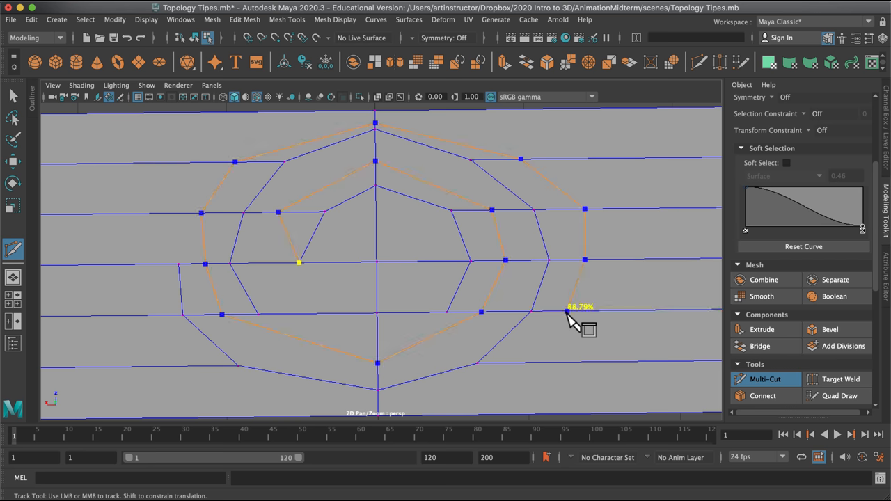
{"action": "left_click_drag", "start_coordinate": [571, 320], "coordinate": [536, 313]}
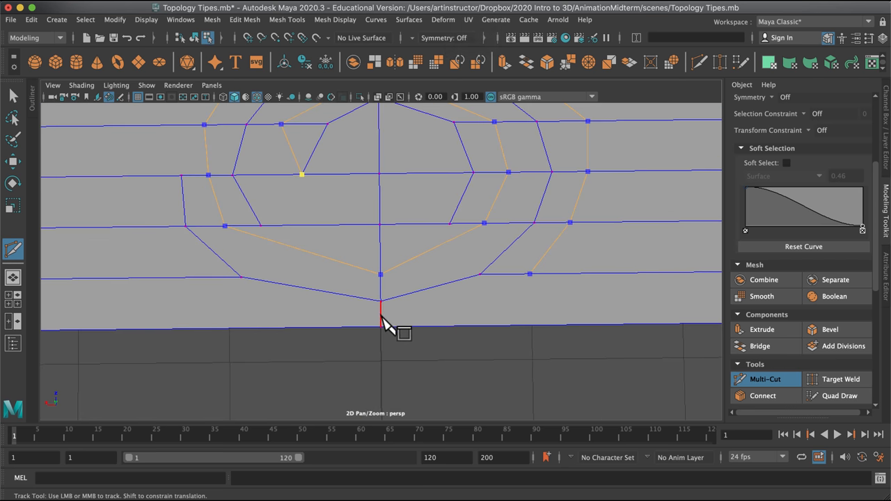
{"action": "mouse_move", "coordinate": [195, 285]}
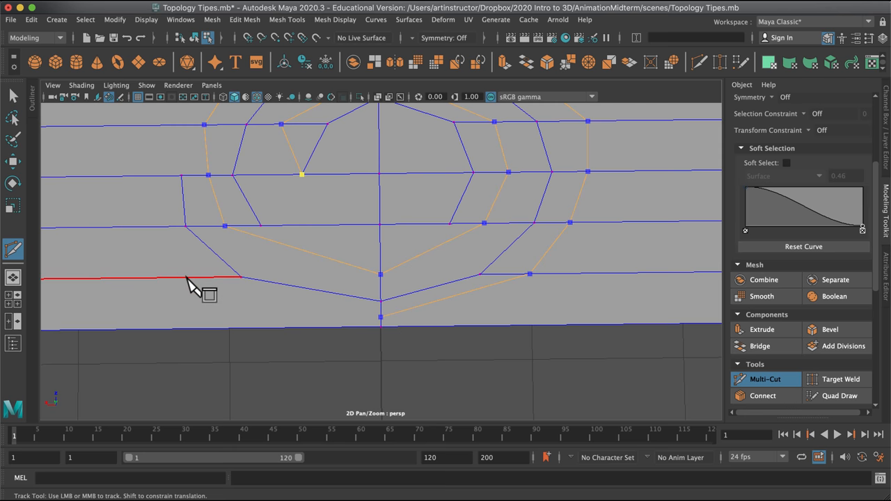
{"action": "mouse_move", "coordinate": [153, 237]}
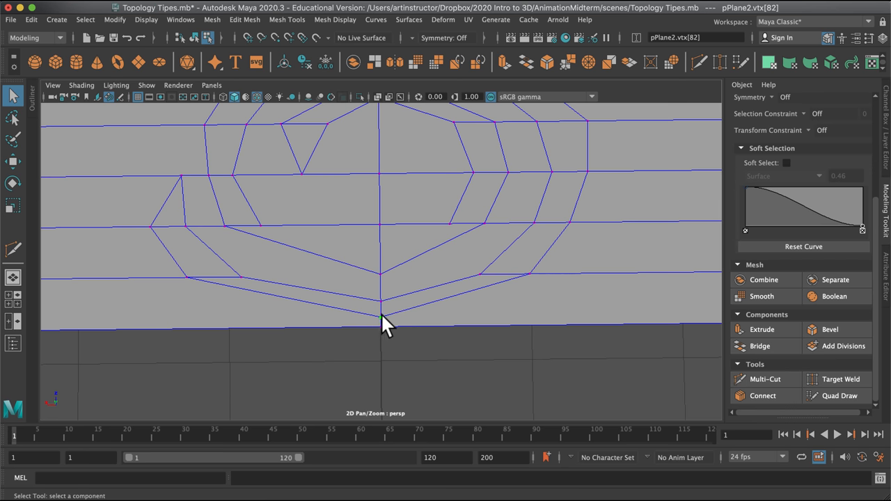
Step: Move the outer ring's bottom vertex, then start cutting an extra inner ring inside the knot
{"action": "key", "text": "w"}
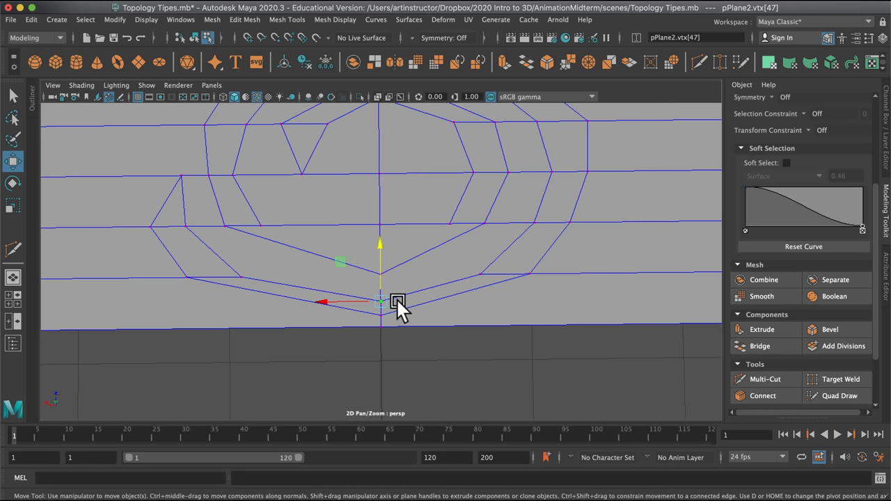
{"action": "left_click_drag", "start_coordinate": [397, 303], "coordinate": [240, 277]}
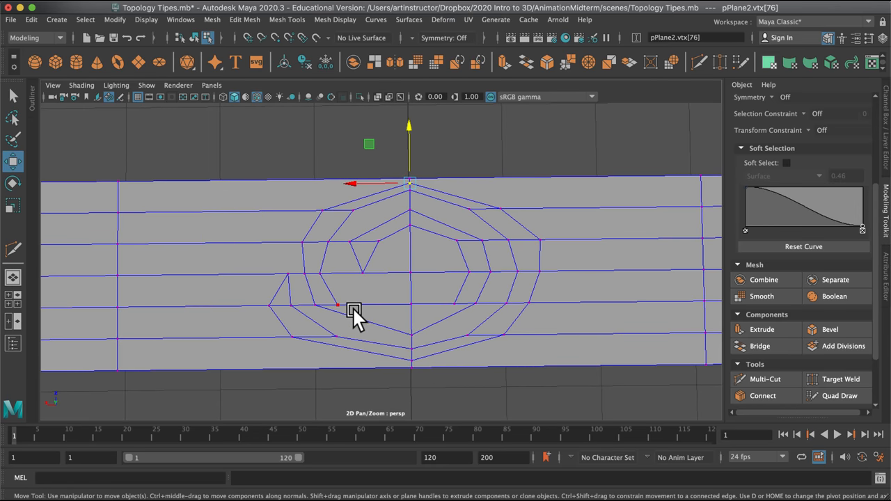
{"action": "mouse_move", "coordinate": [333, 308]}
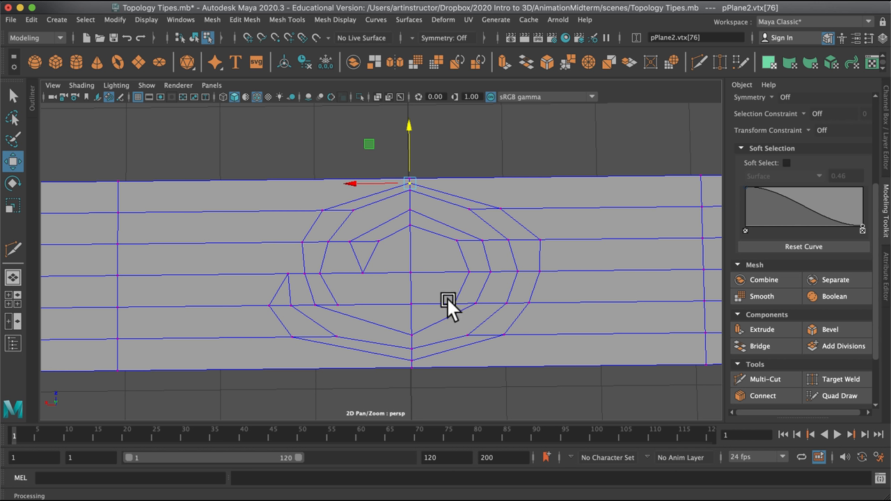
{"action": "mouse_move", "coordinate": [341, 304]}
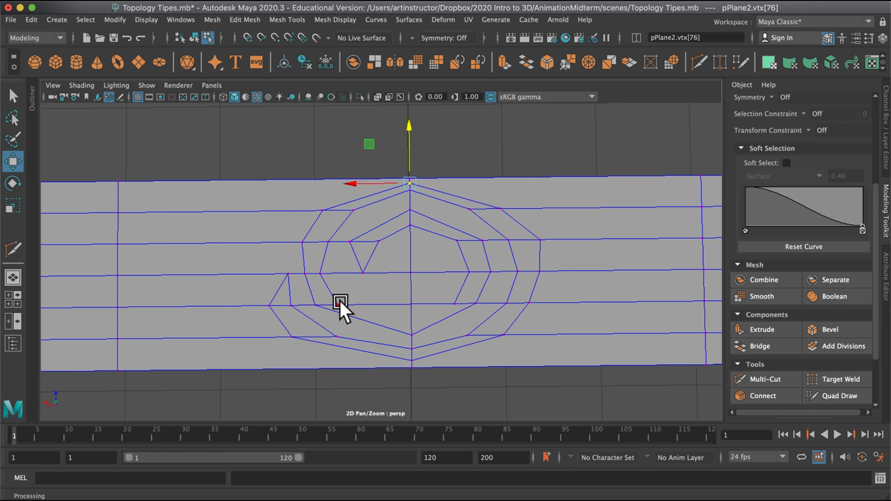
{"action": "mouse_move", "coordinate": [453, 305]}
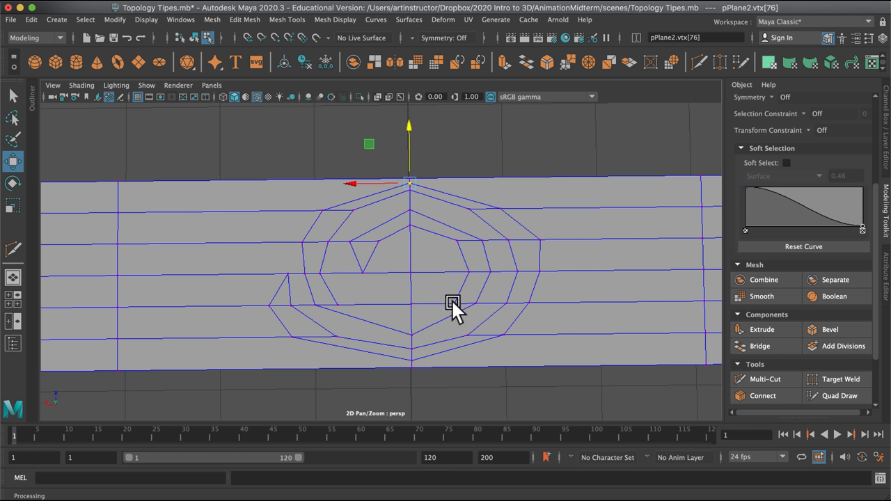
{"action": "mouse_move", "coordinate": [794, 369]}
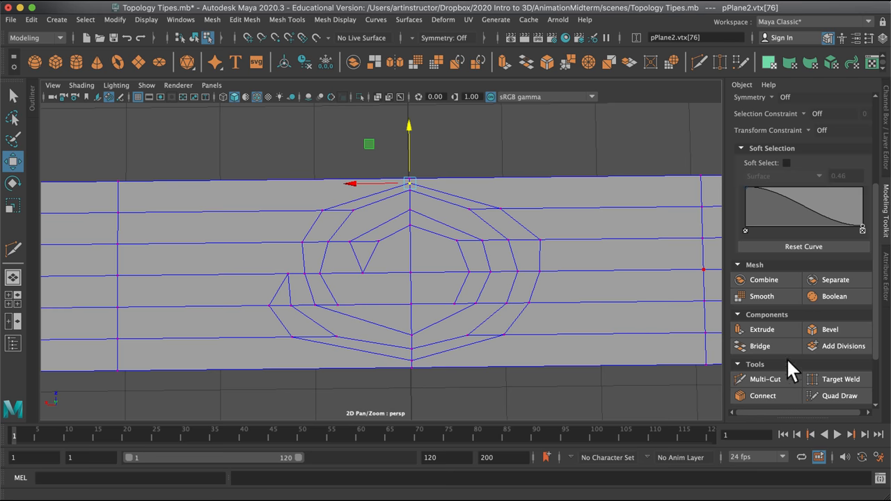
{"action": "left_click", "coordinate": [765, 379]}
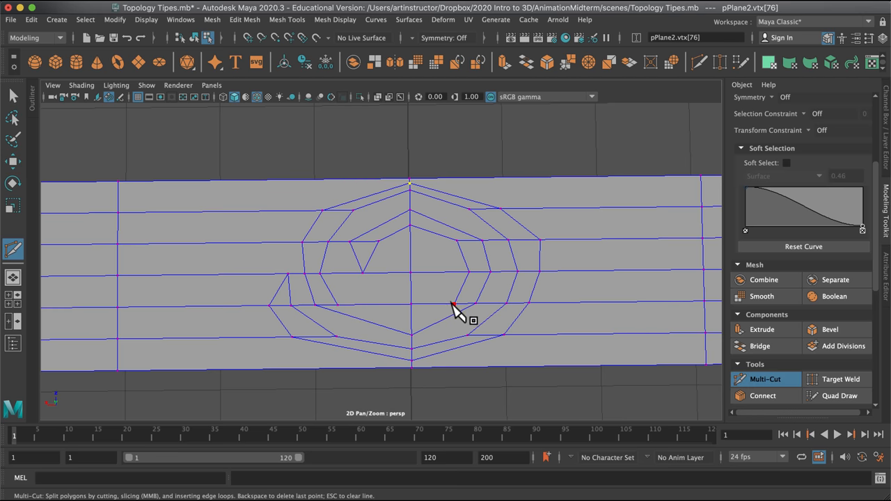
{"action": "mouse_move", "coordinate": [460, 312]}
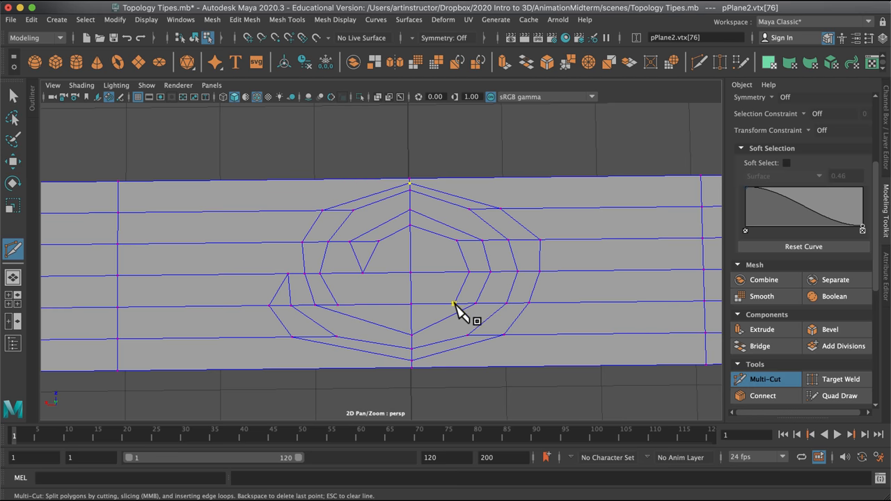
{"action": "left_click", "coordinate": [338, 307]}
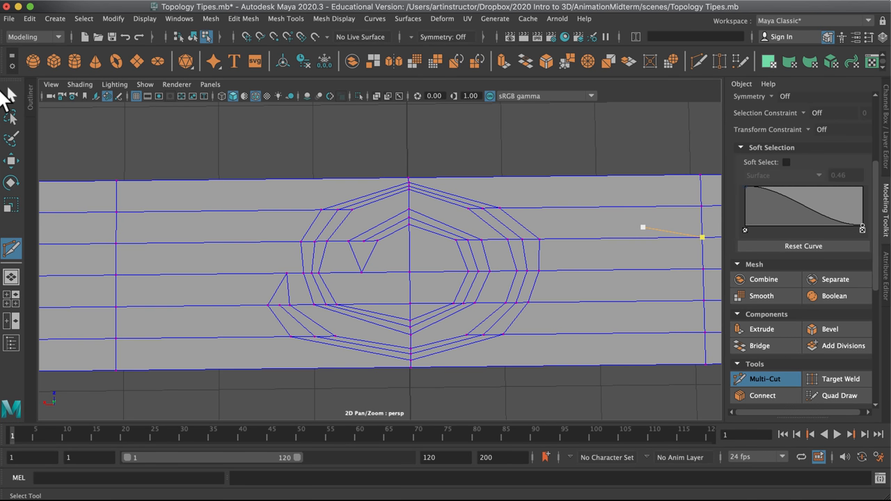
Step: Pull the inner ring into a pointed spur, then cut a triangular inner split and a diagonal edge
{"action": "left_click", "coordinate": [286, 273]}
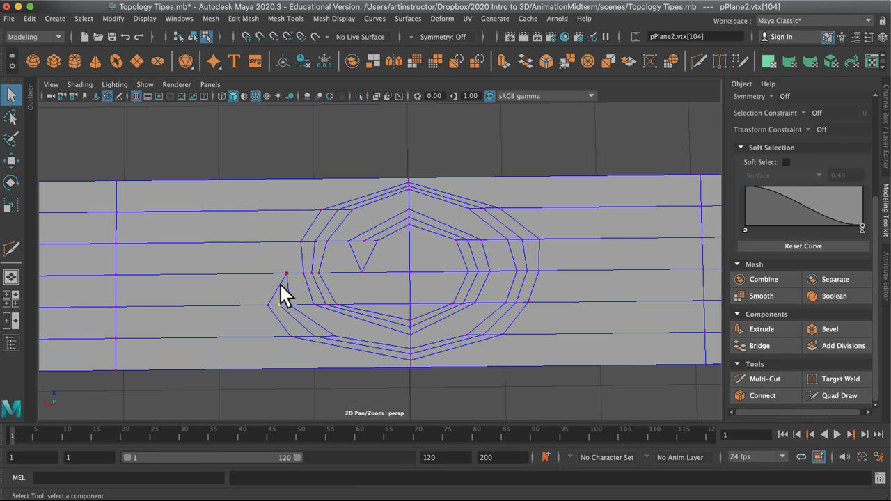
{"action": "key", "text": "w"}
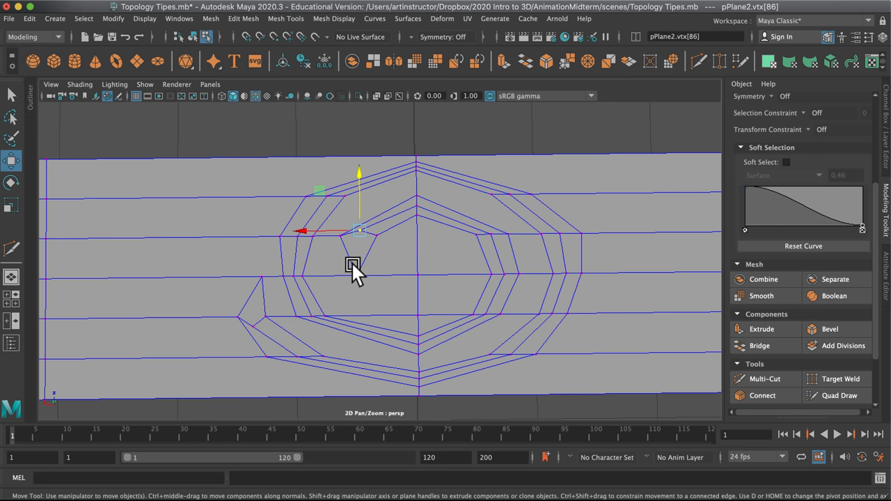
{"action": "mouse_move", "coordinate": [389, 247]}
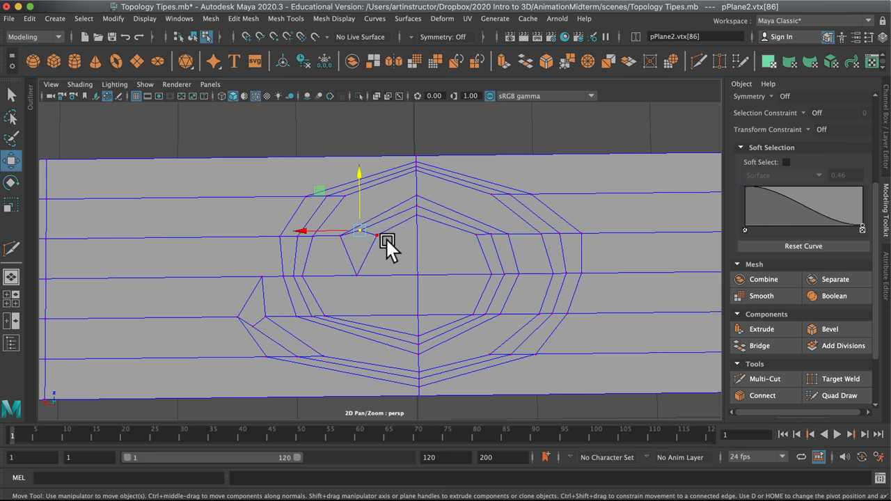
{"action": "left_click", "coordinate": [11, 94]}
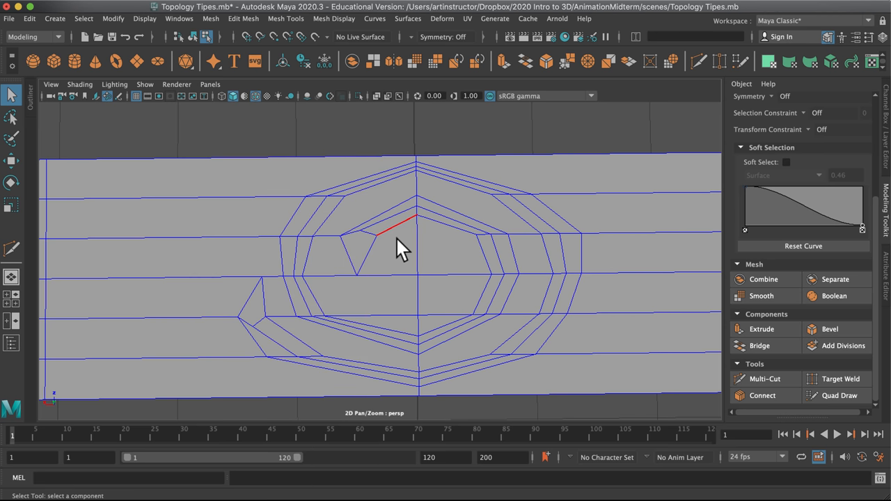
{"action": "mouse_move", "coordinate": [331, 278]}
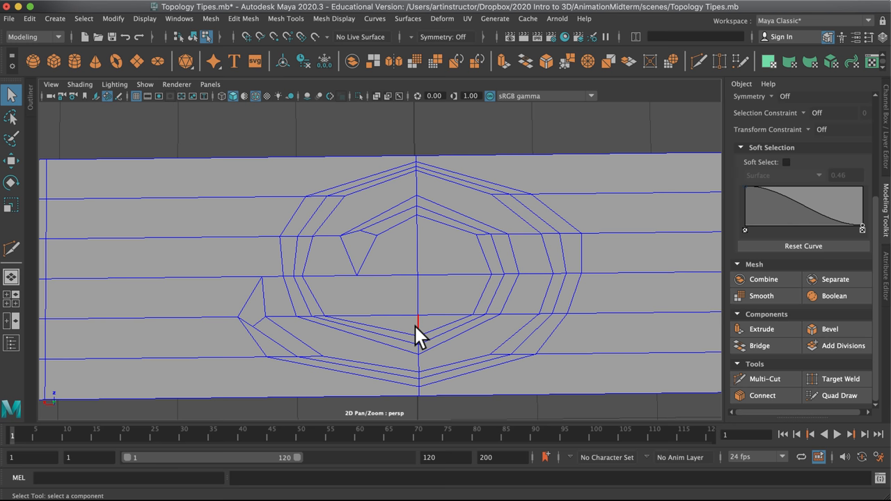
{"action": "left_click", "coordinate": [383, 279]}
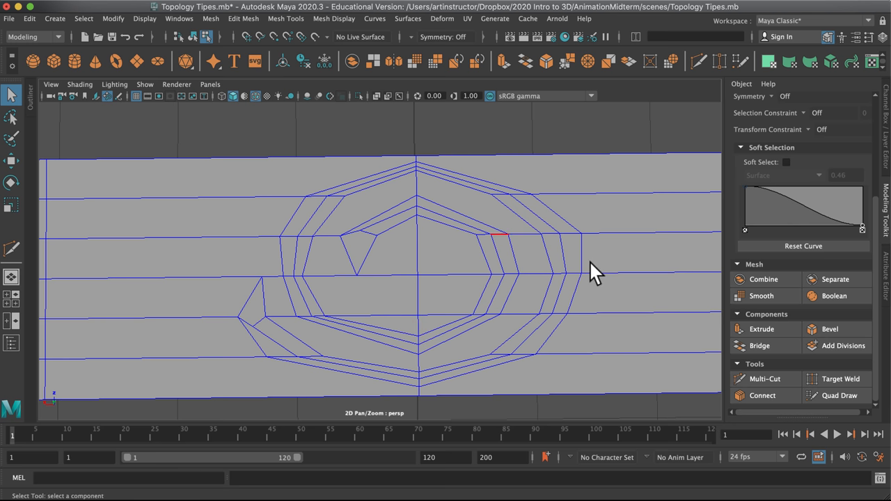
{"action": "left_click", "coordinate": [764, 379]}
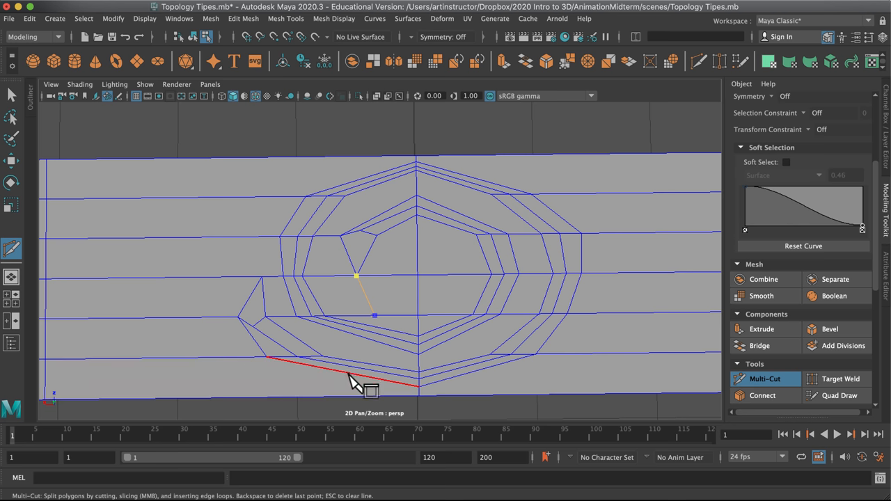
{"action": "left_click", "coordinate": [348, 374]}
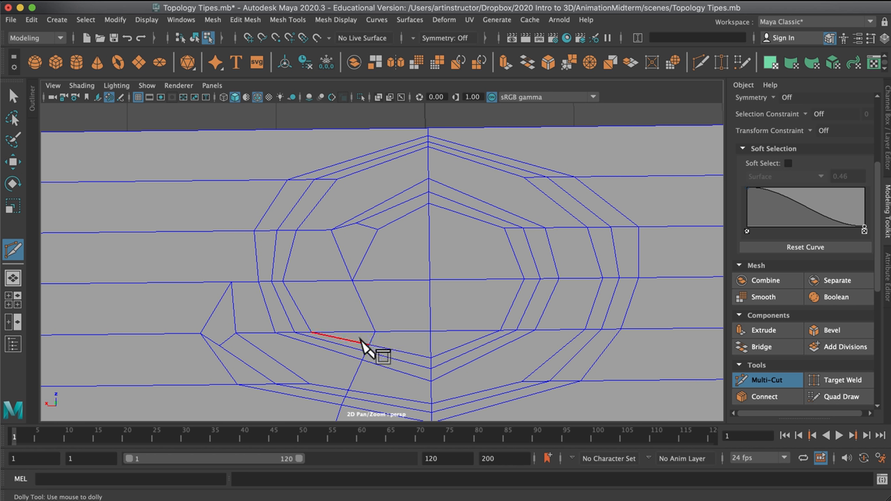
{"action": "mouse_move", "coordinate": [366, 348]}
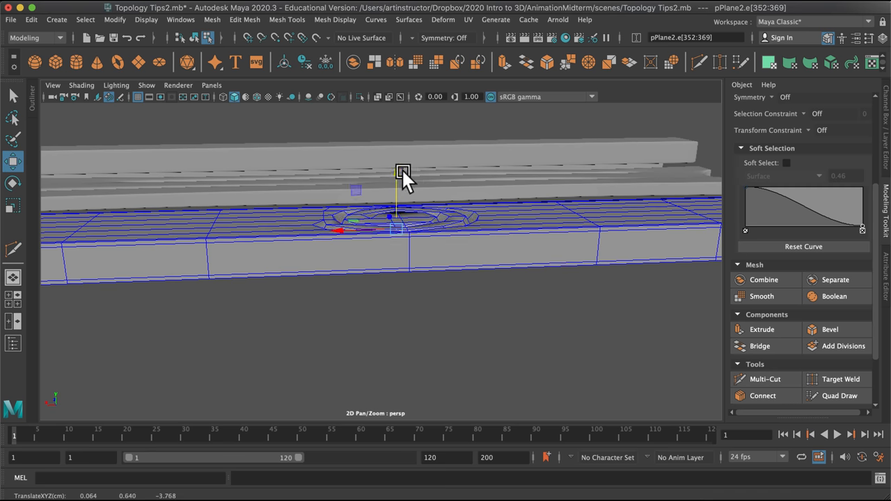
Step: Push the knot rings down into a shaded recess and cut an edge toward the strip's edge
{"action": "left_click_drag", "start_coordinate": [404, 174], "coordinate": [492, 346]}
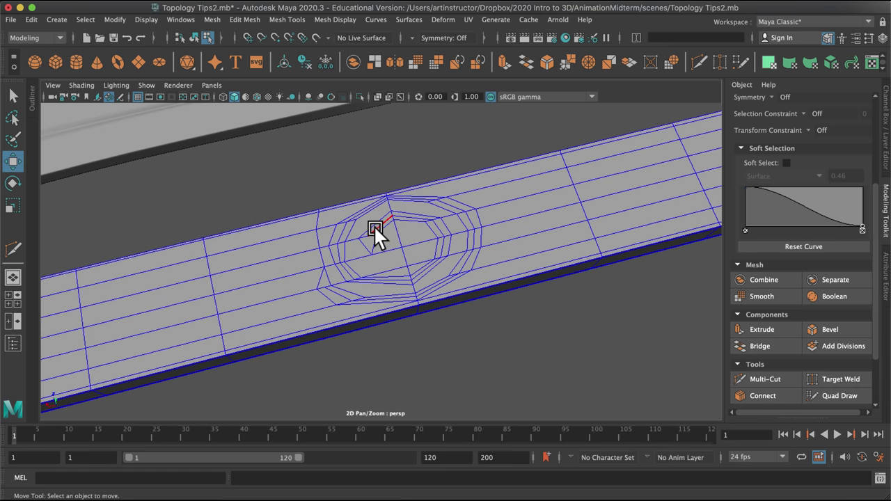
{"action": "left_click", "coordinate": [376, 230]}
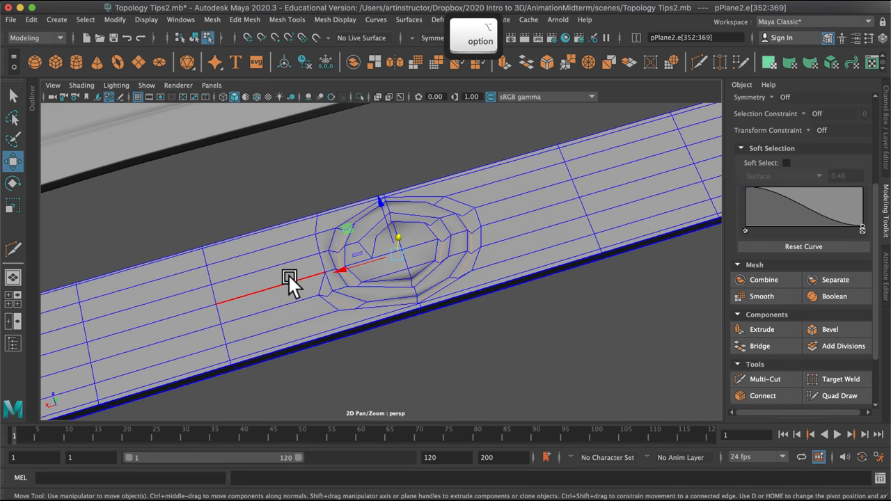
{"action": "left_click", "coordinate": [764, 379]}
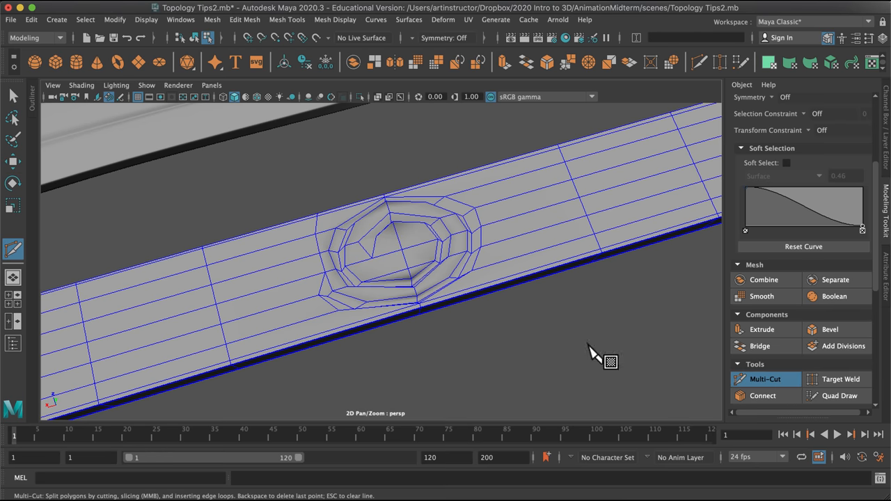
{"action": "mouse_move", "coordinate": [320, 302]}
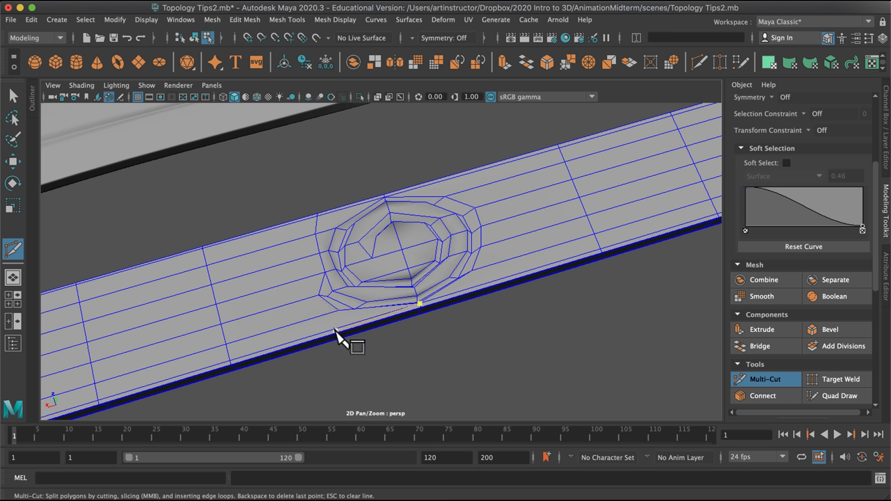
{"action": "left_click", "coordinate": [337, 311]}
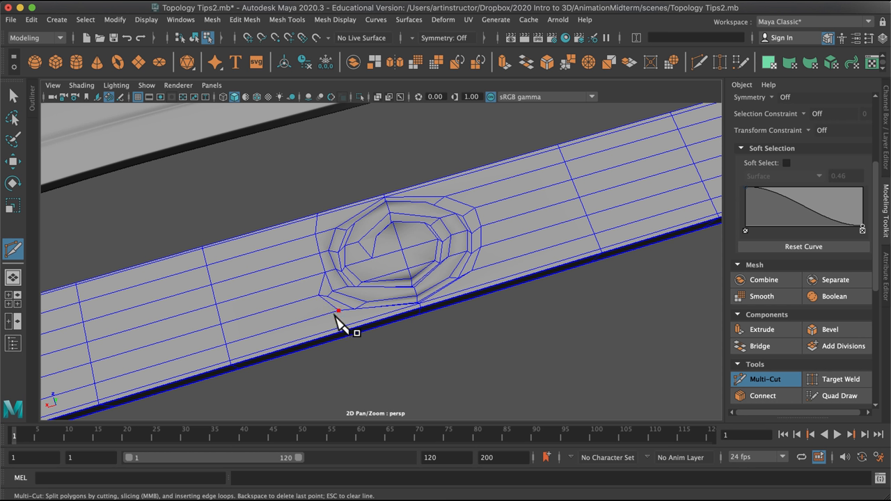
{"action": "mouse_move", "coordinate": [331, 310]}
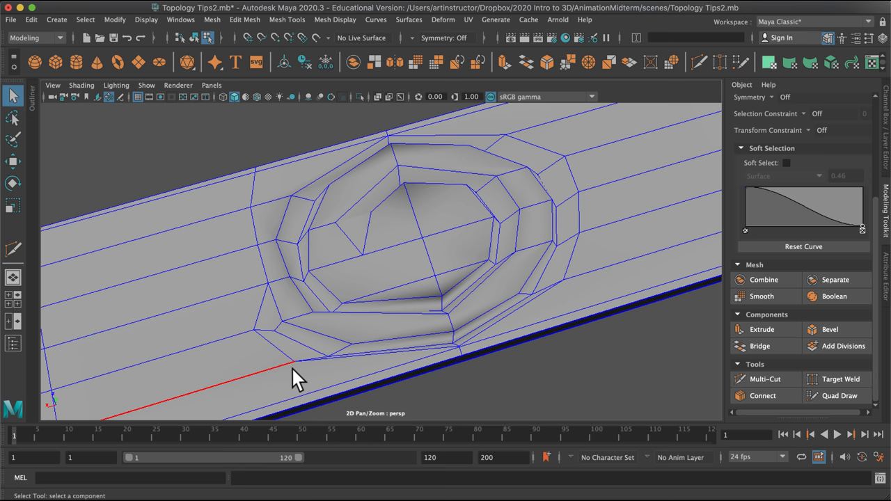
{"action": "right_click", "coordinate": [299, 376]}
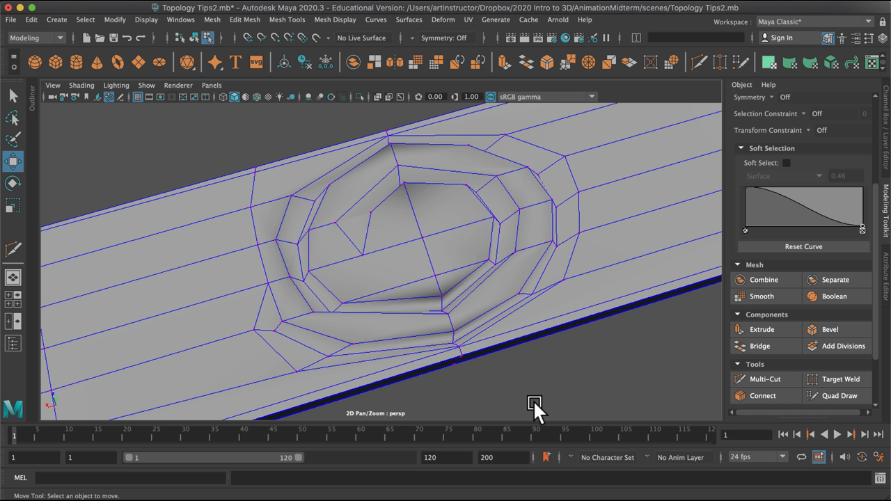
{"action": "mouse_move", "coordinate": [254, 327]}
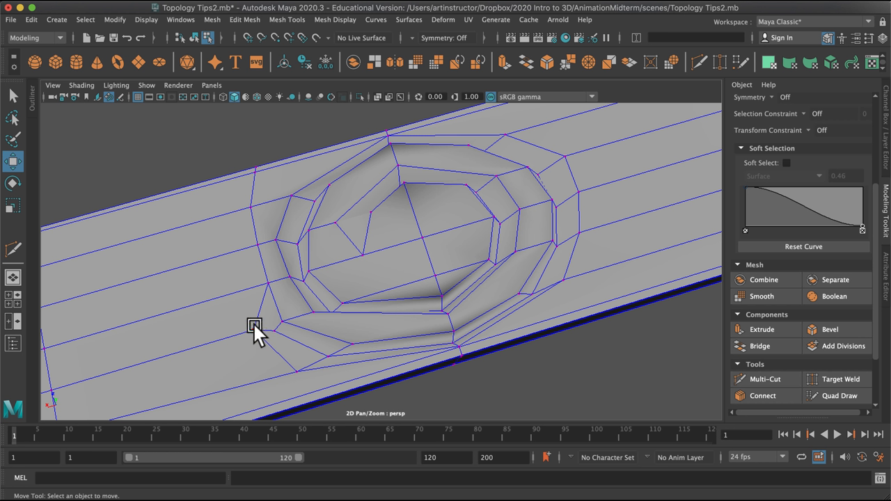
{"action": "mouse_move", "coordinate": [275, 328]}
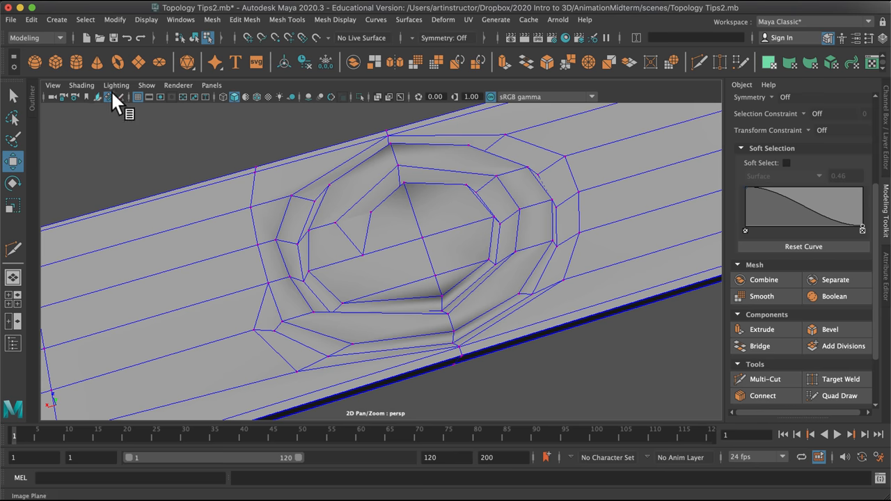
Step: Multi-cut an edge line parallel to the knot's left side, then select its edges to move
{"action": "left_click", "coordinate": [764, 379]}
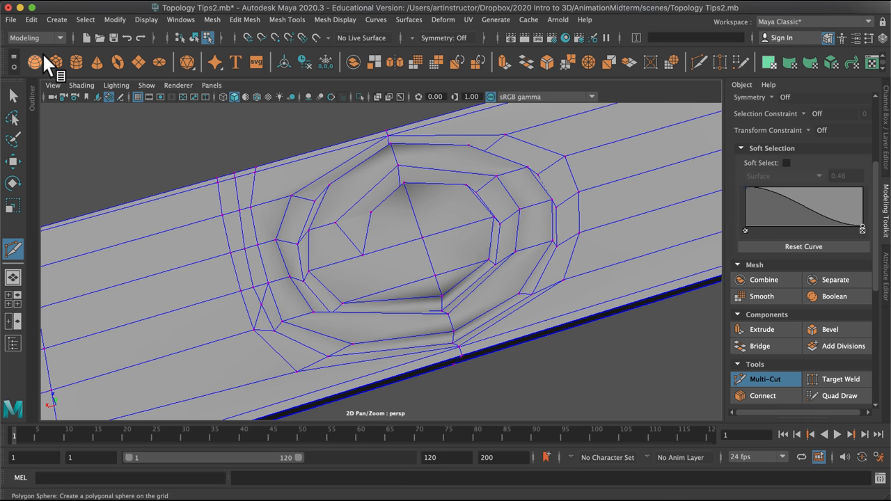
{"action": "left_click", "coordinate": [13, 95]}
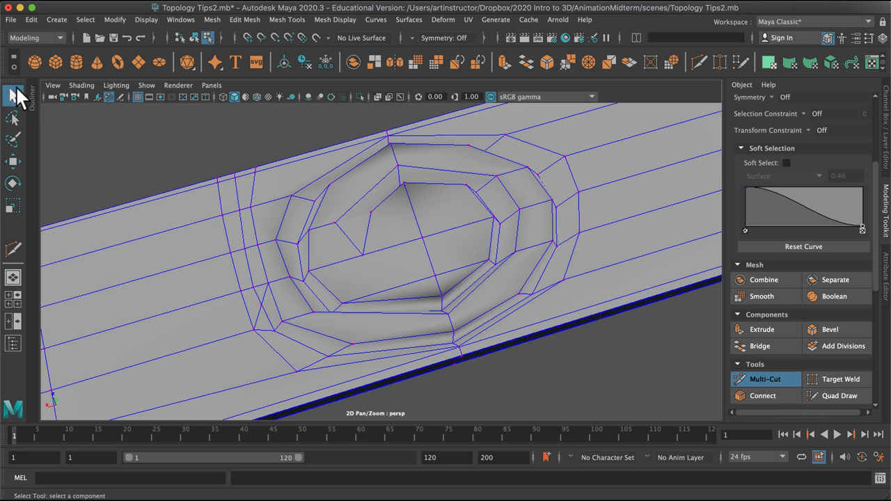
{"action": "mouse_move", "coordinate": [270, 293]}
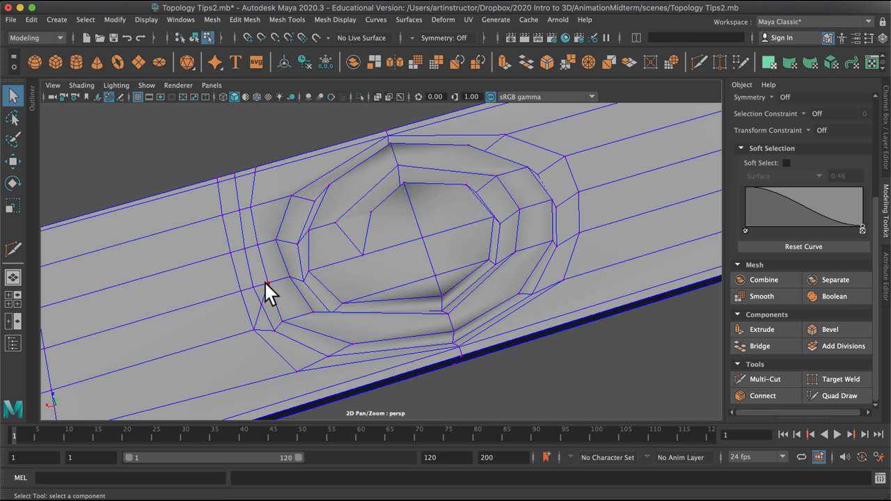
{"action": "right_click", "coordinate": [271, 292]}
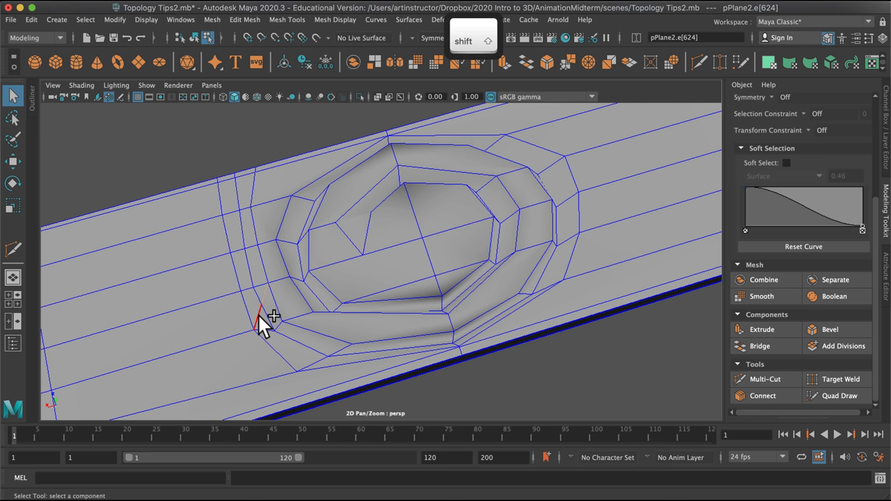
{"action": "key", "text": "backspace"}
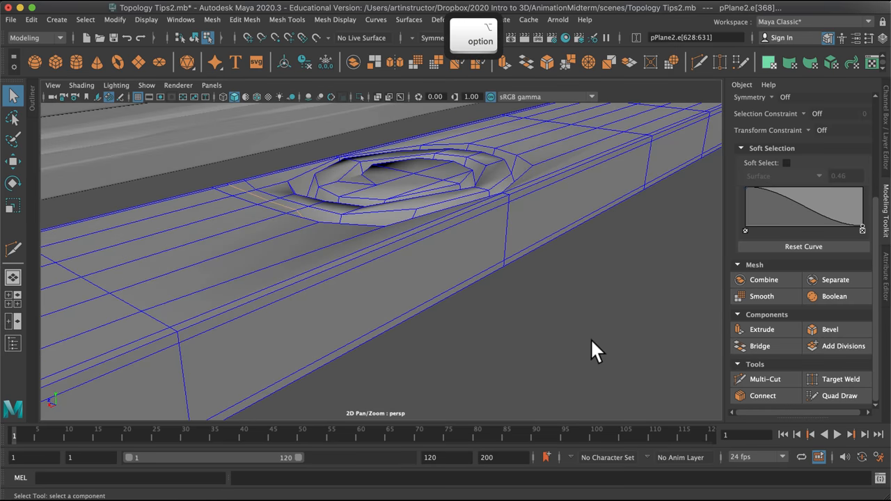
{"action": "key", "text": "w"}
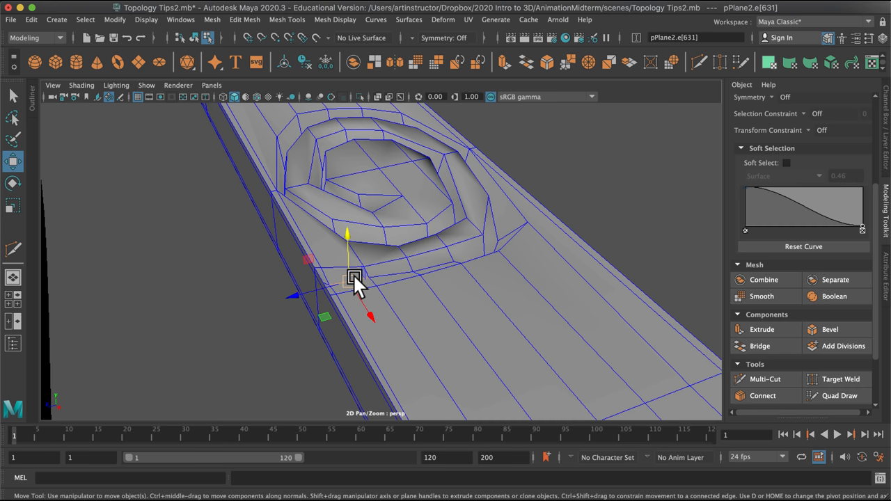
Step: Rotate the side edge, then preview the smoothed mesh with its rounded concentric grooves
{"action": "key", "text": "e"}
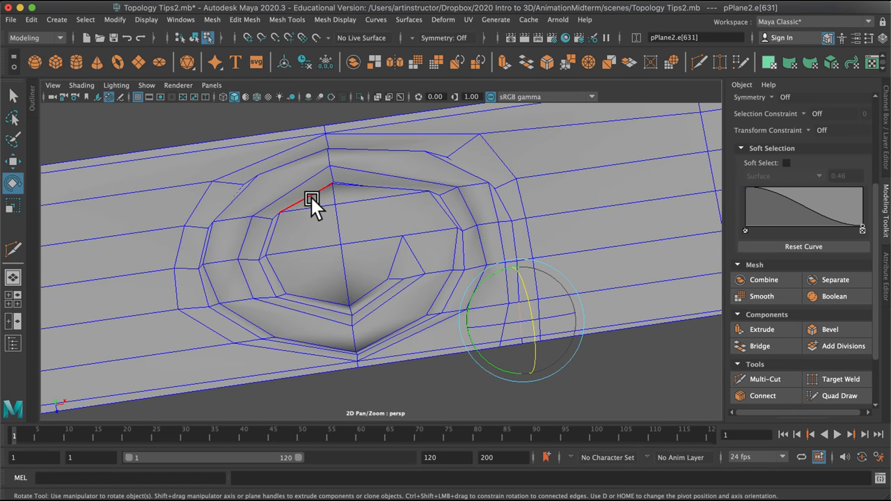
{"action": "key", "text": "3"}
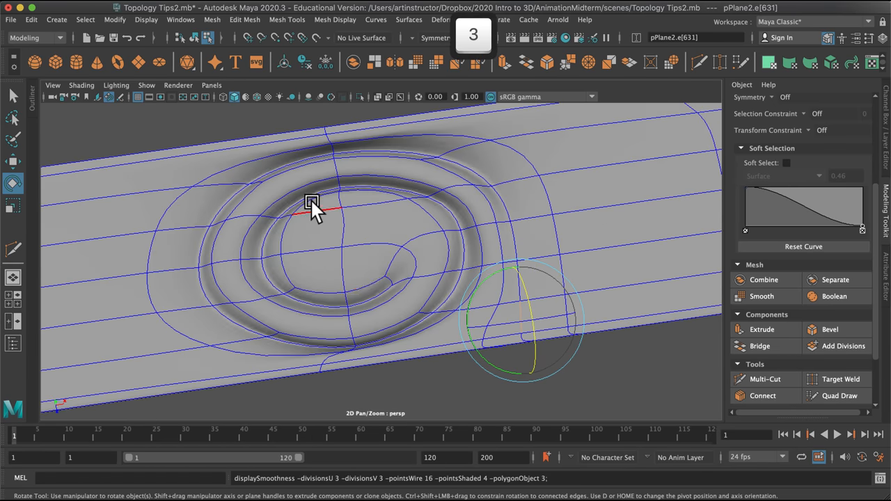